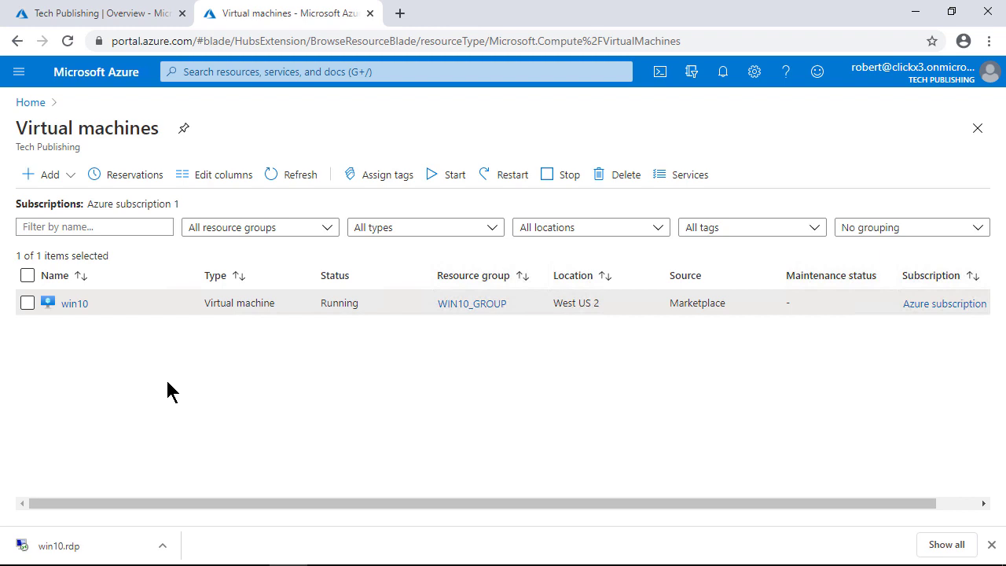
mouse_move(31, 107)
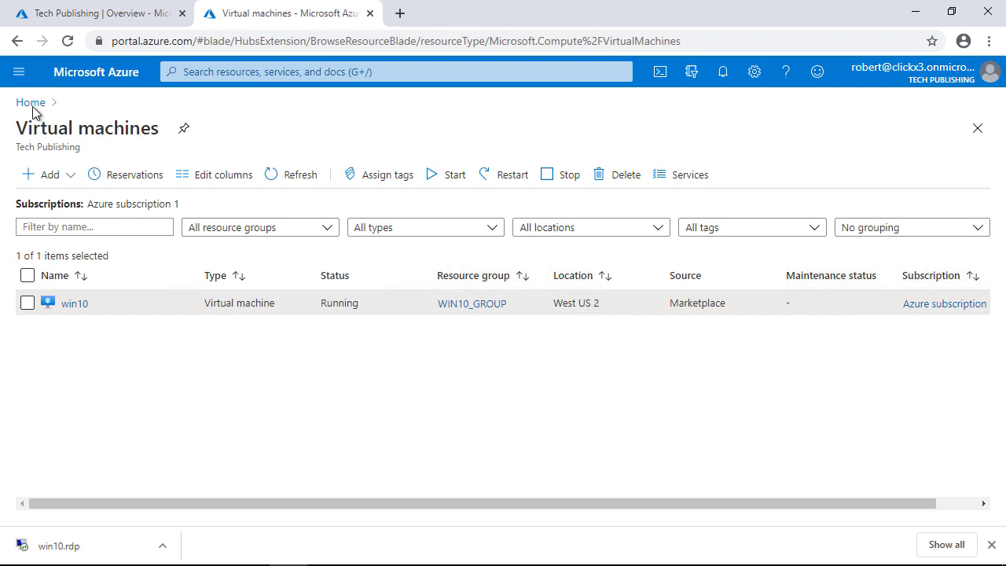
Step: Return to the portal Home page and open the Azure Active Directory service for the Tech Publishing tenant
left_click(30, 102)
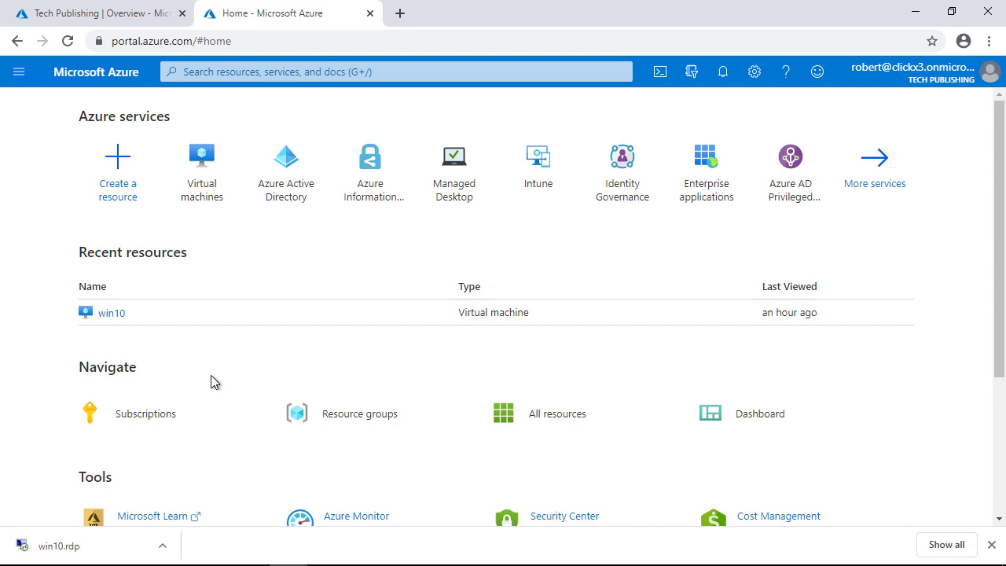
mouse_move(262, 273)
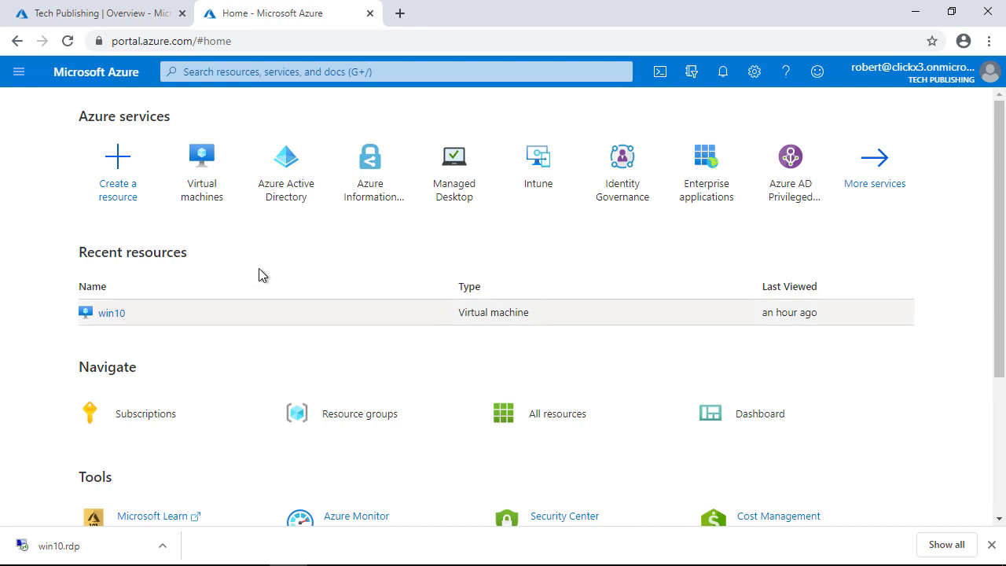
left_click(286, 166)
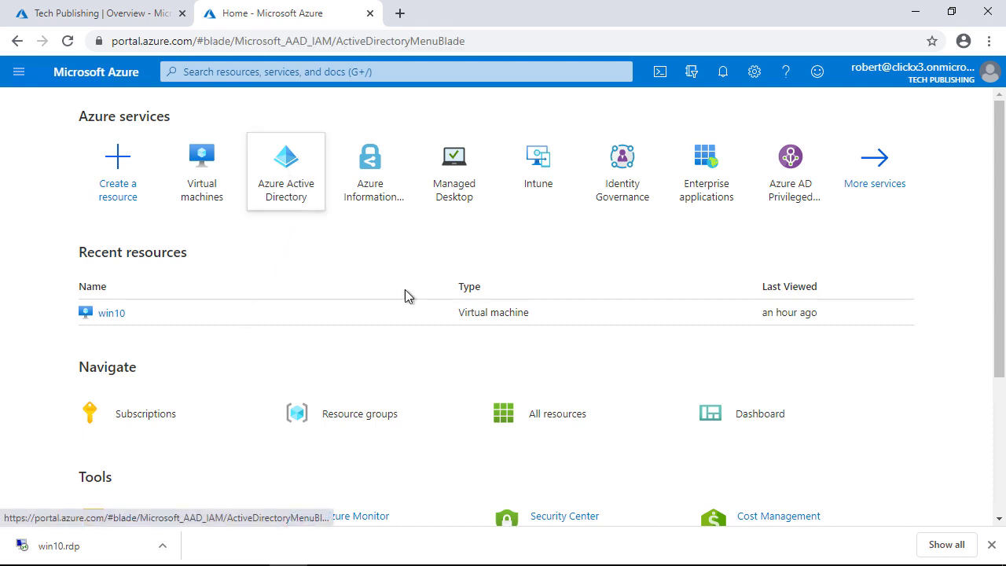
left_click(286, 165)
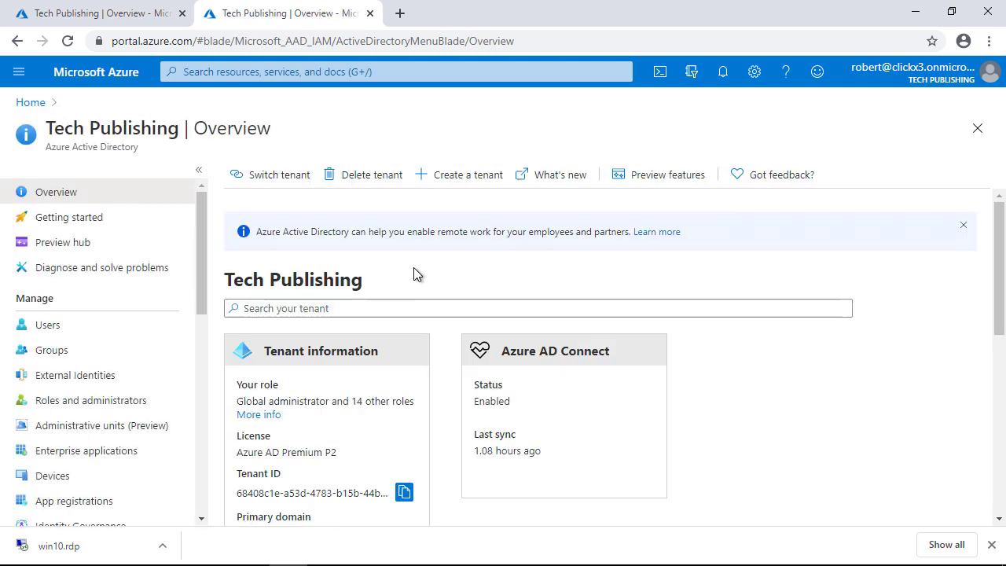
mouse_move(87, 324)
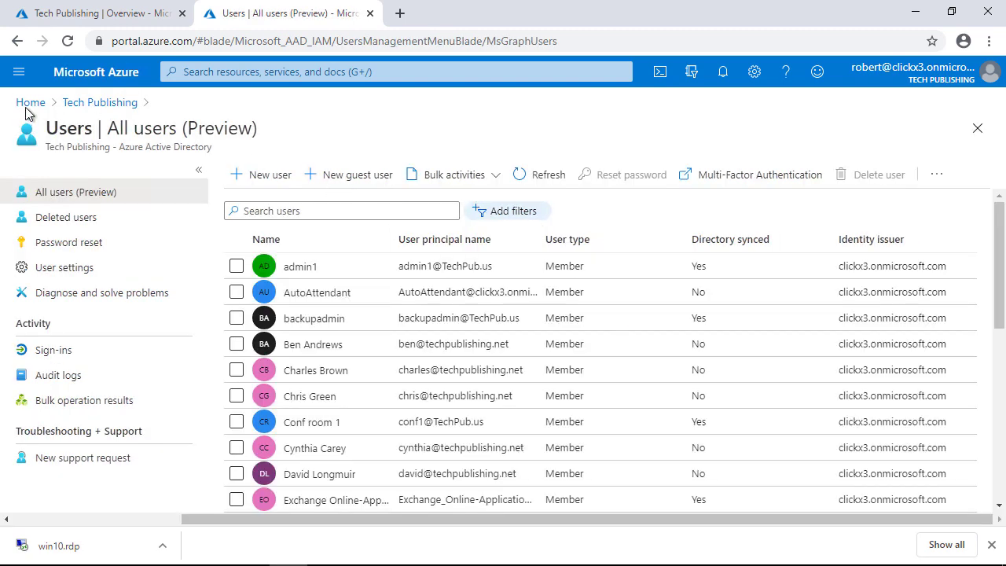
Step: From Home, go to Virtual machines and start the Add > Virtual machine creation wizard
left_click(30, 102)
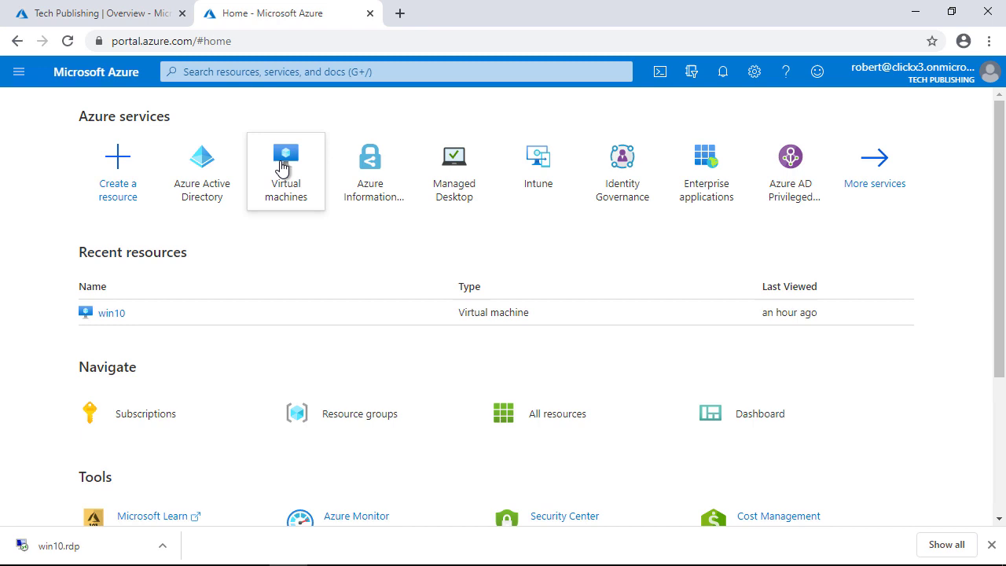
left_click(286, 165)
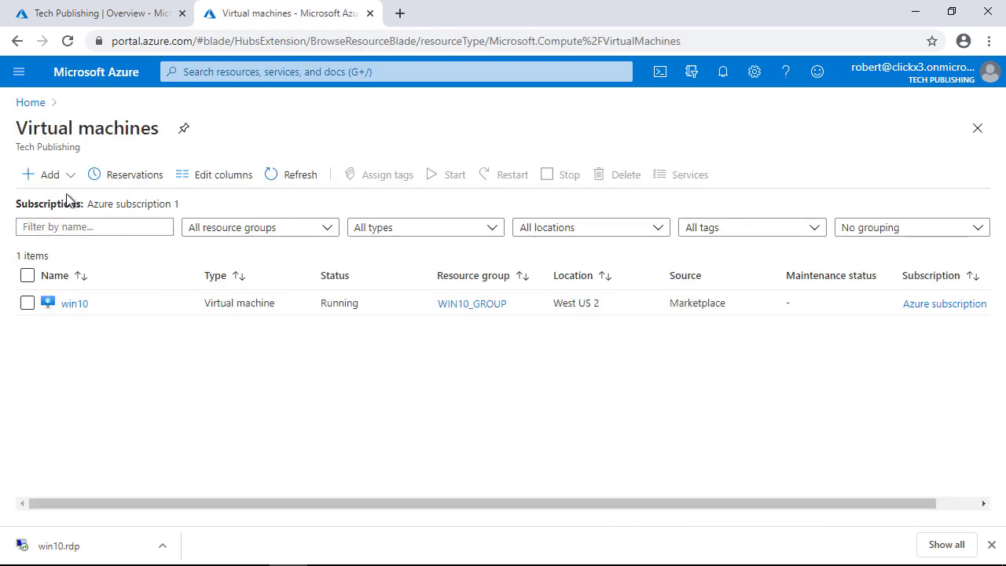
left_click(48, 173)
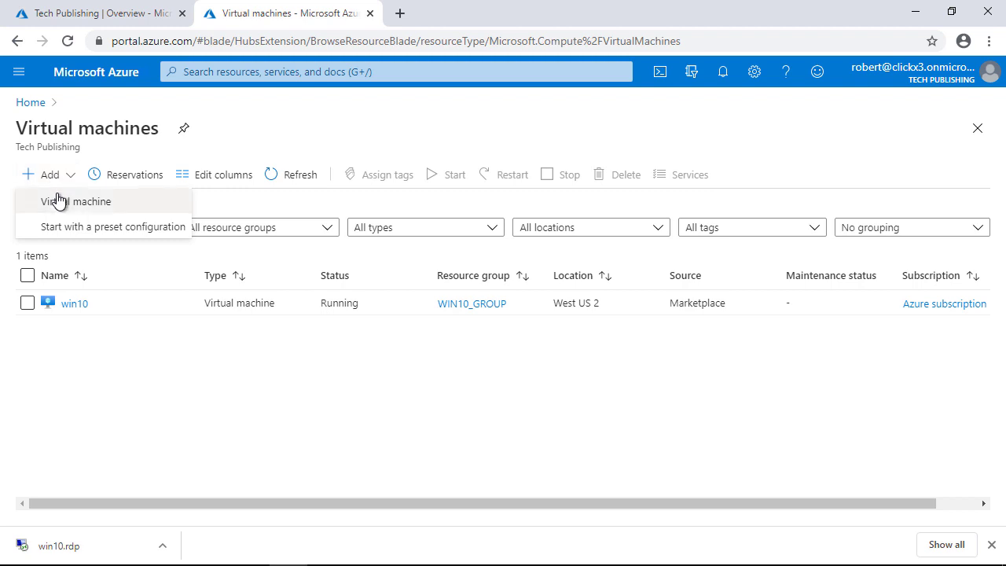
left_click(76, 201)
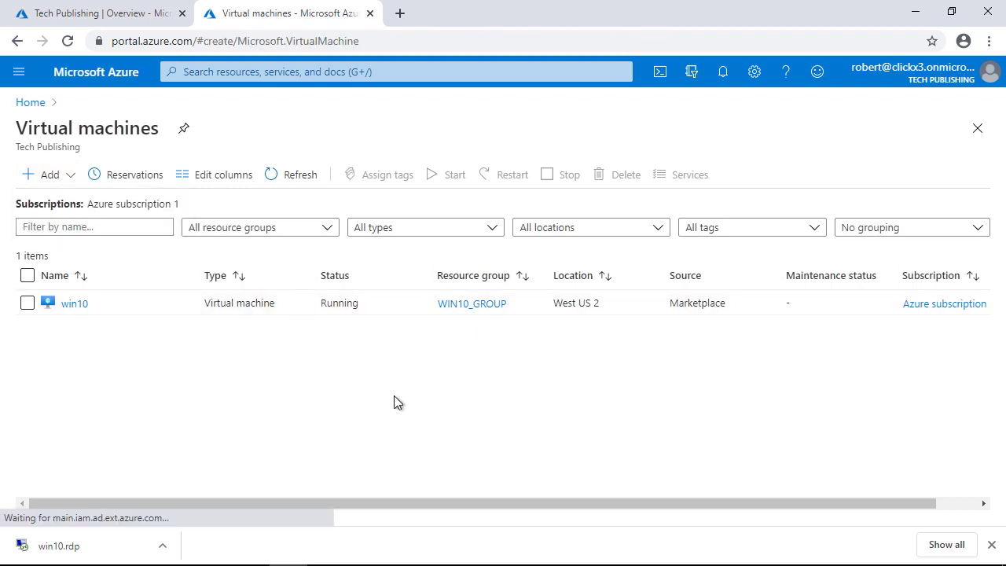
Step: Review the Basics settings of the new VM and advance to the Disks step
left_click(44, 173)
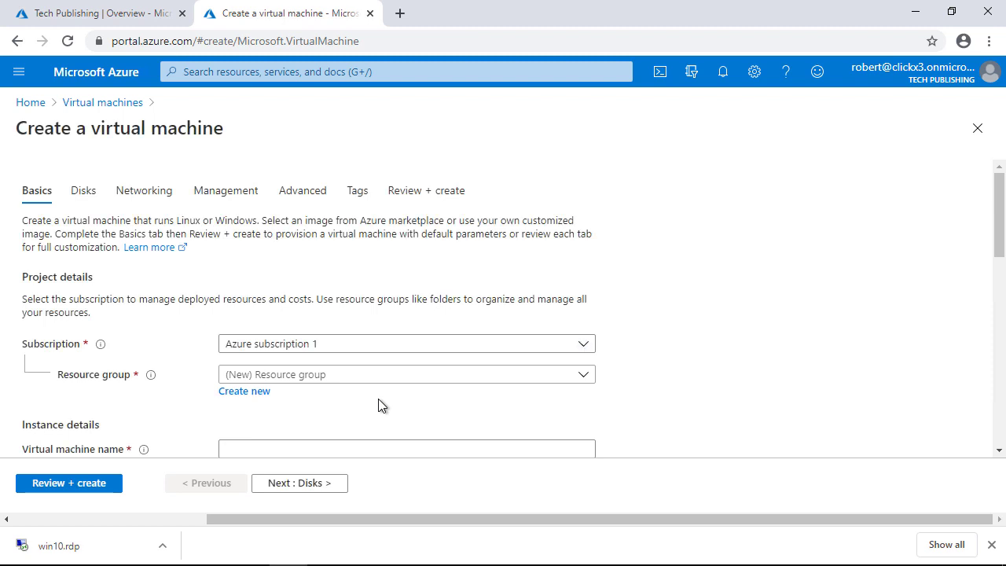
scroll("down", 3)
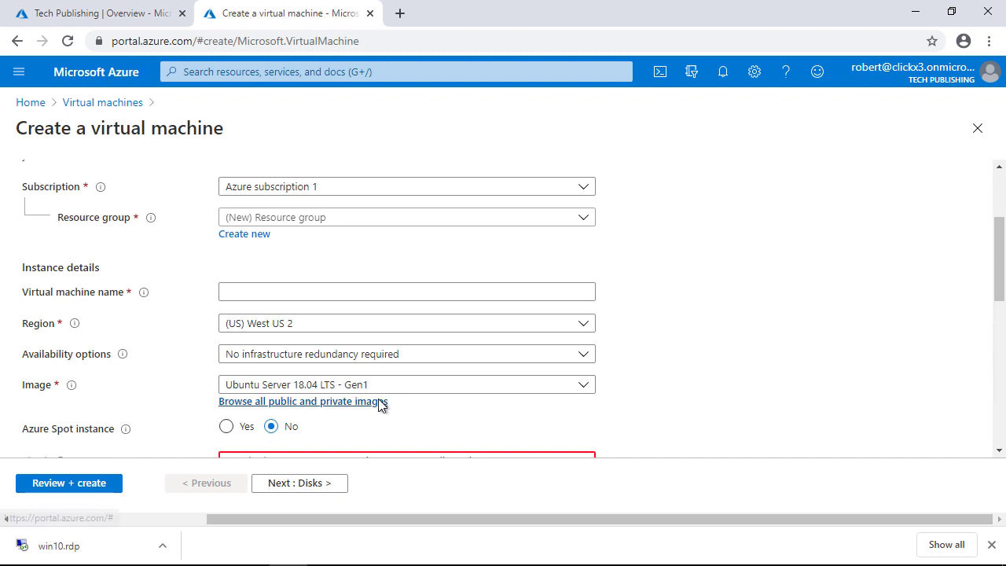
type("x")
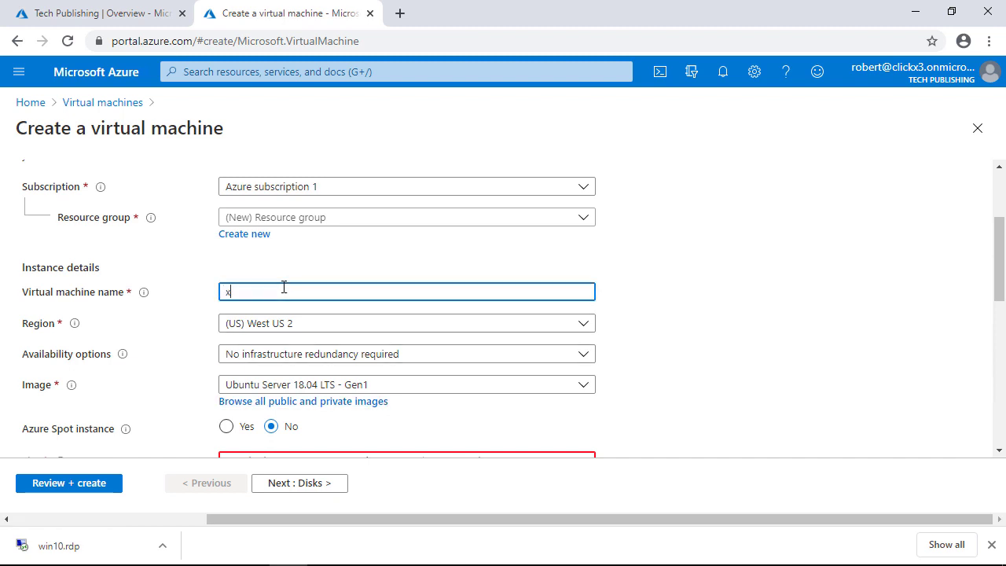
left_click(299, 483)
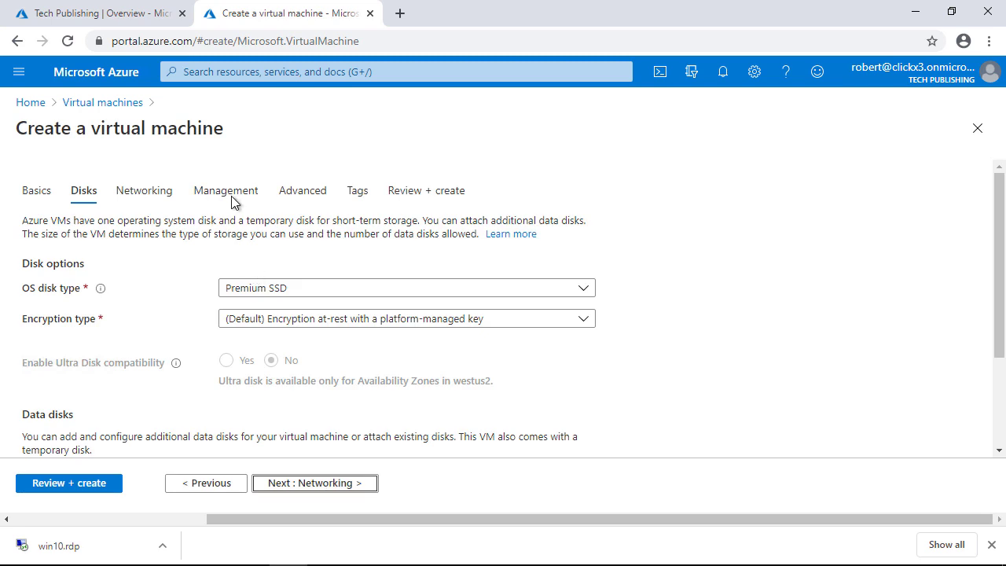
Step: In the Management step, set Login with AAD credentials and System assigned managed identity to On
left_click(226, 191)
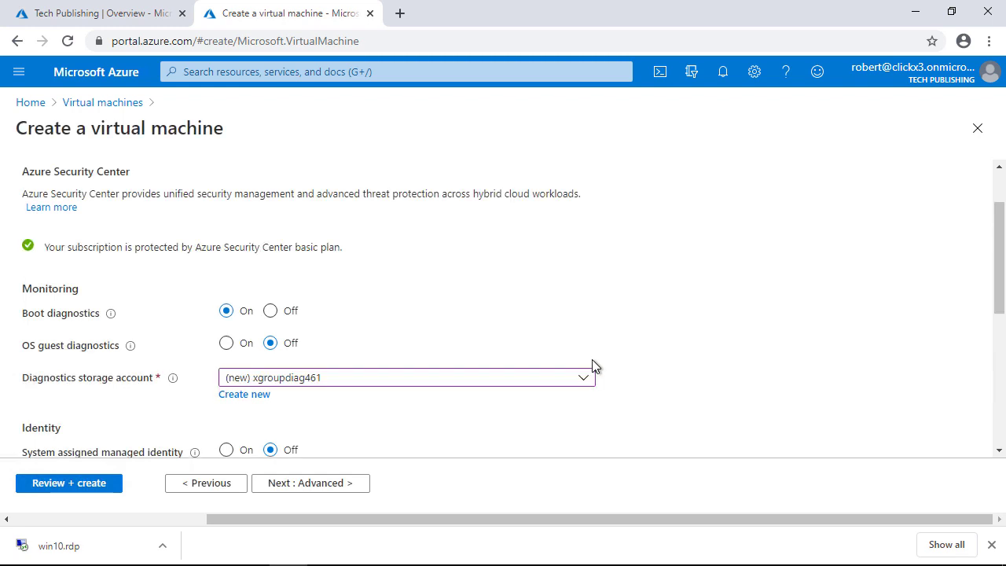
scroll("down", 3)
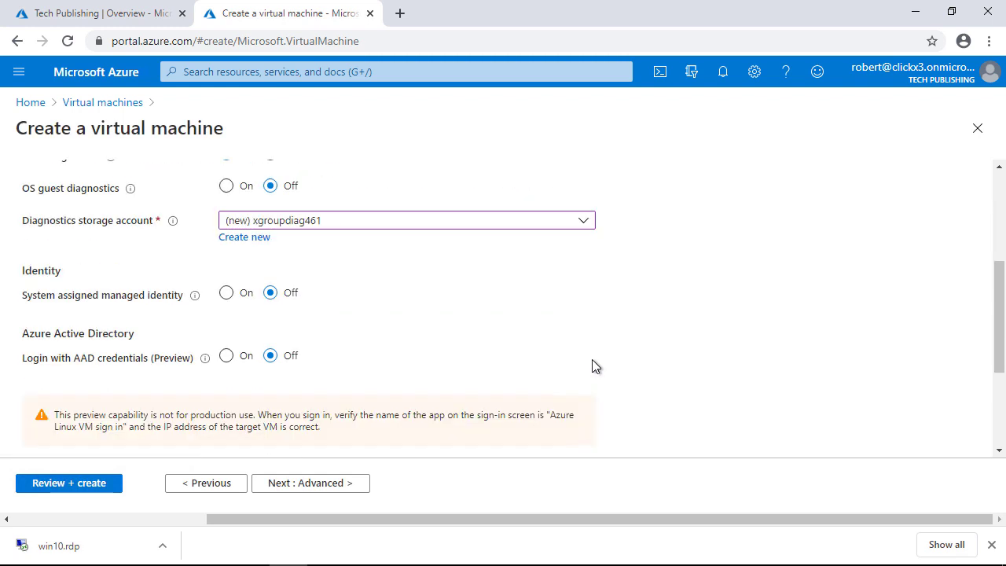
mouse_move(227, 355)
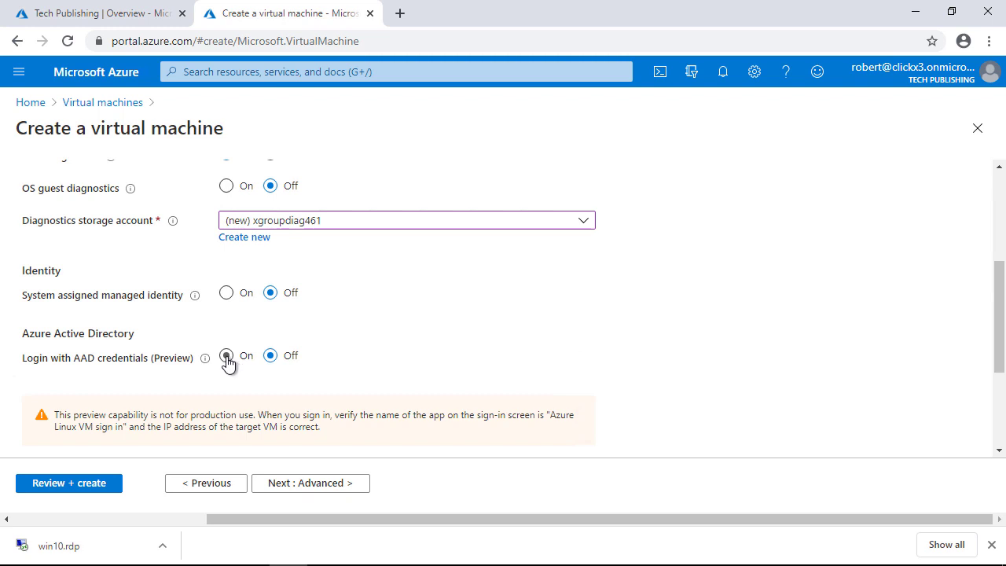
left_click(226, 356)
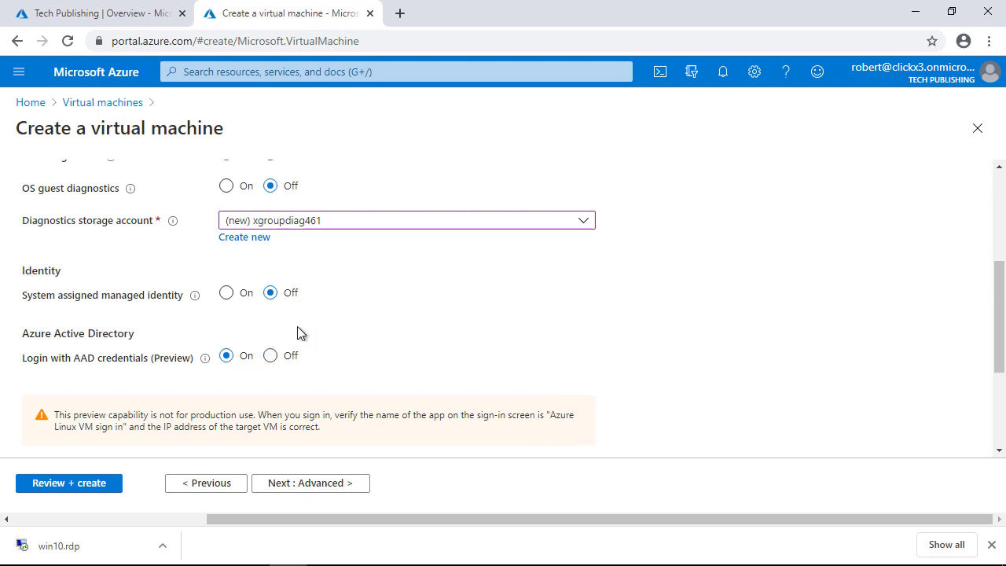
left_click(227, 292)
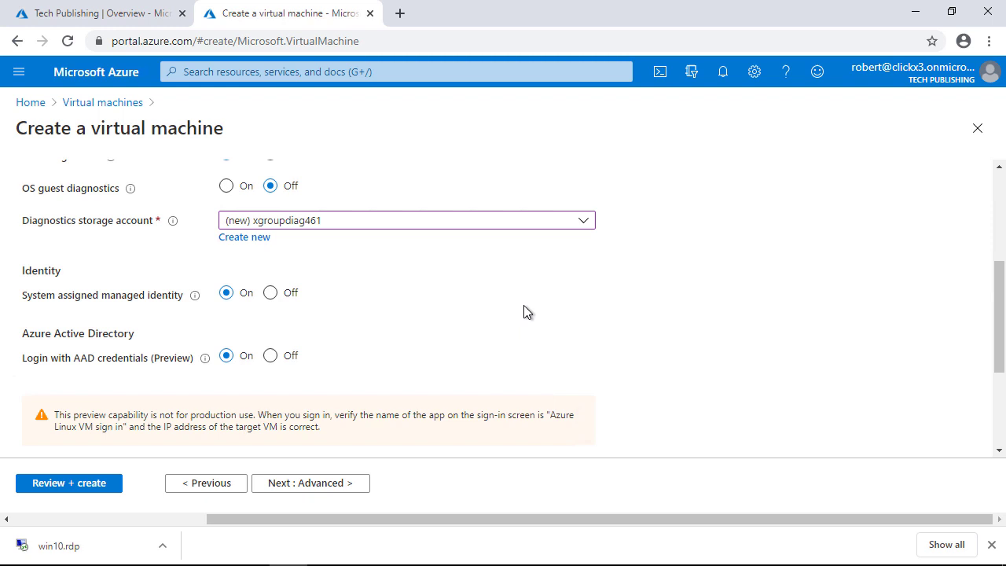
mouse_move(545, 311)
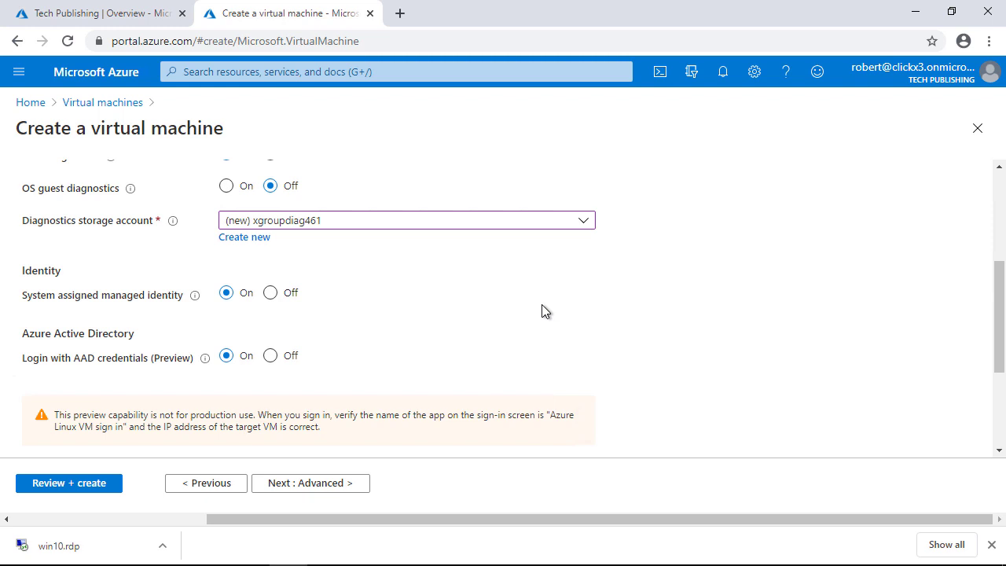
mouse_move(448, 315)
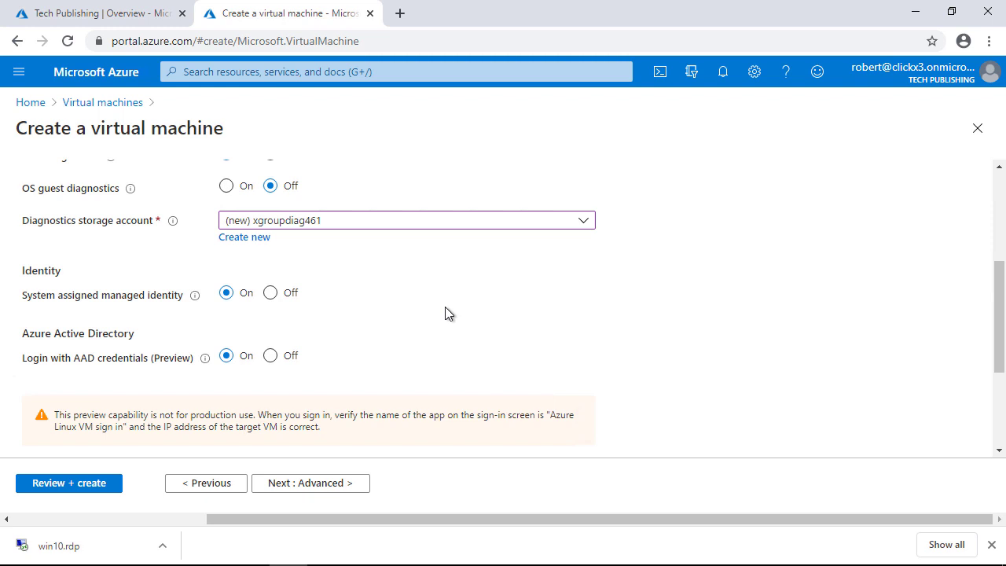
Step: Close the Create a virtual machine blade and open Access control (IAM) for the win10 VM
left_click(102, 102)
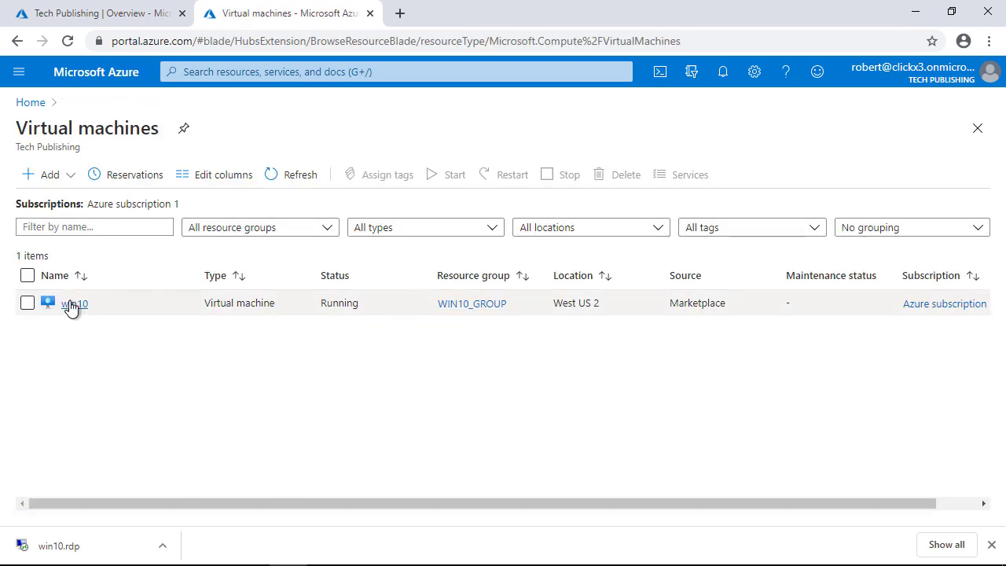
left_click(74, 302)
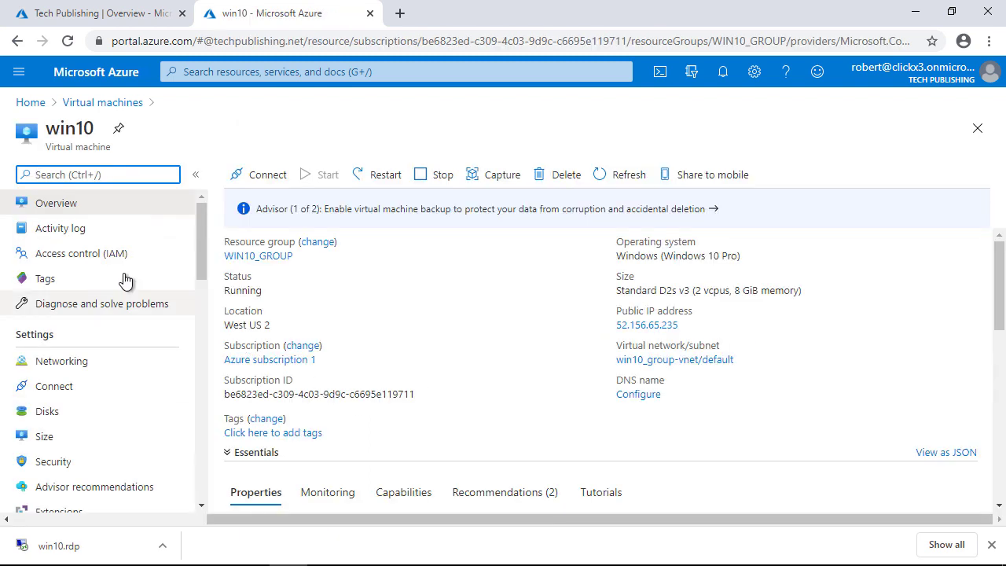
mouse_move(82, 253)
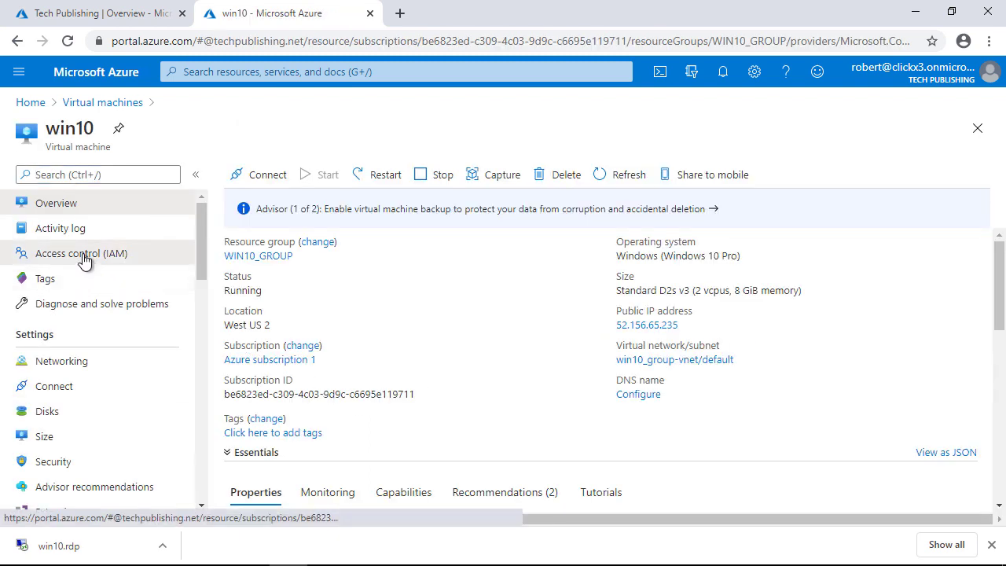
left_click(82, 253)
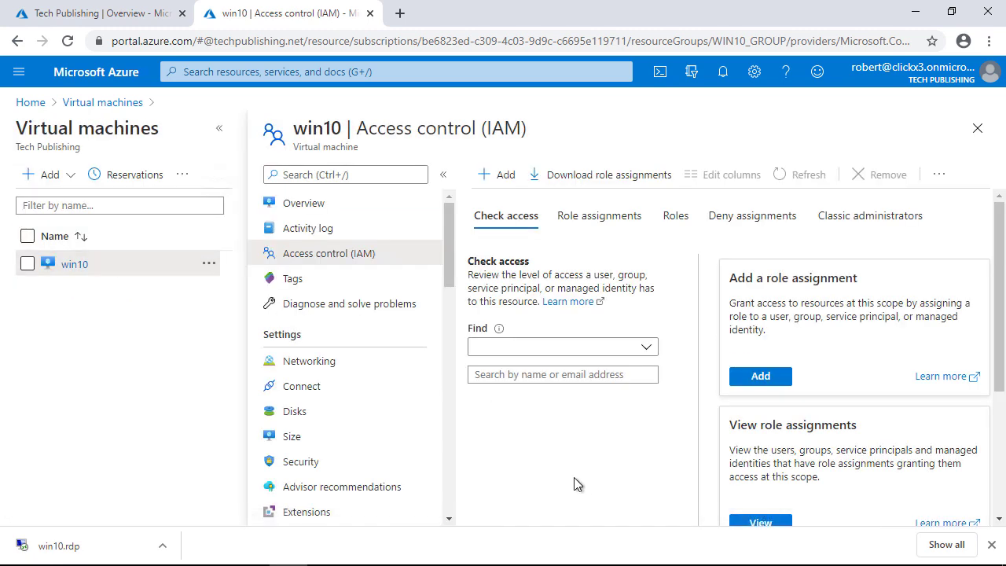
left_click(561, 348)
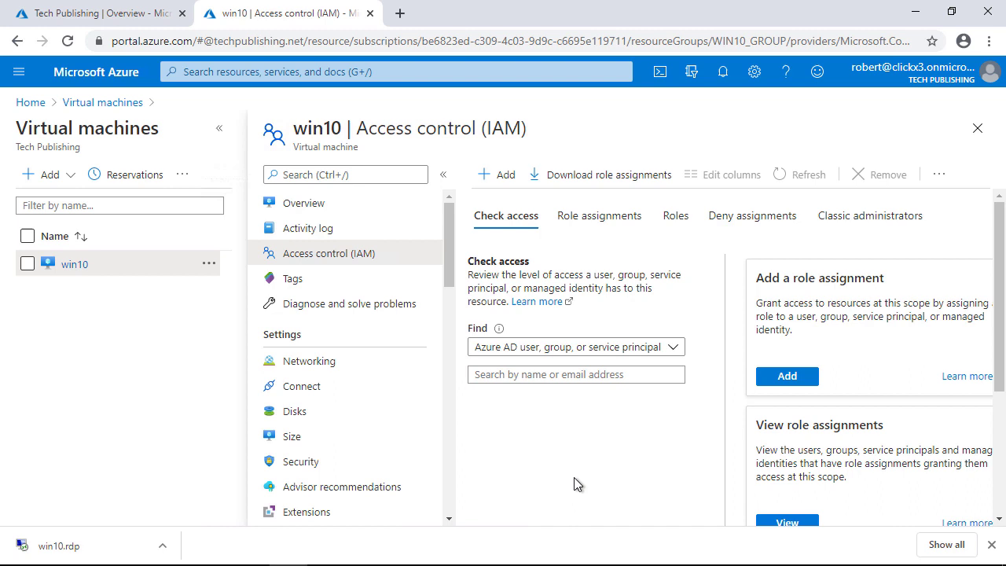
mouse_move(724, 440)
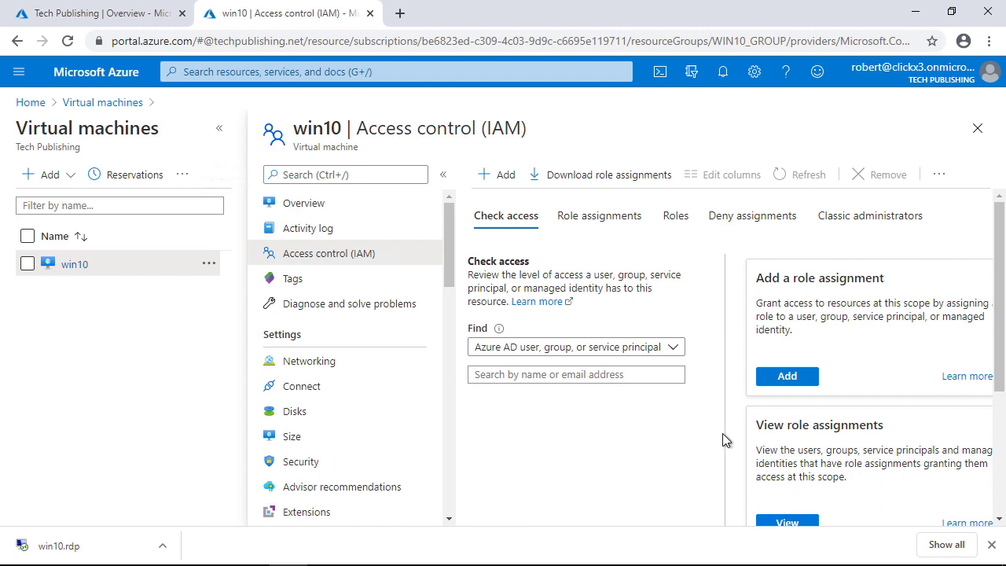
Step: Add a role assignment giving the admin user Virtual Machine Administrator Login on win10 and save it
left_click(786, 376)
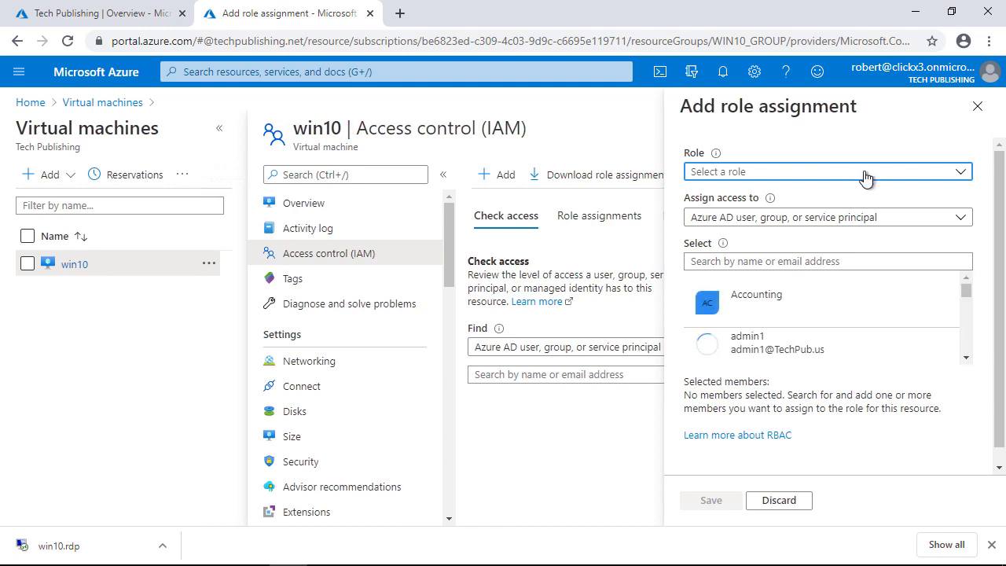
left_click(826, 171)
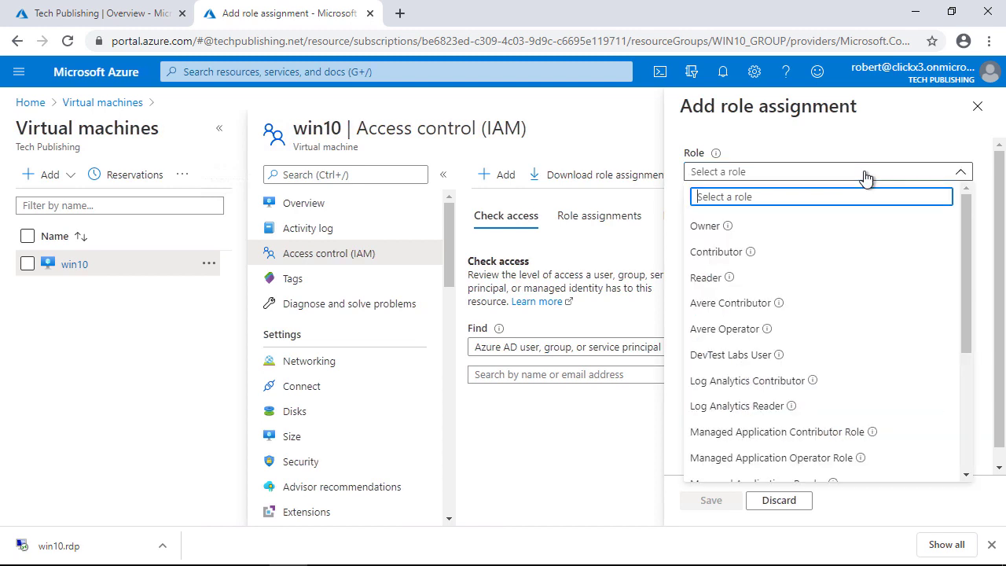
scroll("down", 3)
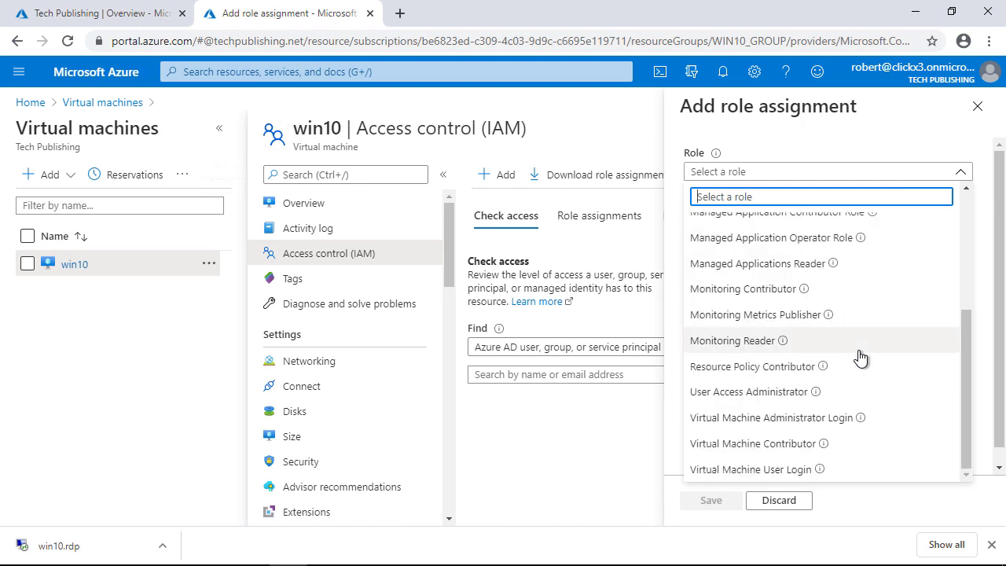
mouse_move(843, 425)
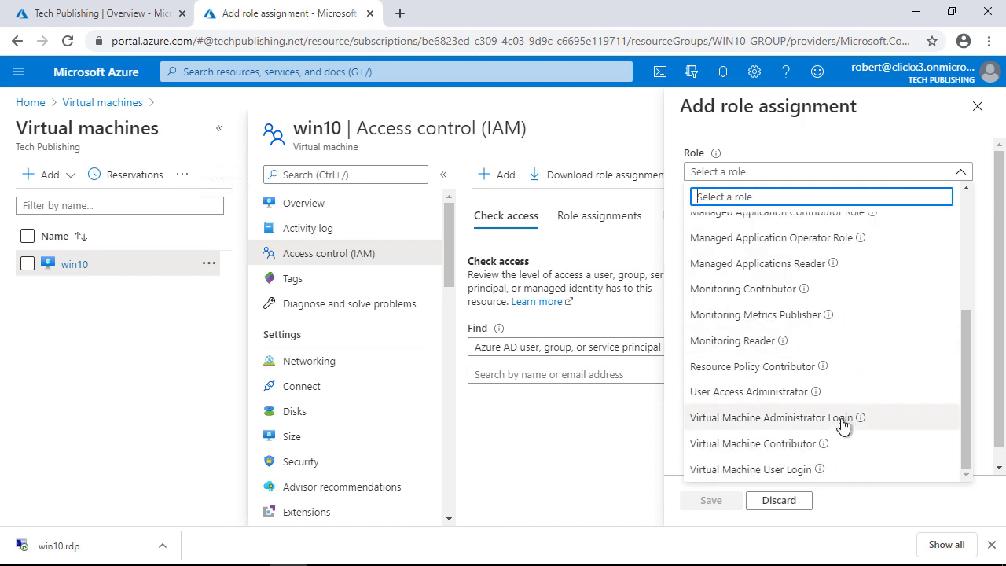
mouse_move(795, 478)
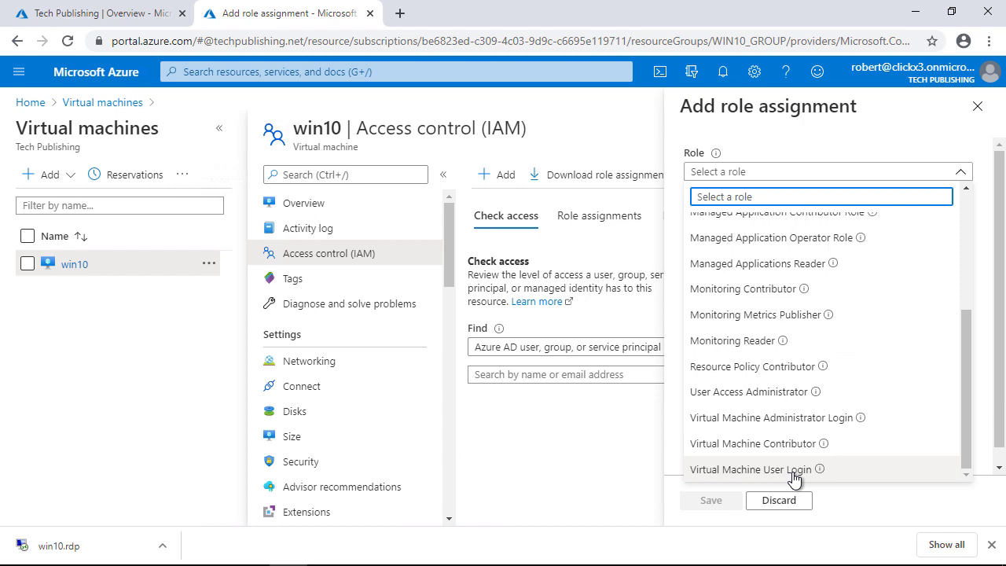
mouse_move(804, 418)
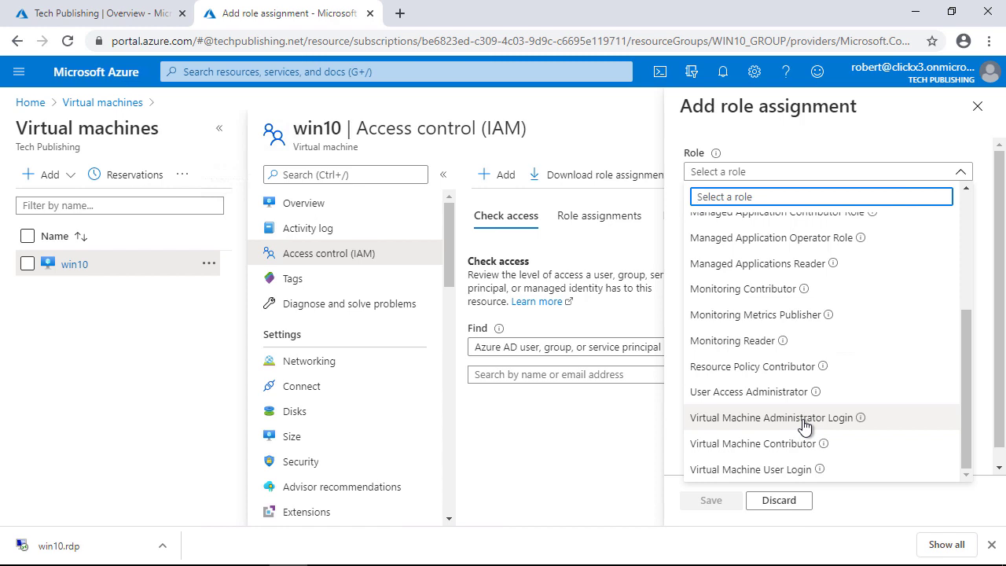
left_click(773, 418)
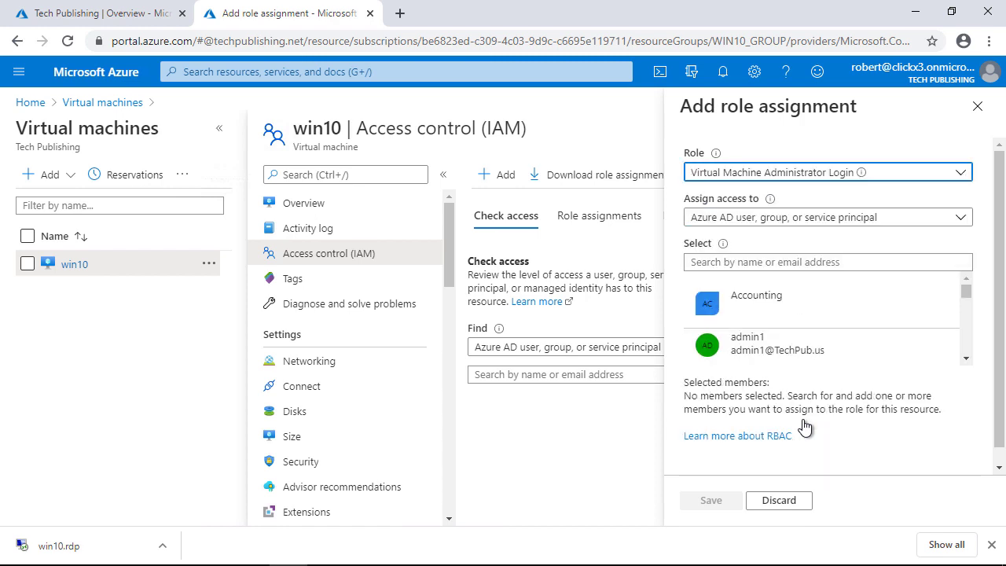
mouse_move(843, 234)
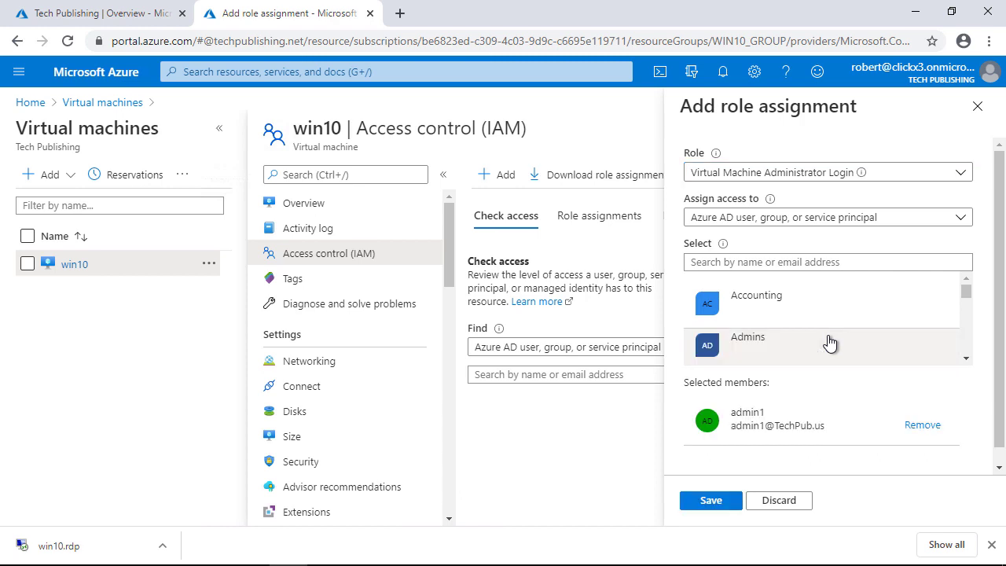
mouse_move(710, 500)
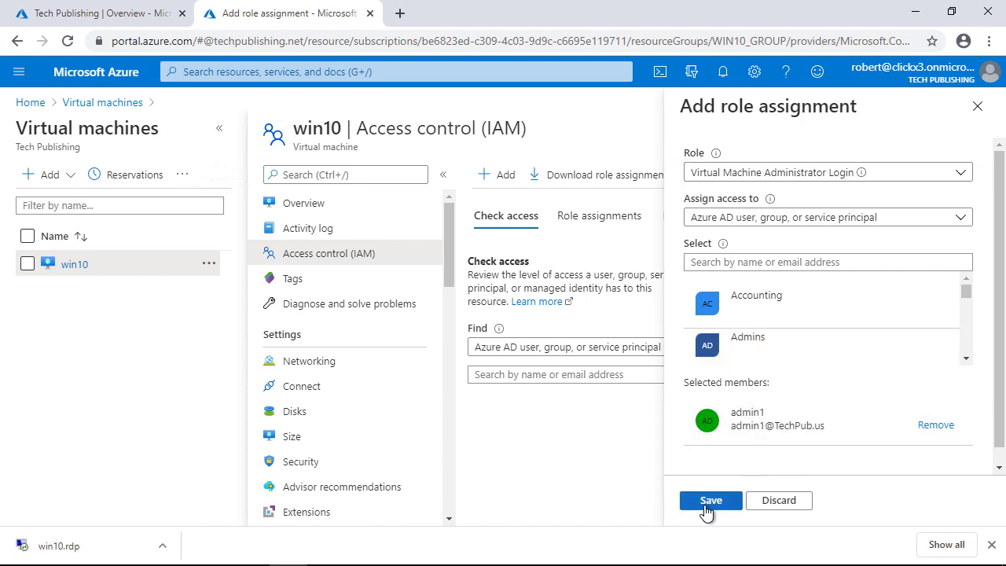
left_click(710, 499)
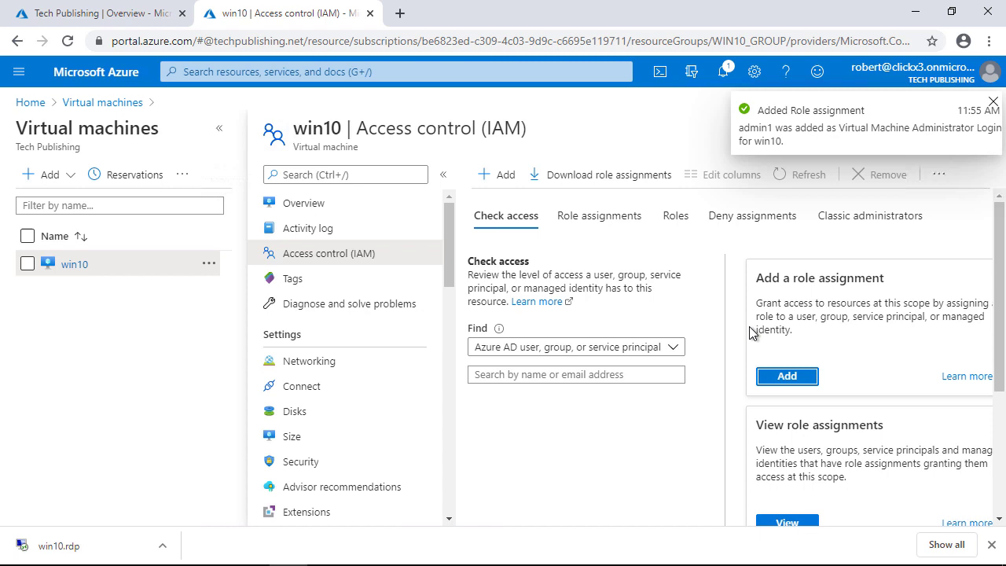
Step: From the win10 overview, choose Connect > RDP and download the win10 RDP file
left_click(992, 102)
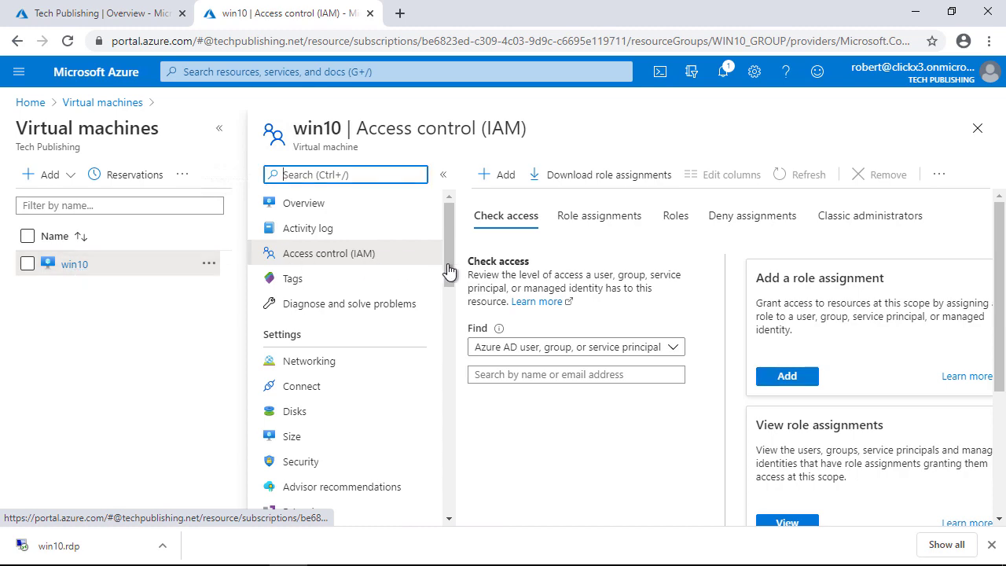
left_click(303, 201)
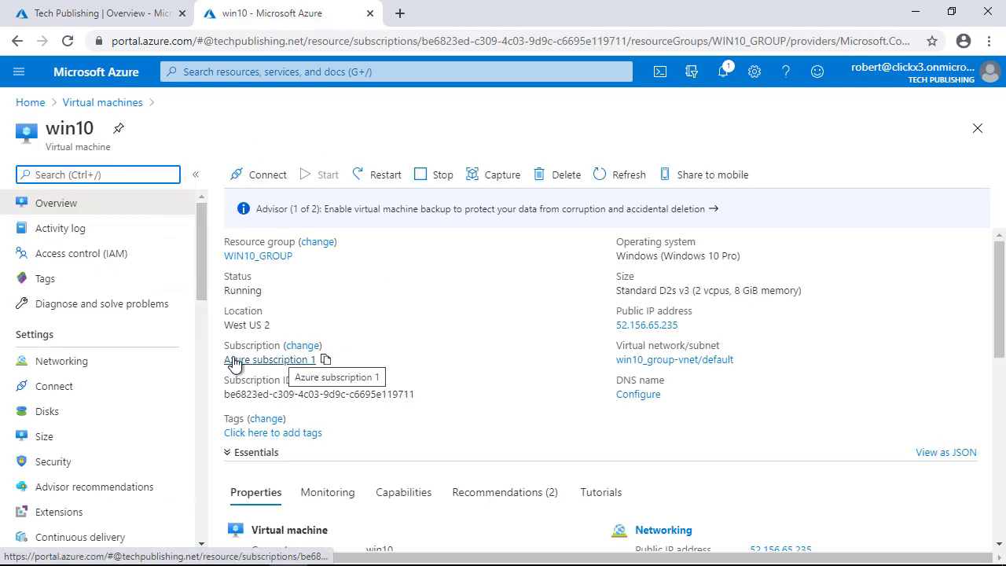
mouse_move(264, 180)
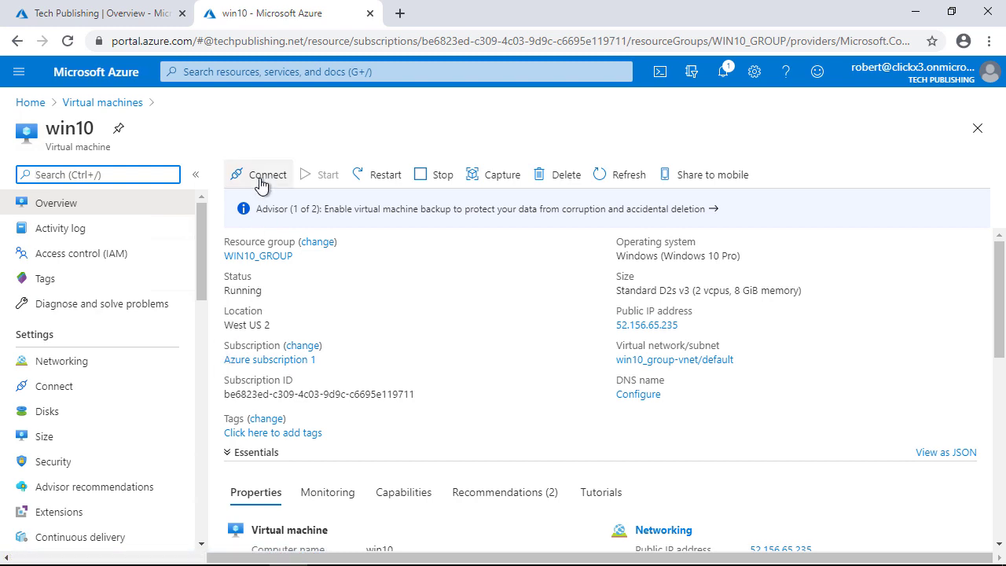
left_click(268, 173)
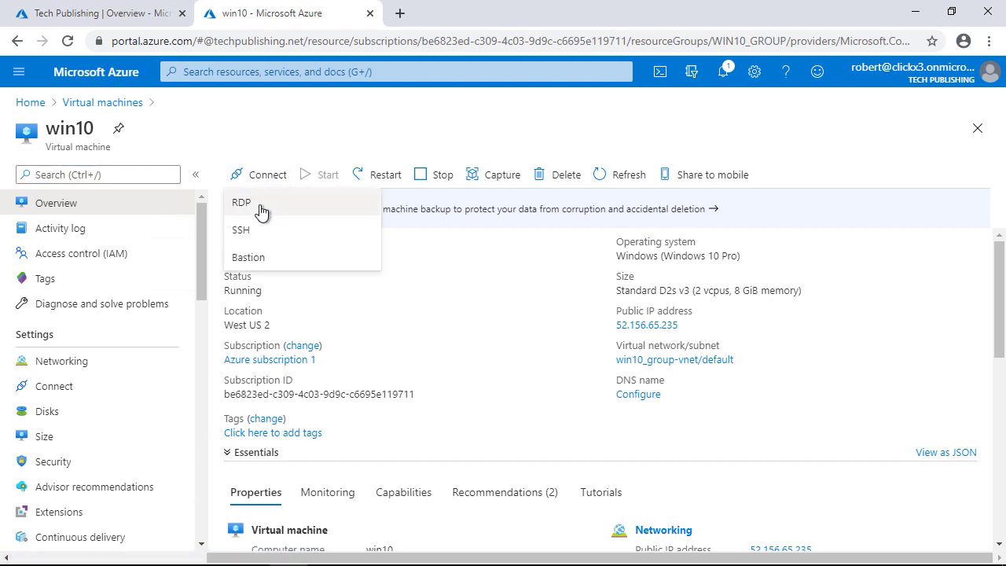
mouse_move(242, 202)
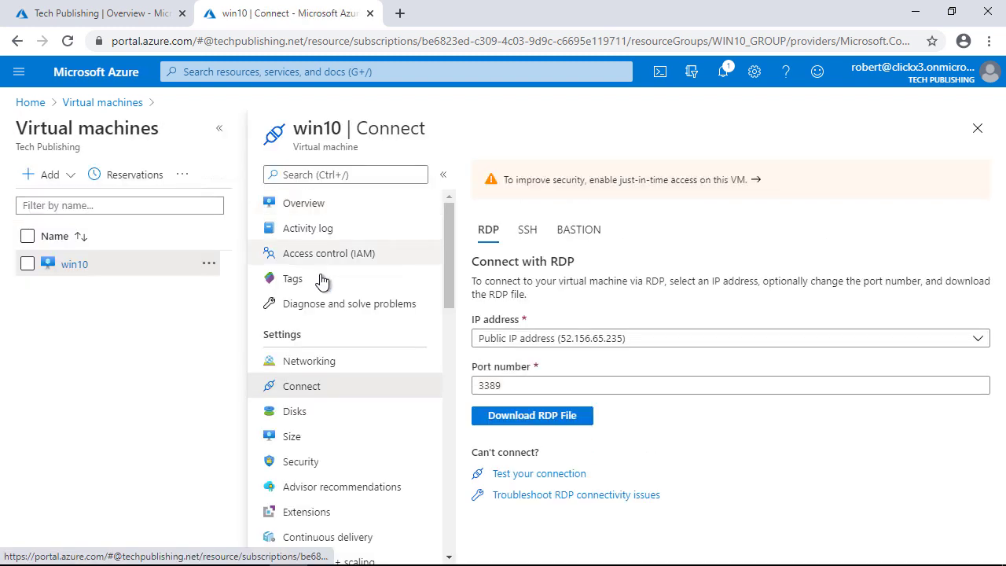
mouse_move(412, 346)
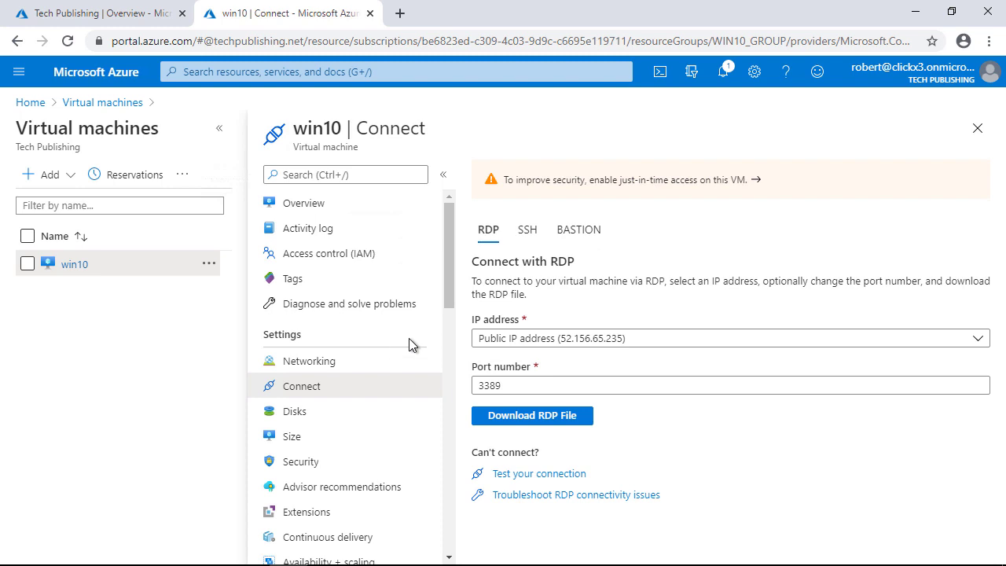
mouse_move(537, 424)
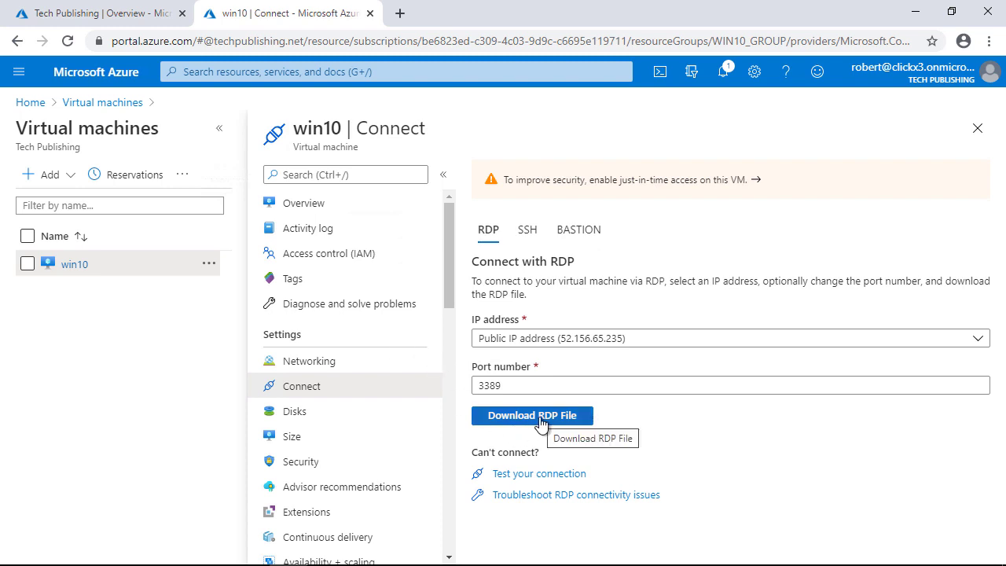
mouse_move(541, 363)
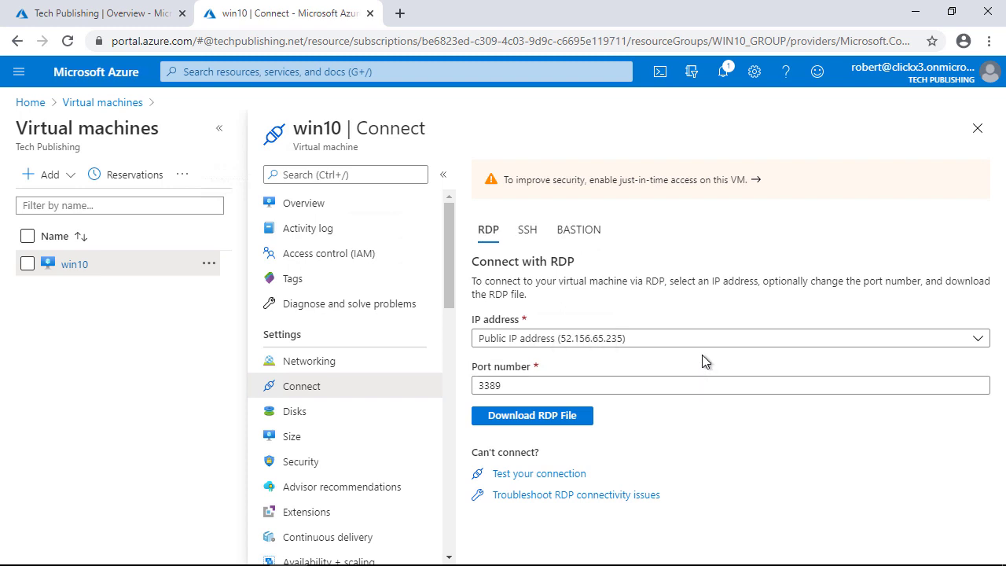
left_click(531, 415)
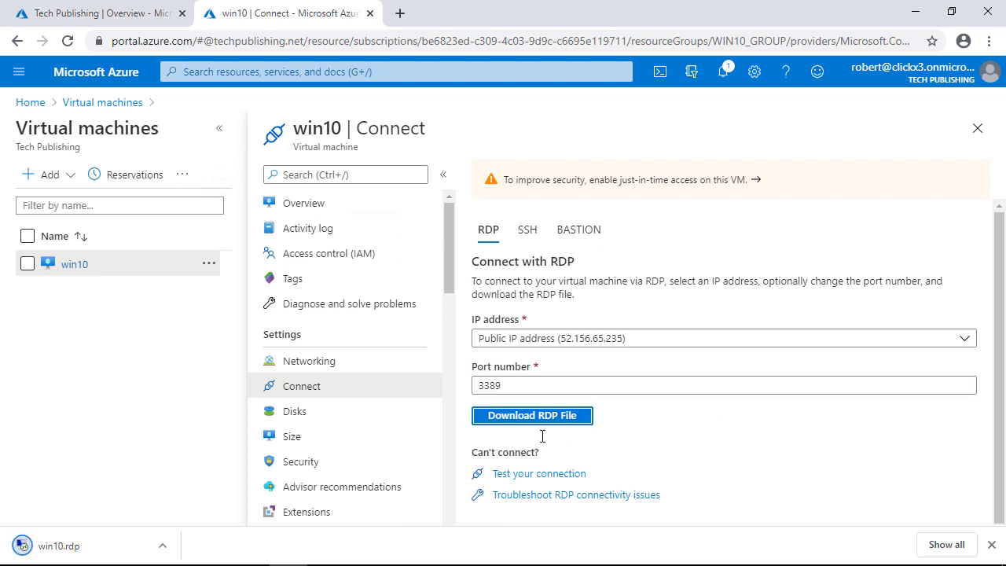
Step: Show the downloaded win10.rdp in its folder and move it from Downloads to the Desktop
left_click(162, 545)
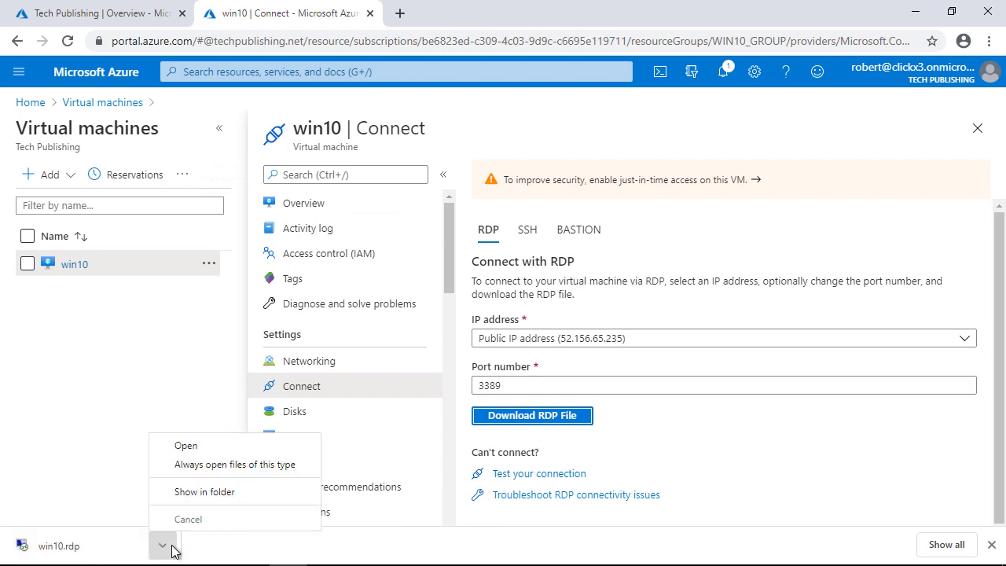
left_click(204, 490)
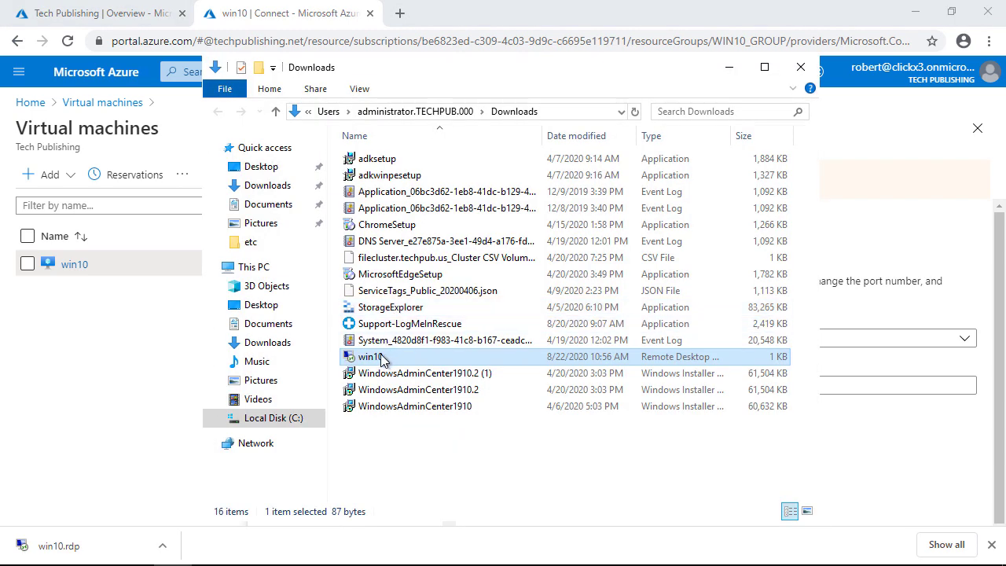
left_click(261, 166)
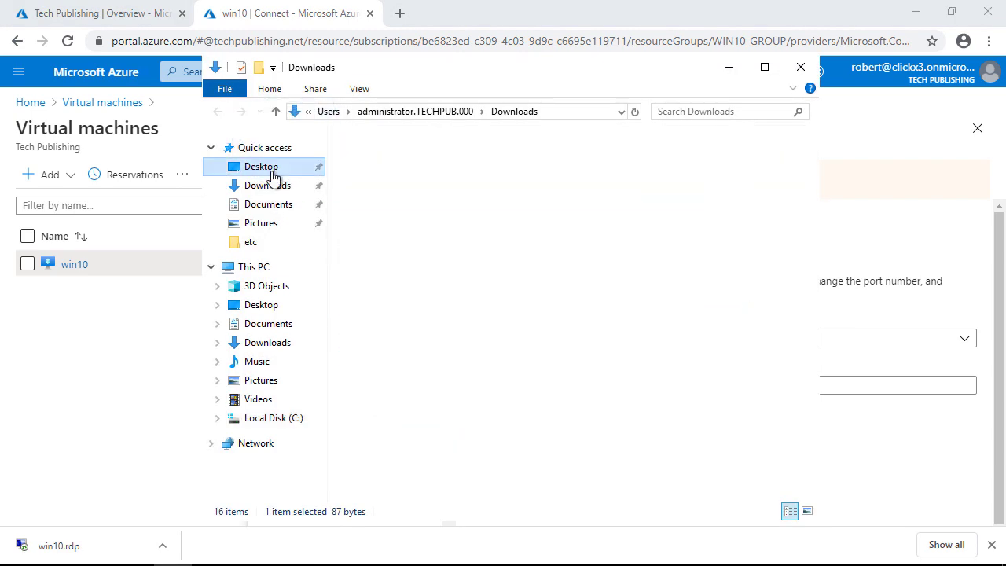
left_click(261, 167)
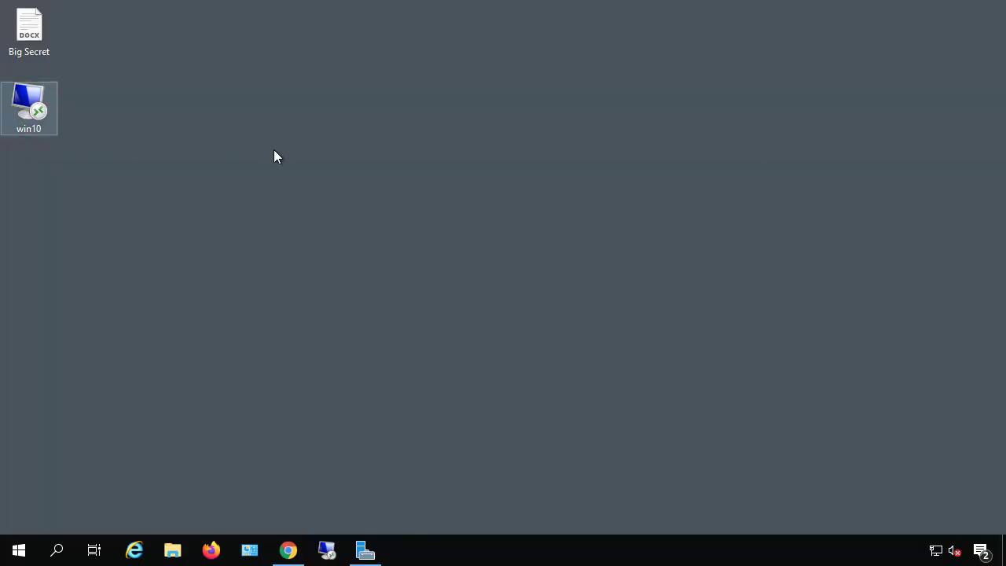
Step: Launch win10.rdp from the desktop and connect despite the unknown publisher warning
left_click_drag(28, 107, 442, 261)
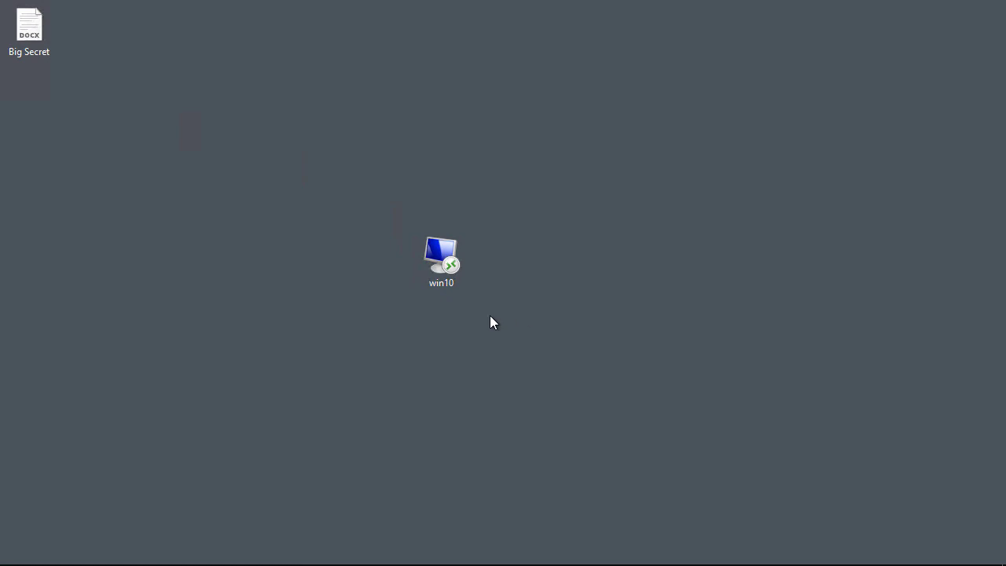
mouse_move(613, 261)
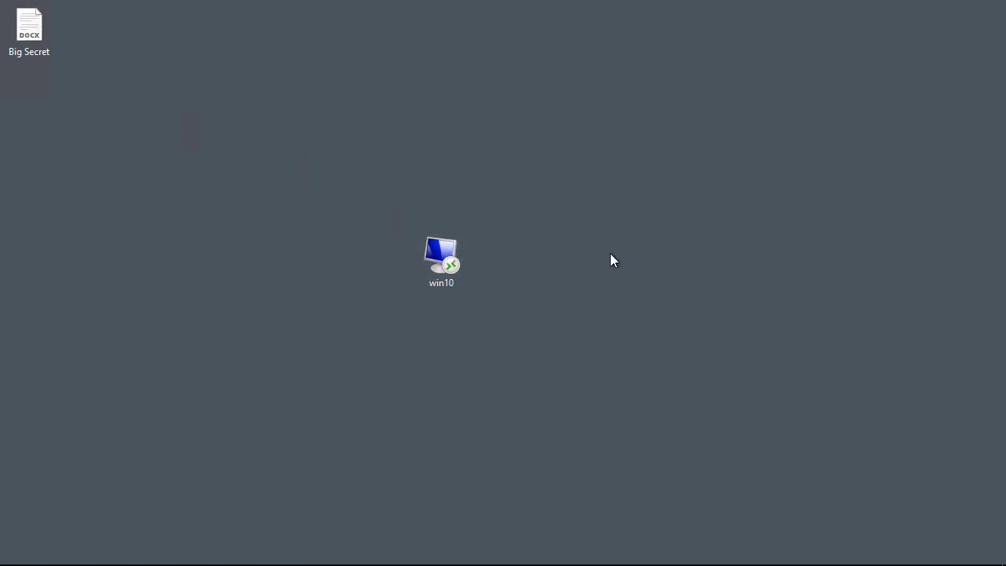
double_click(441, 253)
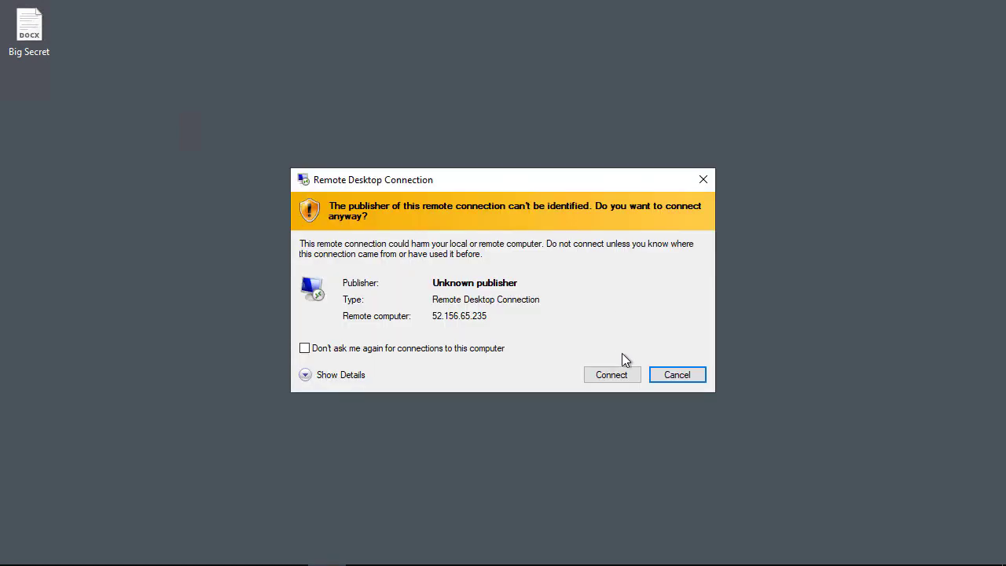
left_click(612, 374)
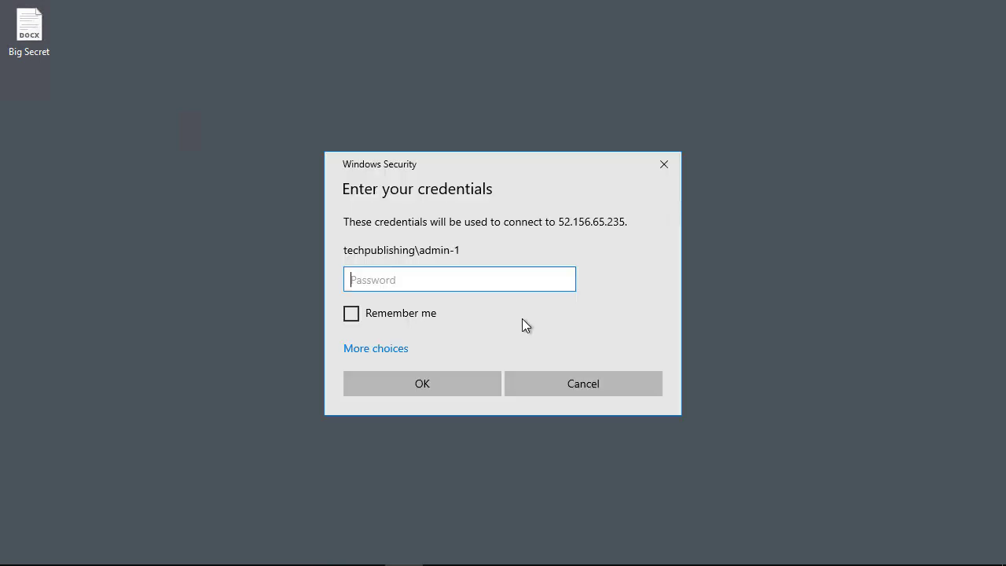
Step: Sign in with a different account using the admin-1 credentials to reach the win10 desktop
left_click(376, 349)
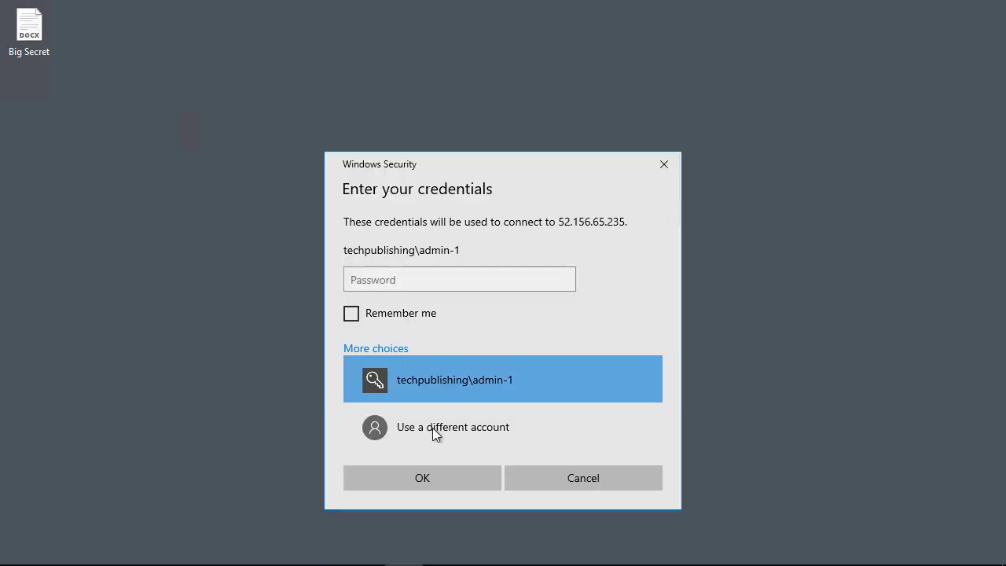
left_click(452, 428)
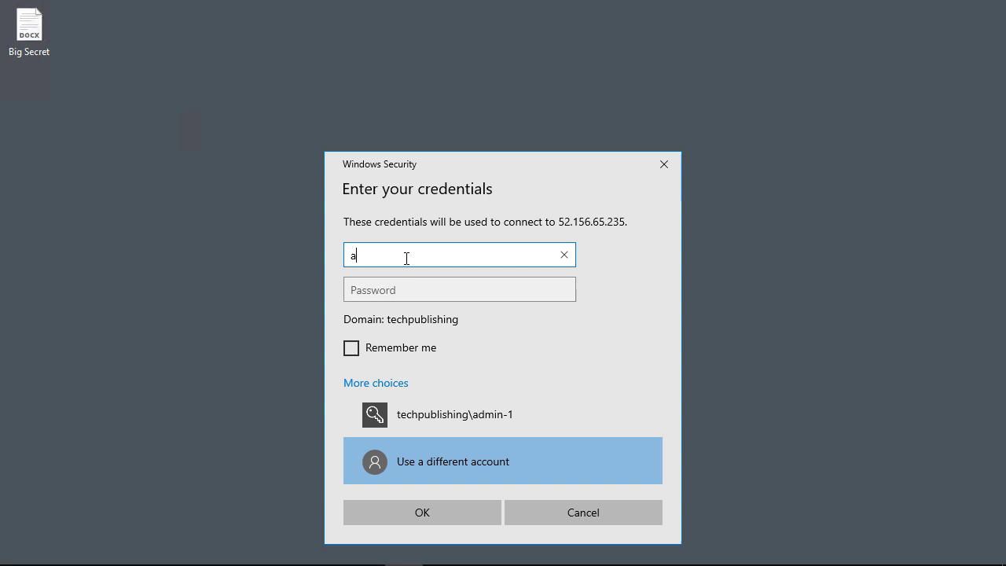
type("dmin-1")
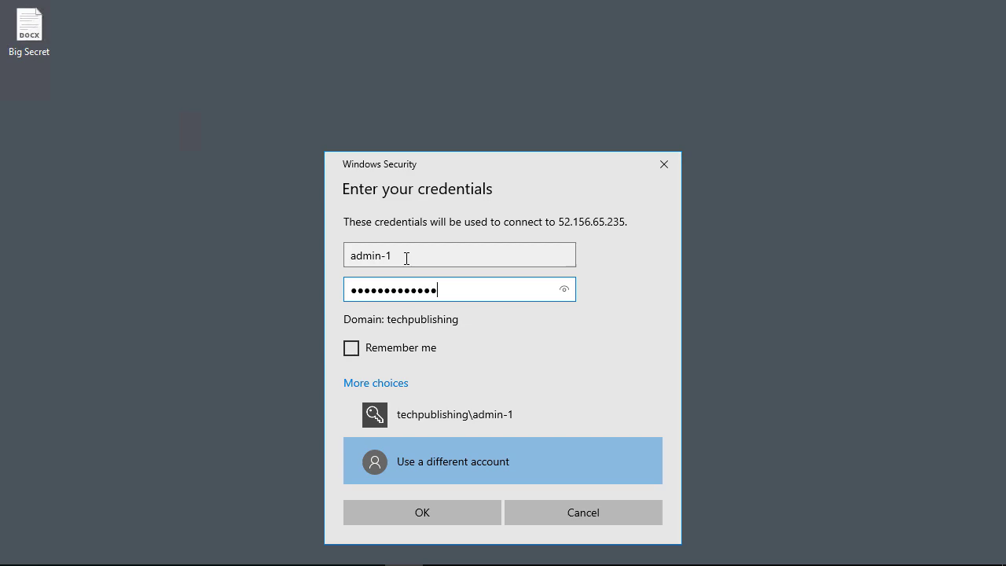
left_click(422, 513)
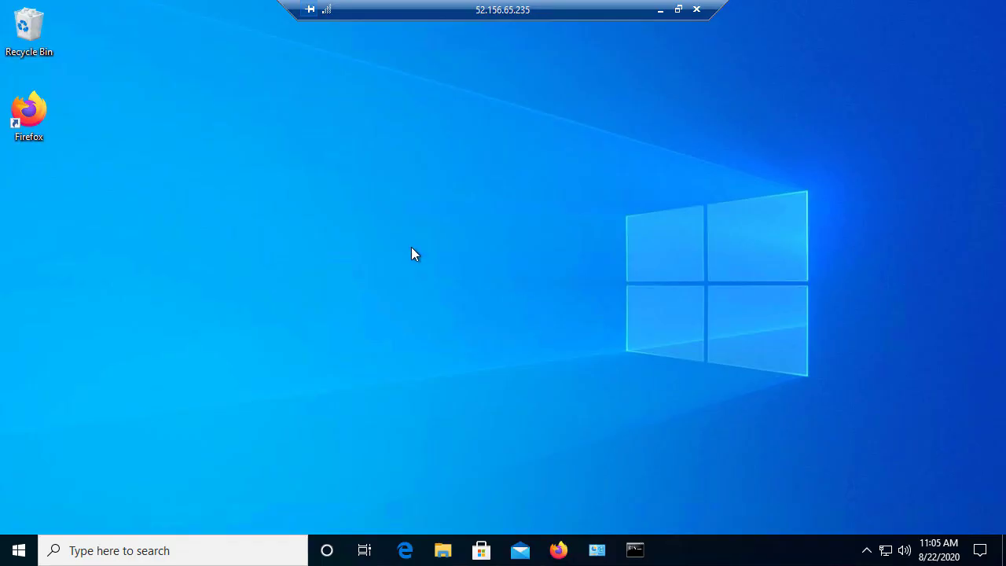
mouse_move(525, 28)
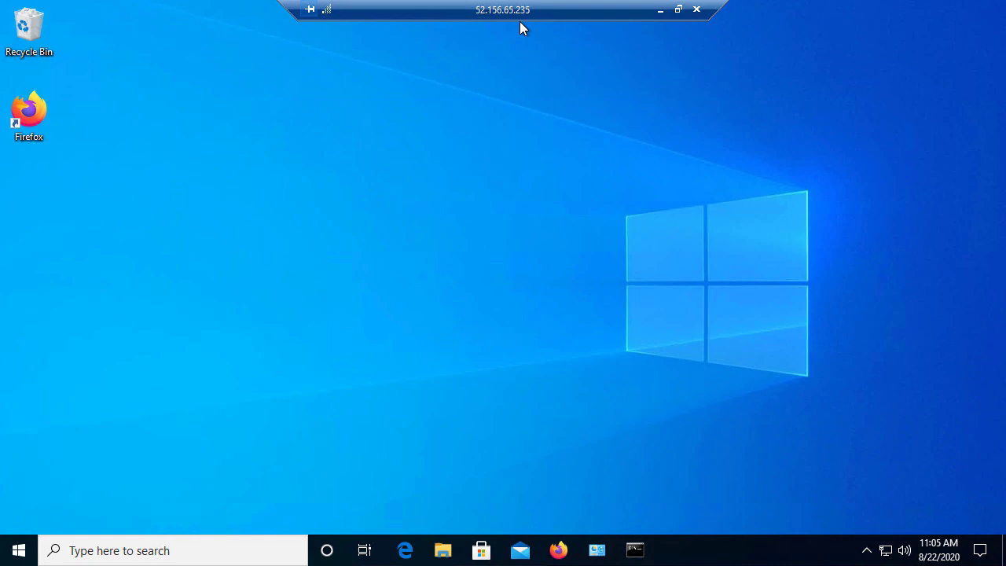
mouse_move(626, 541)
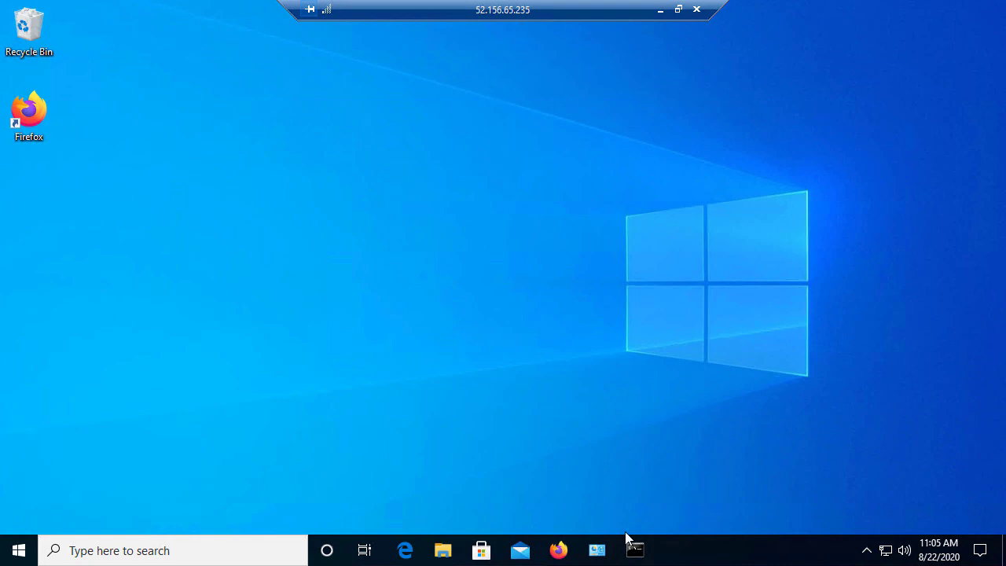
Step: Start an elevated Command Prompt on the remote win10 machine
left_click(635, 550)
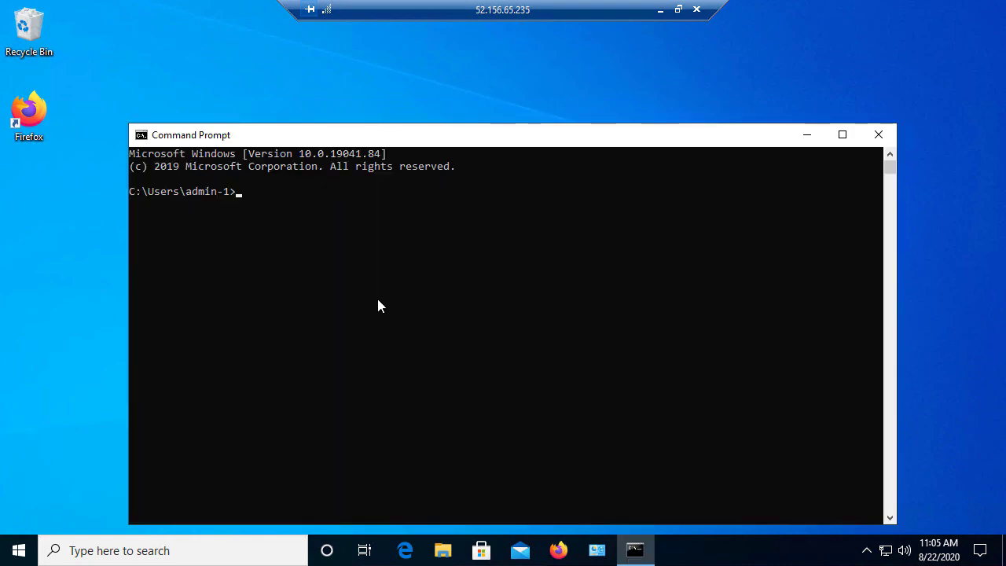
type("cmd")
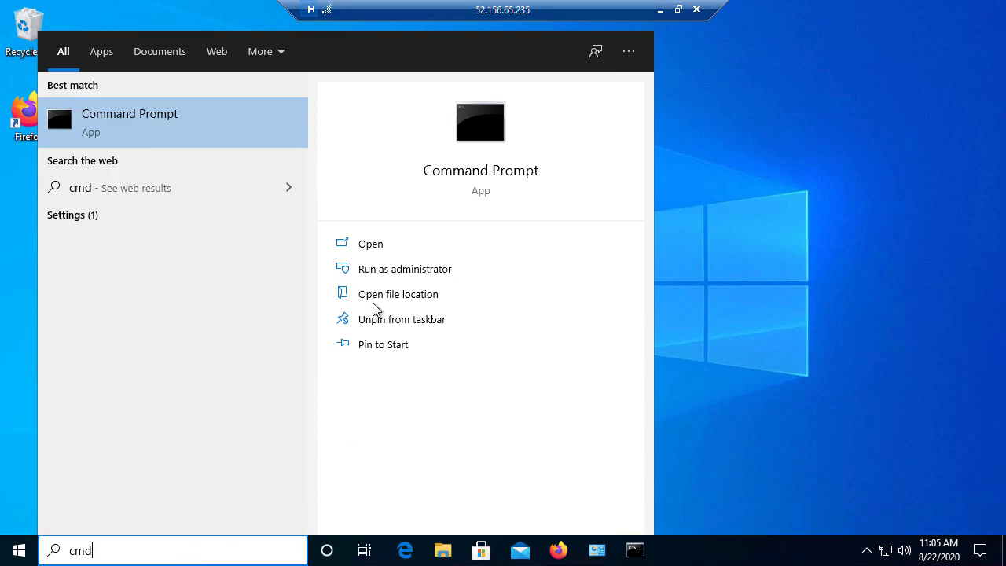
left_click(405, 268)
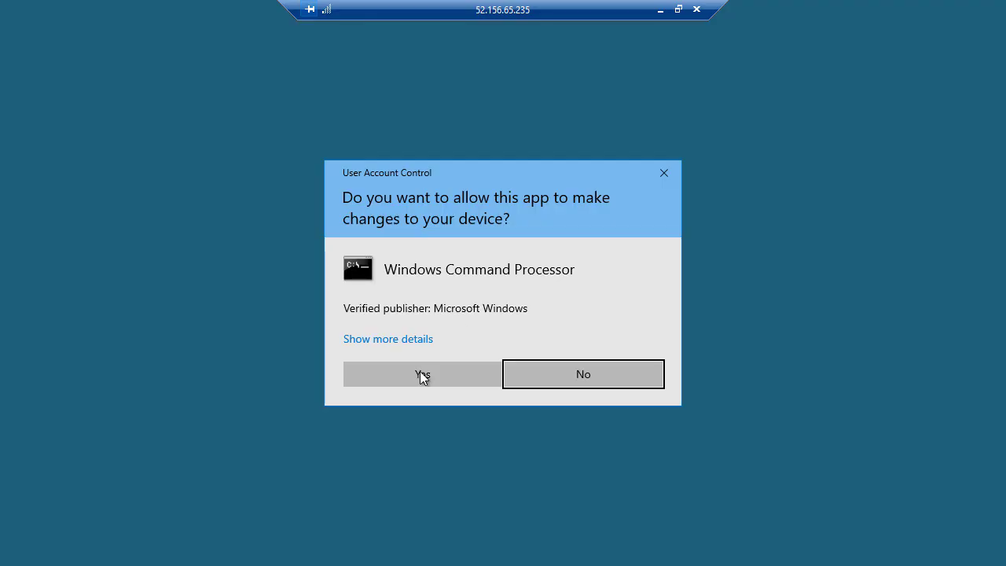
left_click(421, 374)
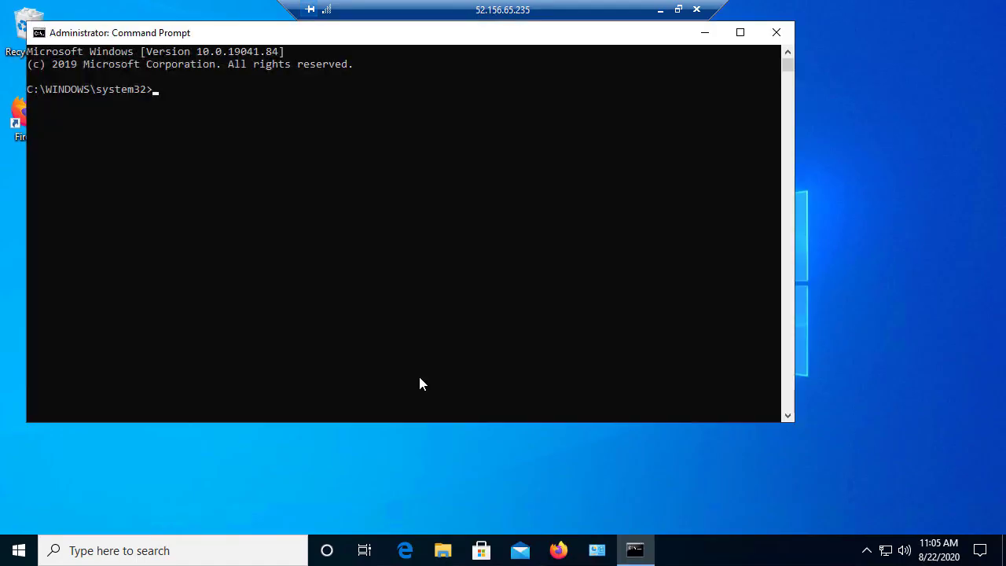
Step: Run dsregcmd /status, review the device registration report, then close the command window
type("dsregcmd /")
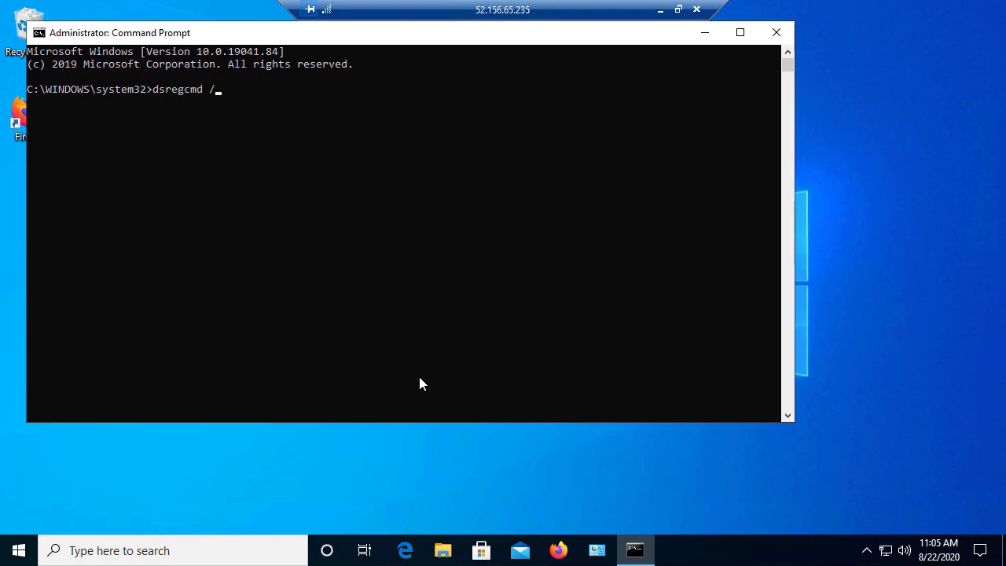
key("Return")
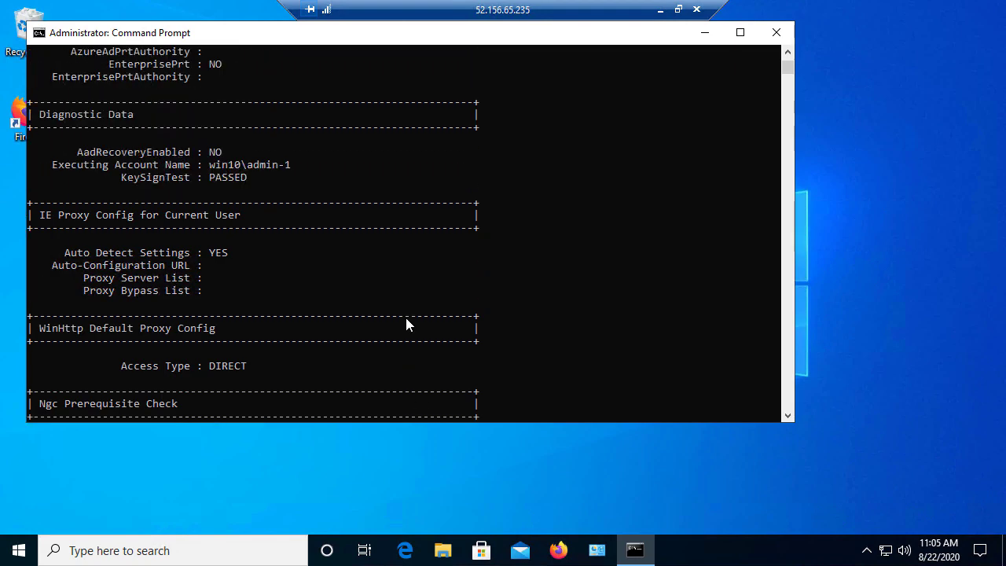
scroll("up", 3)
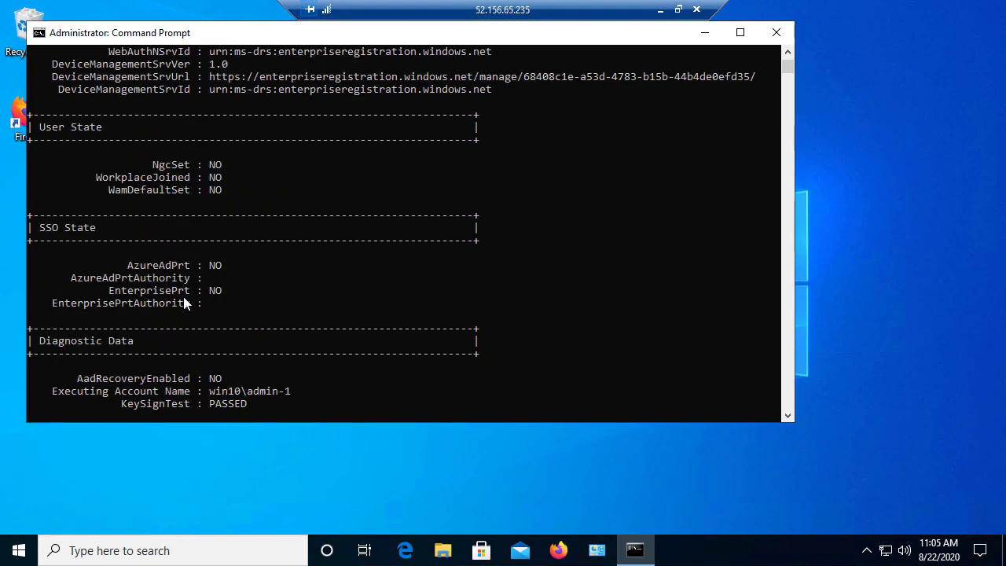
mouse_move(123, 261)
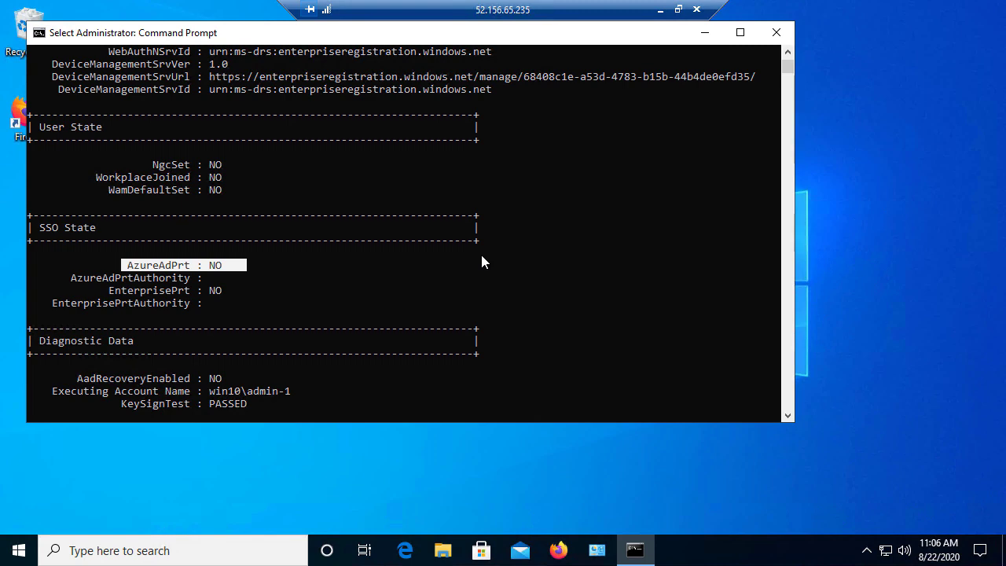
scroll("up", 3)
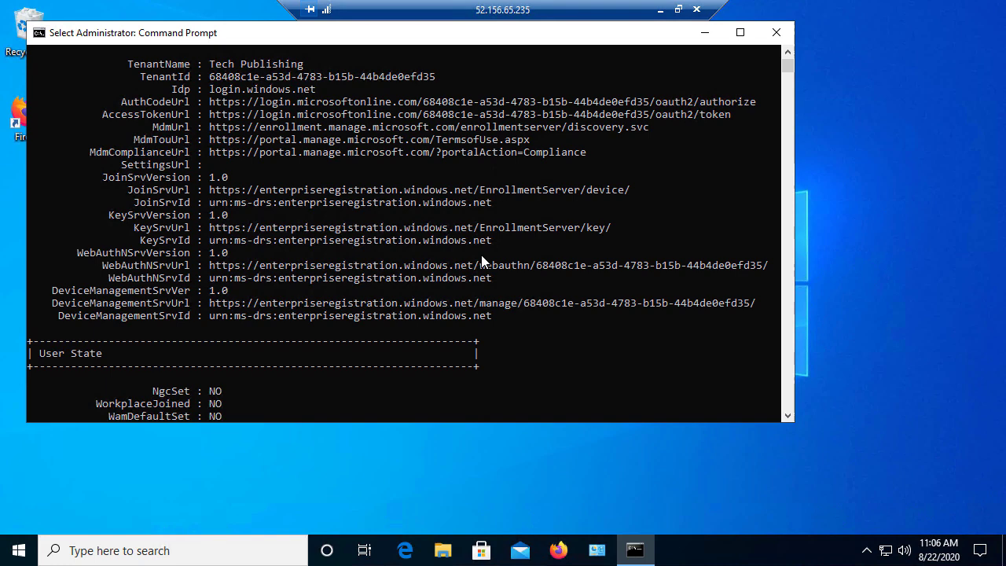
scroll("up", 3)
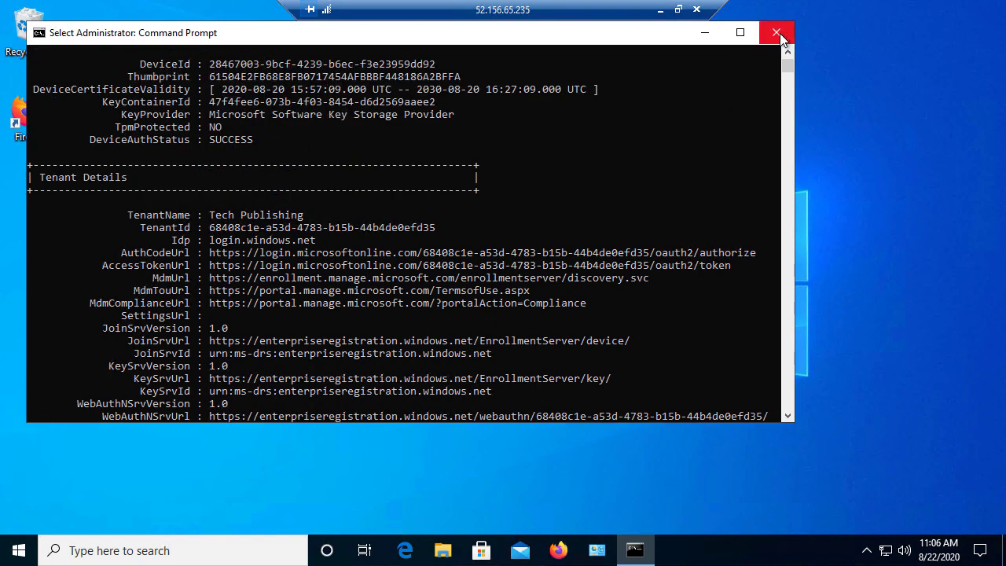
left_click(777, 31)
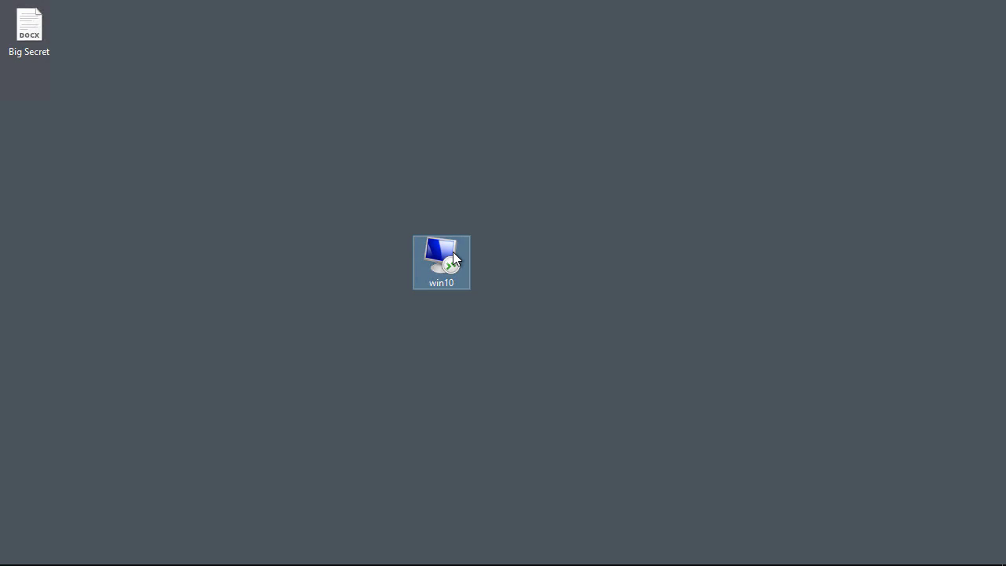
Step: Edit win10.rdp in Notepad to add enablecredsspsupport:i:0 and authentication level:i:2, and save it
right_click(440, 261)
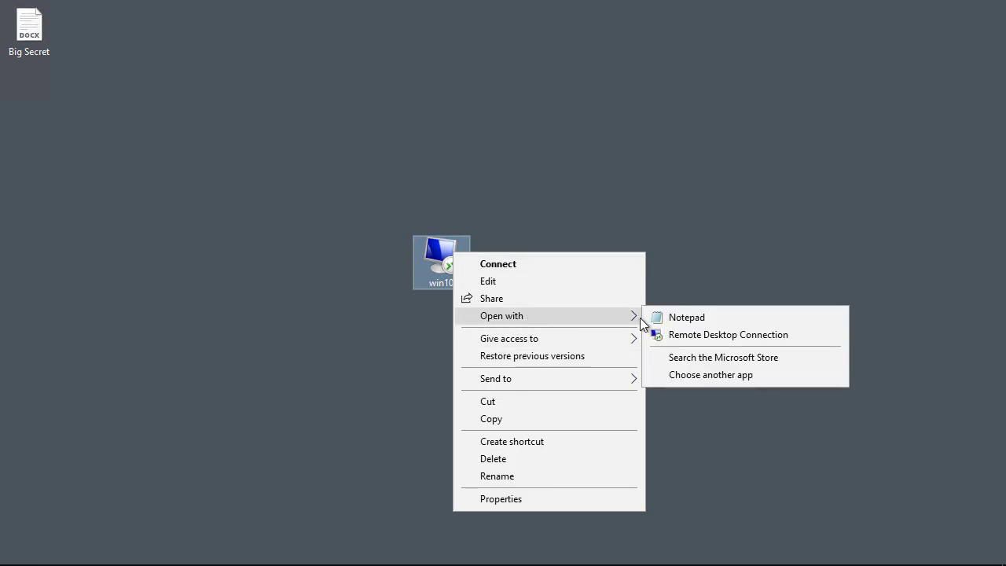
left_click(685, 317)
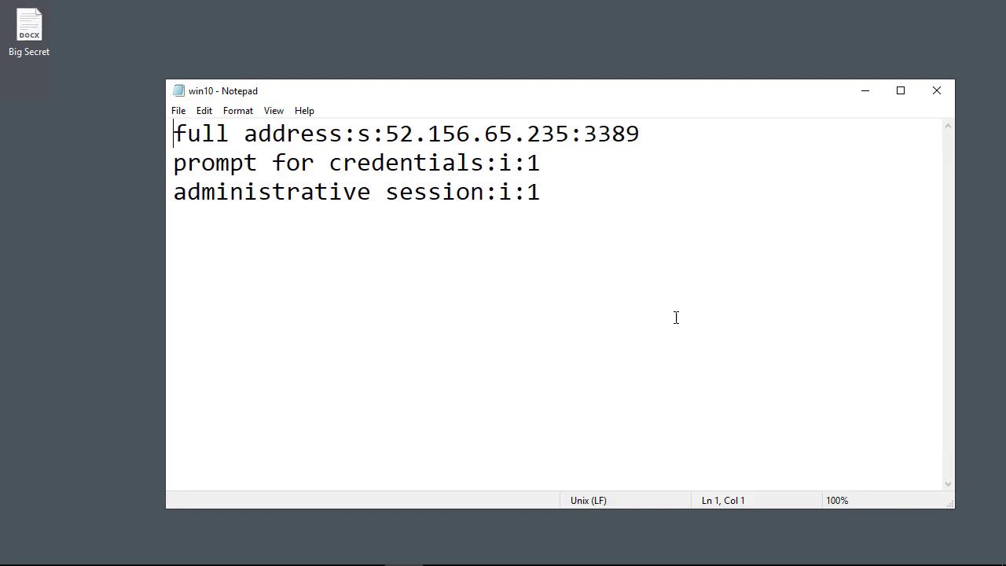
mouse_move(651, 263)
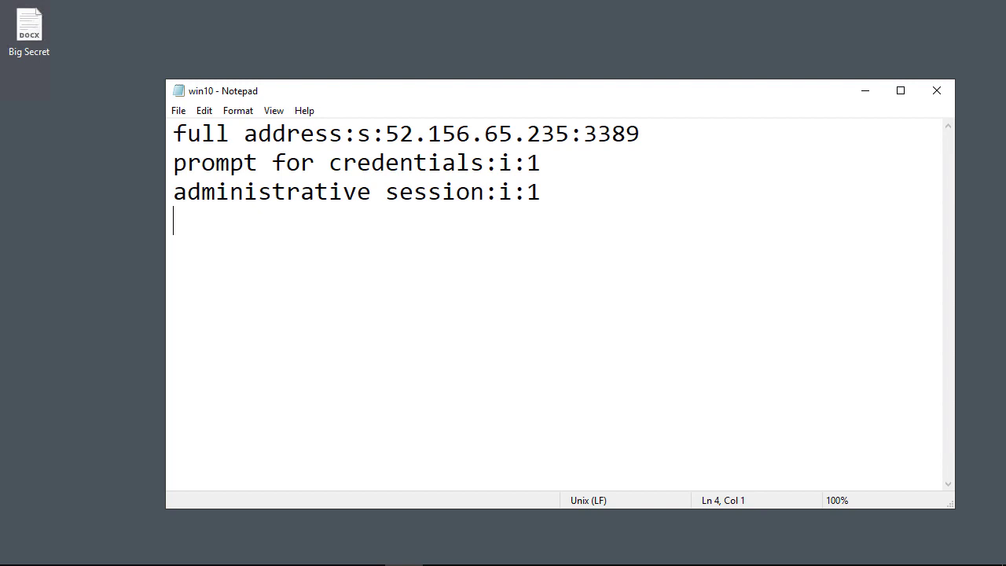
mouse_move(385, 359)
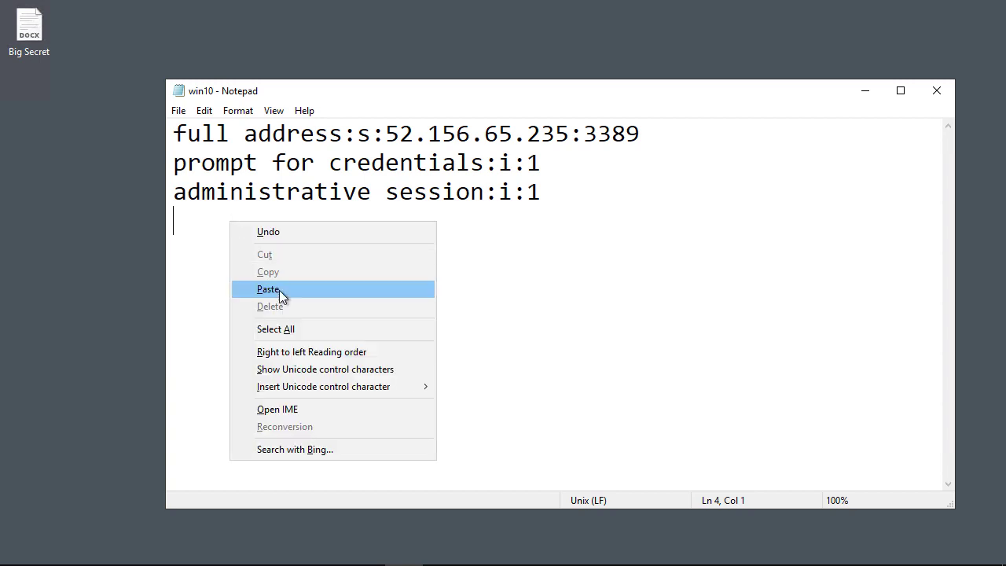
left_click(267, 290)
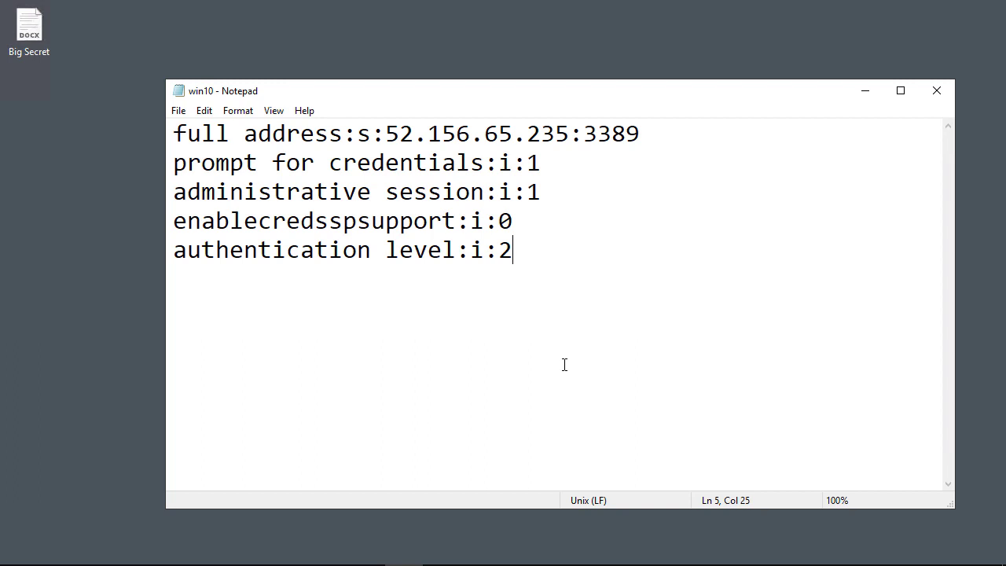
mouse_move(575, 365)
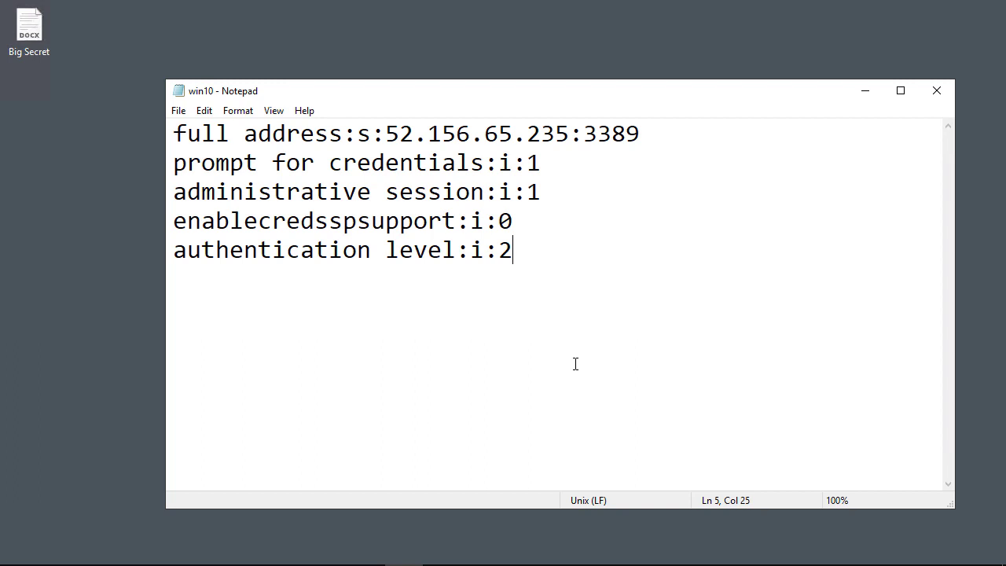
left_click(937, 90)
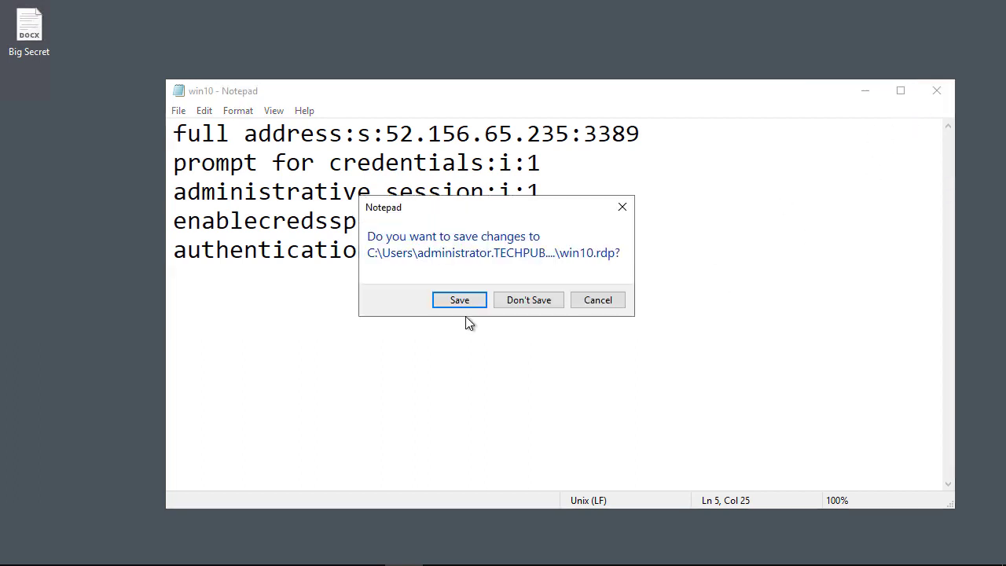
left_click(528, 298)
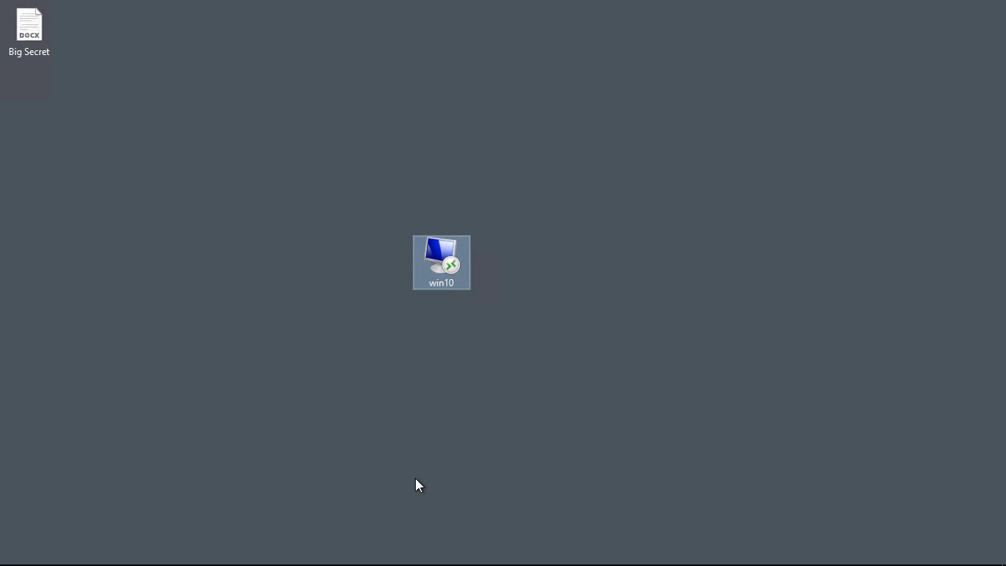
Step: Connect to win10 and reach the System page's Remote settings in Control Panel
double_click(442, 261)
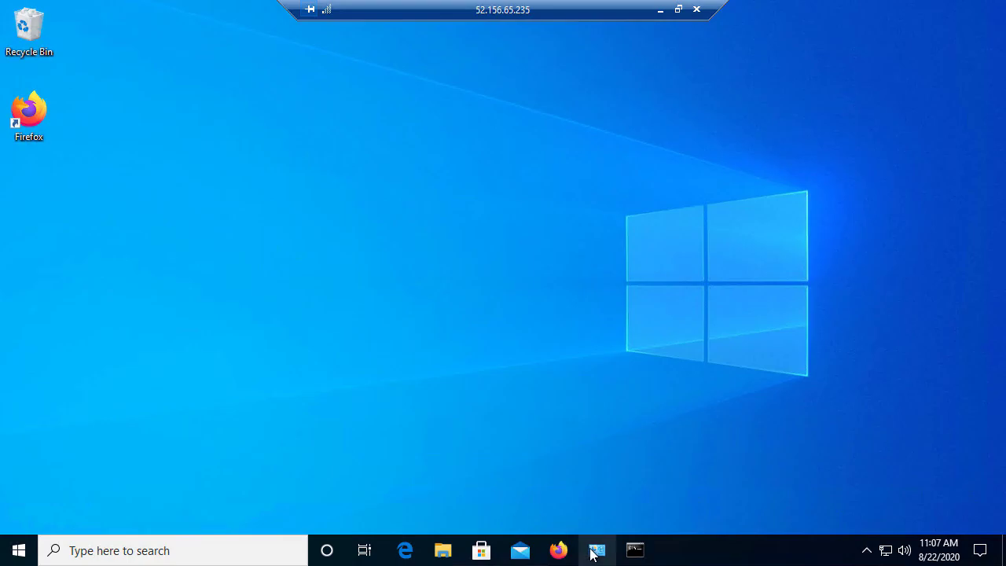
left_click(597, 550)
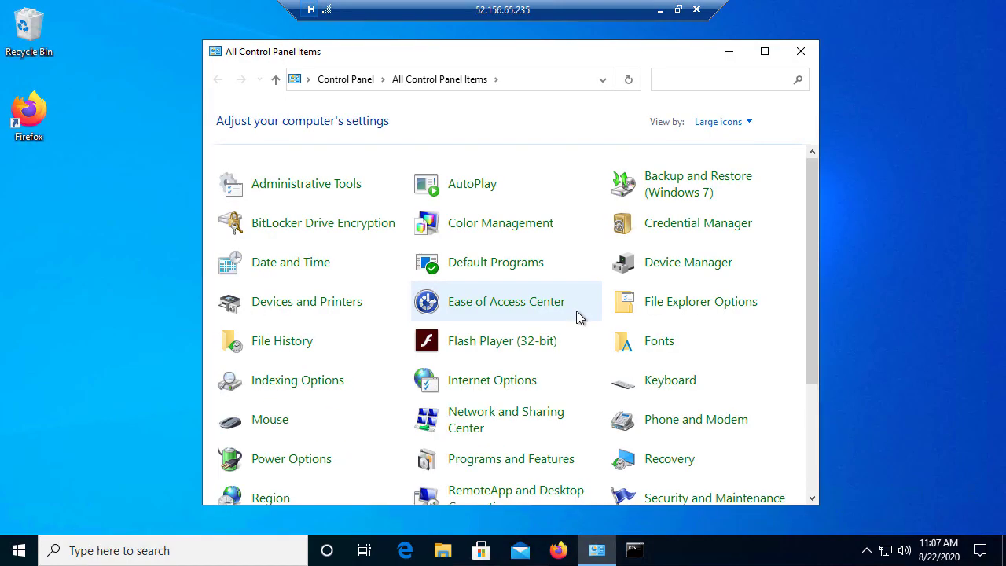
scroll("down", 3)
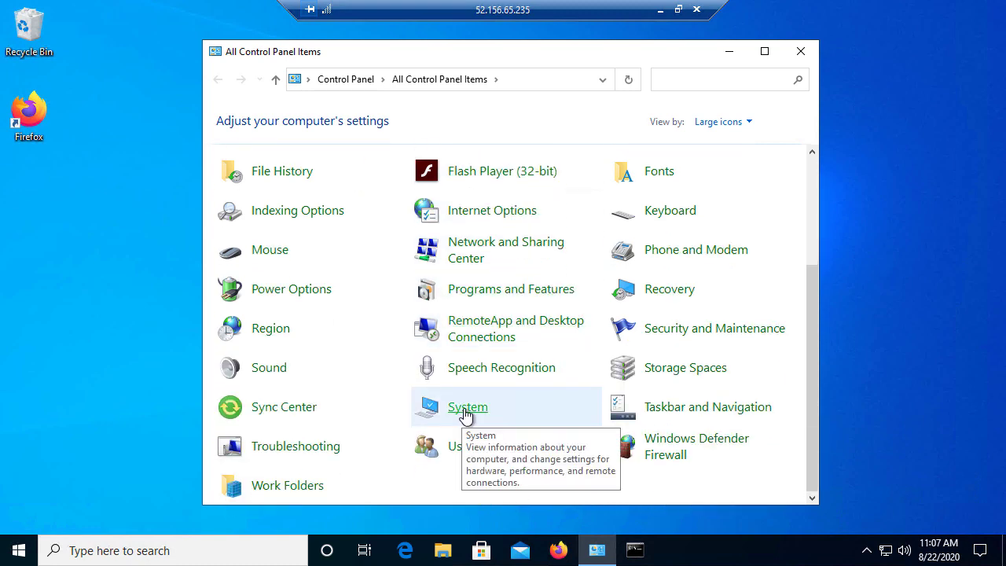
left_click(468, 405)
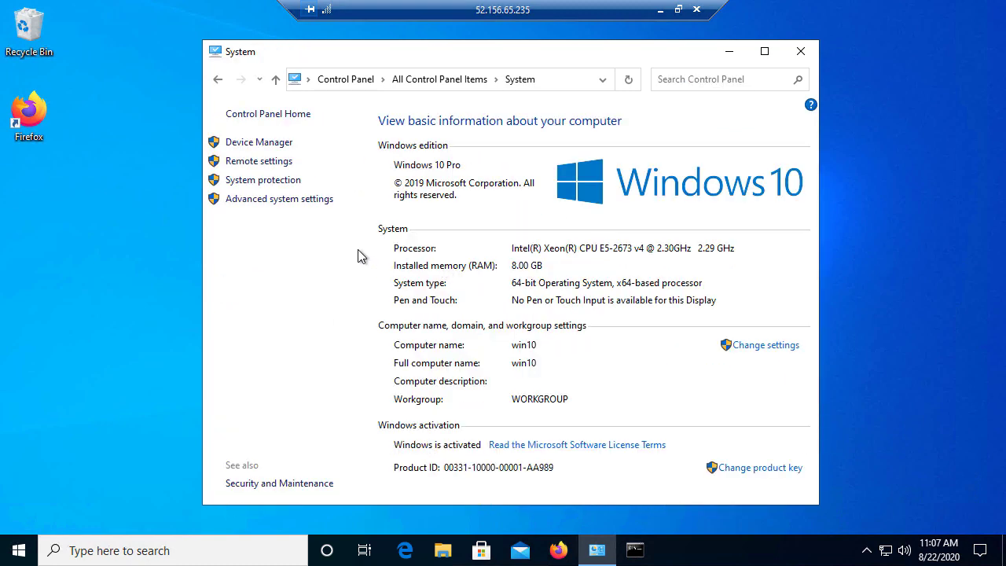
left_click(257, 160)
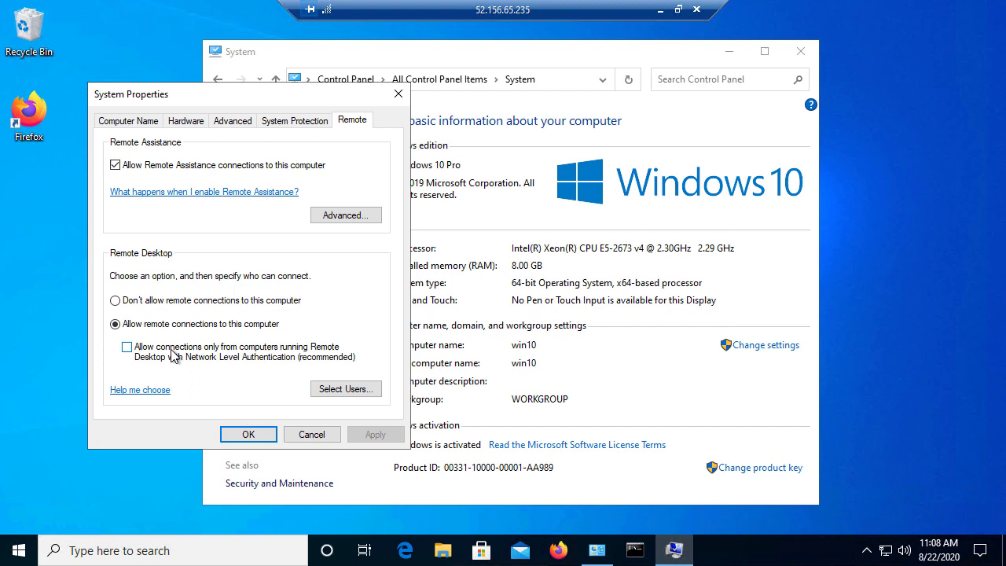
mouse_move(271, 368)
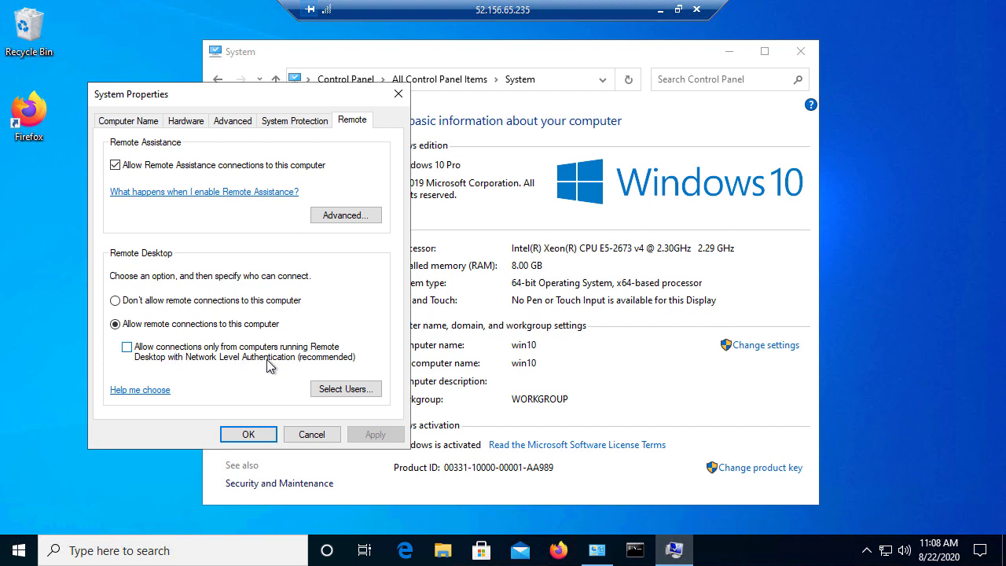
mouse_move(298, 397)
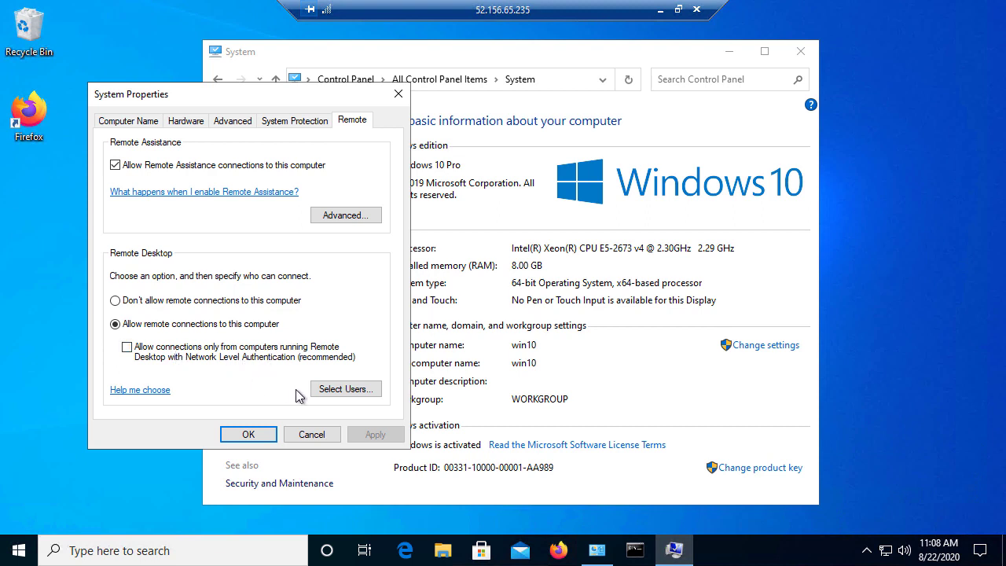
Step: Review the Remote Desktop users list, note the existing AzureAD entry, and cancel adding another
left_click(346, 388)
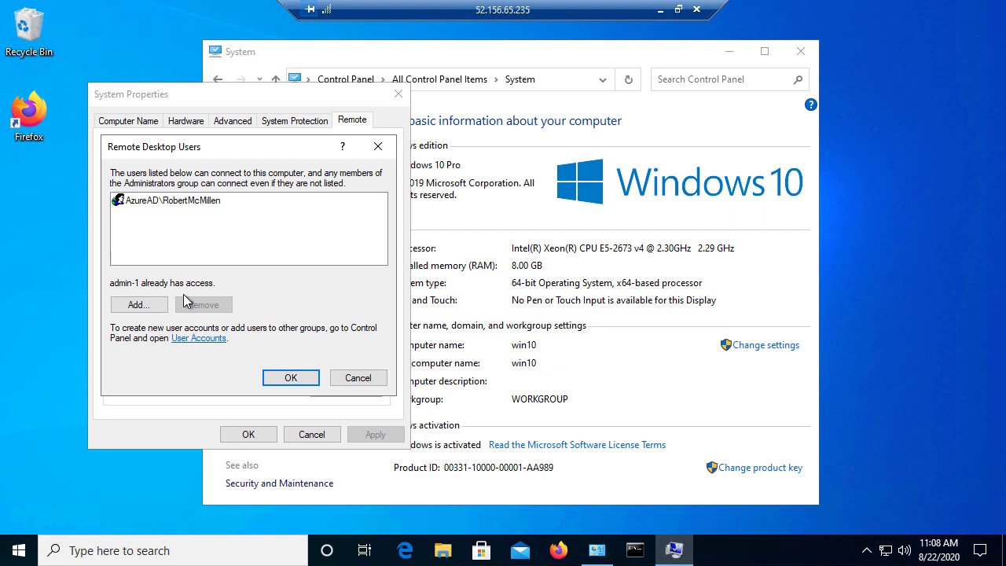
left_click(170, 200)
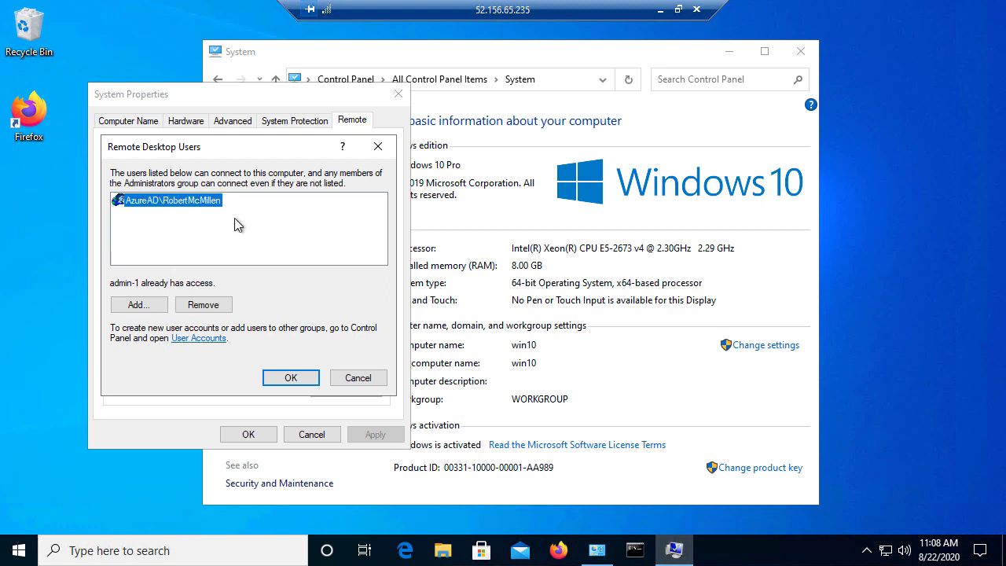
mouse_move(140, 312)
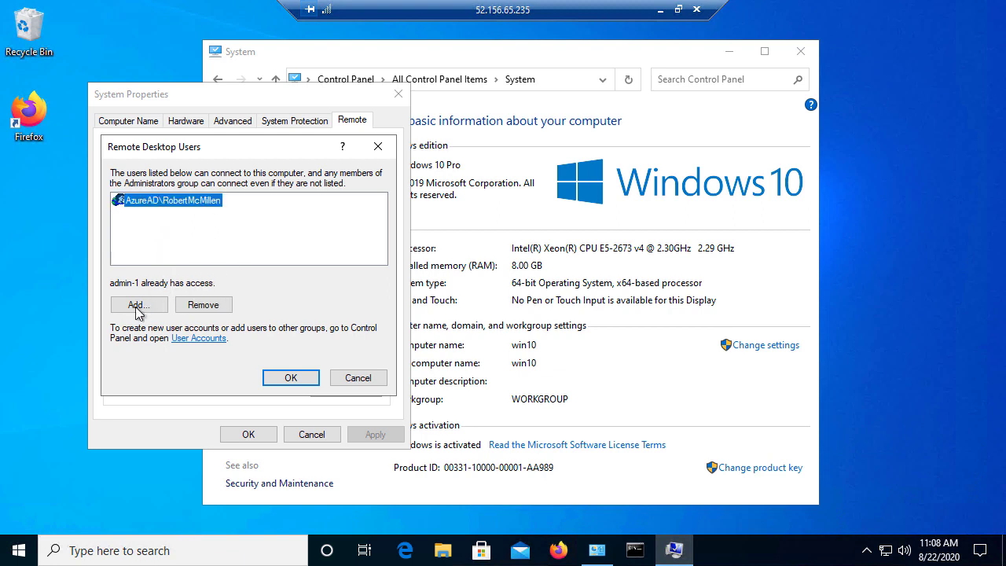
left_click(138, 305)
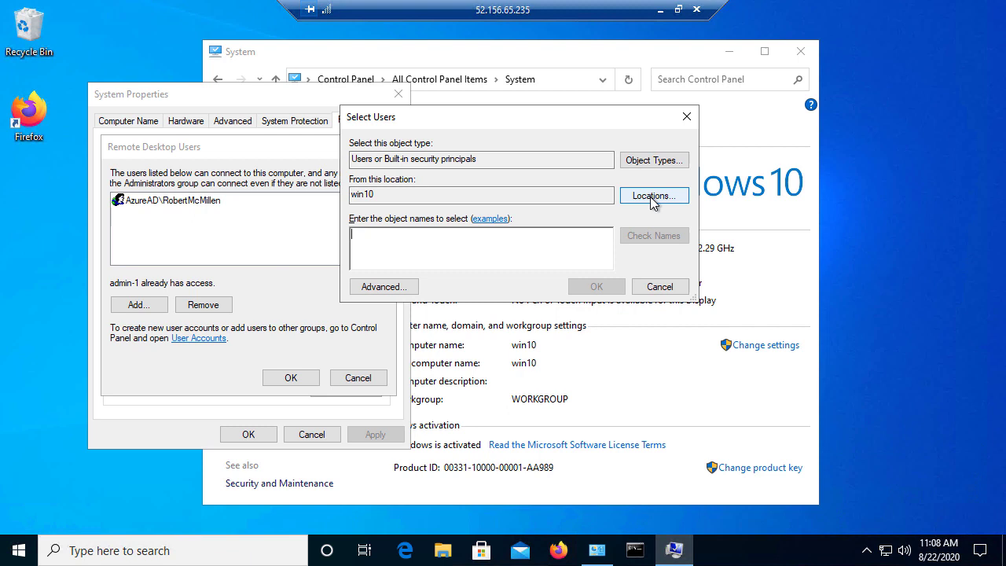
left_click(654, 195)
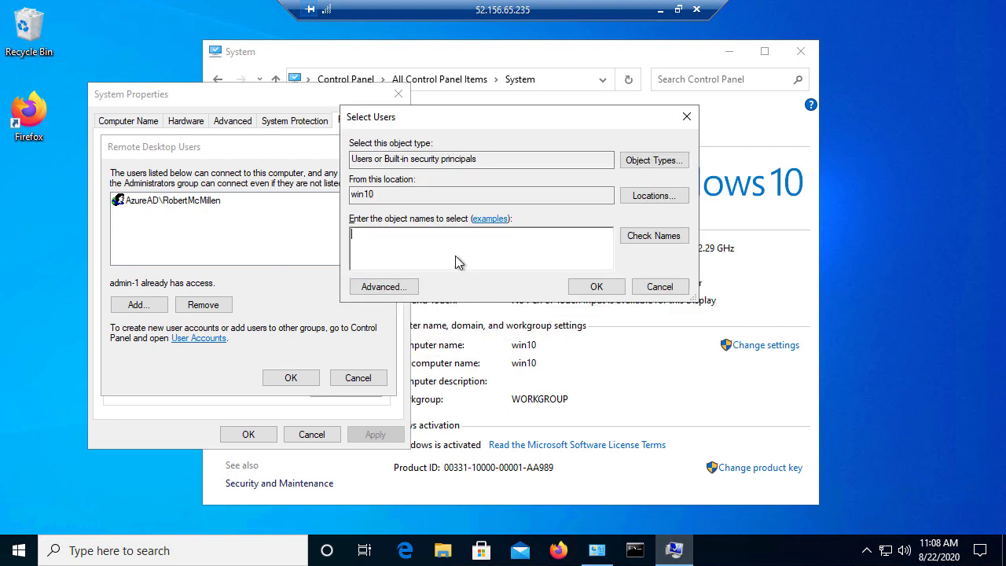
mouse_move(563, 207)
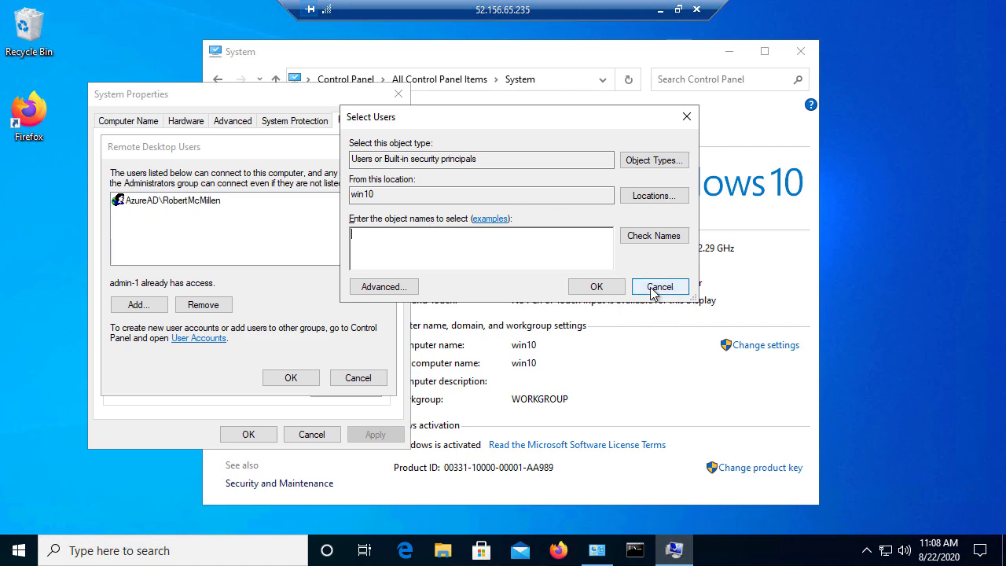
left_click(660, 286)
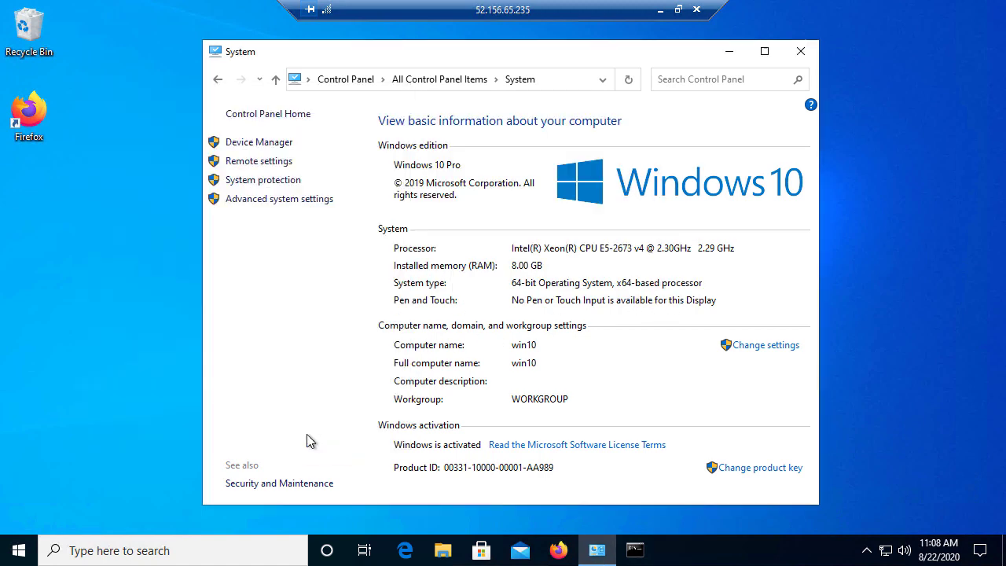
mouse_move(636, 550)
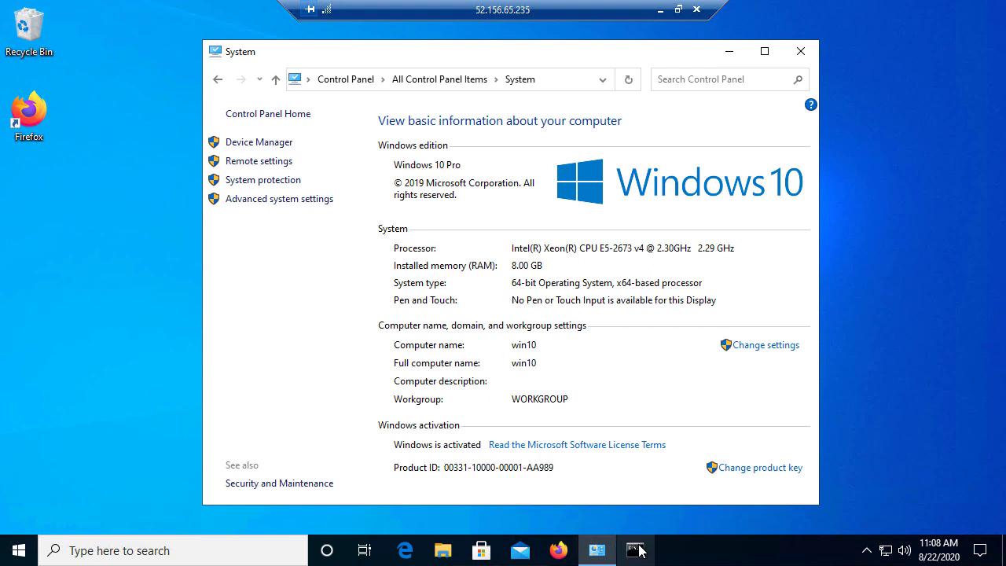
Step: Run dsregcmd /status in Command Prompt to check device registration
left_click(635, 550)
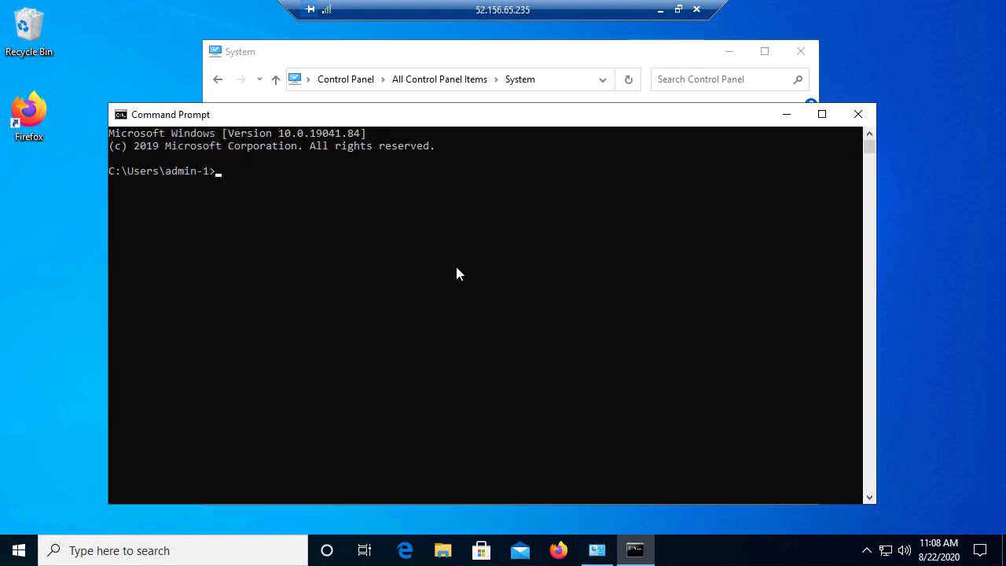
type("dsregcmd /status")
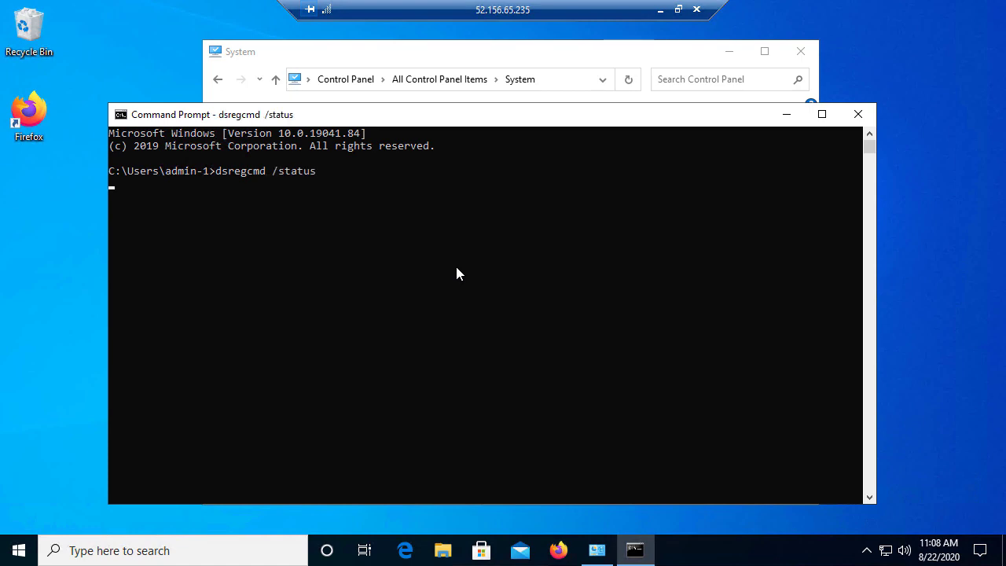
key("Return")
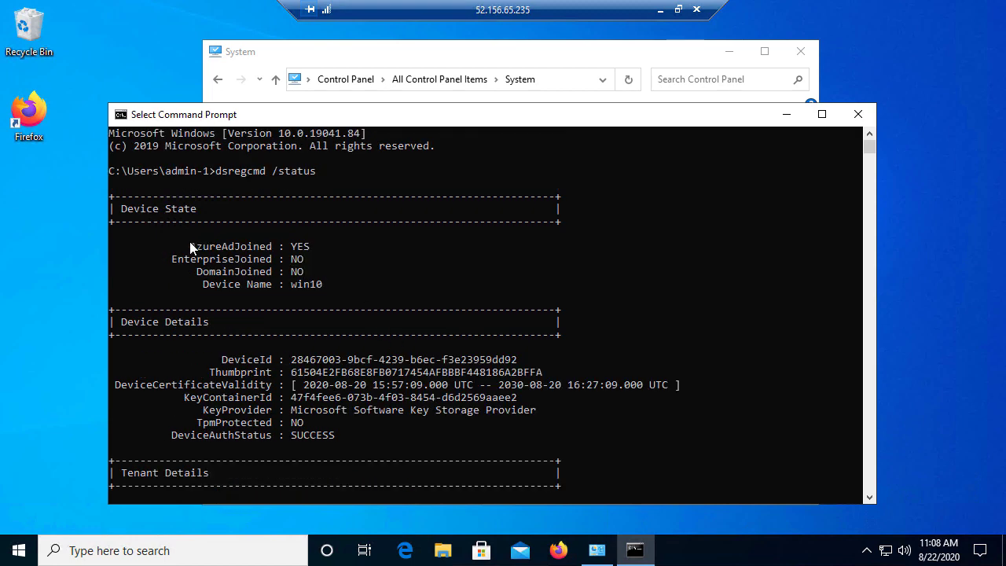
Step: Highlight the AzureAdJoined : YES result and draft the net localgroup add command for the AzureAD account
double_click(227, 245)
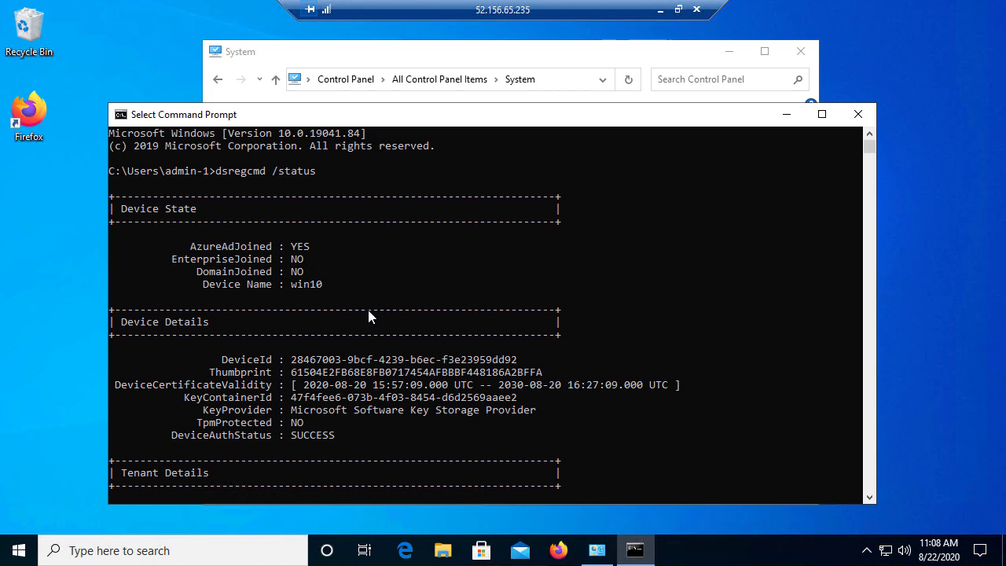
double_click(231, 245)
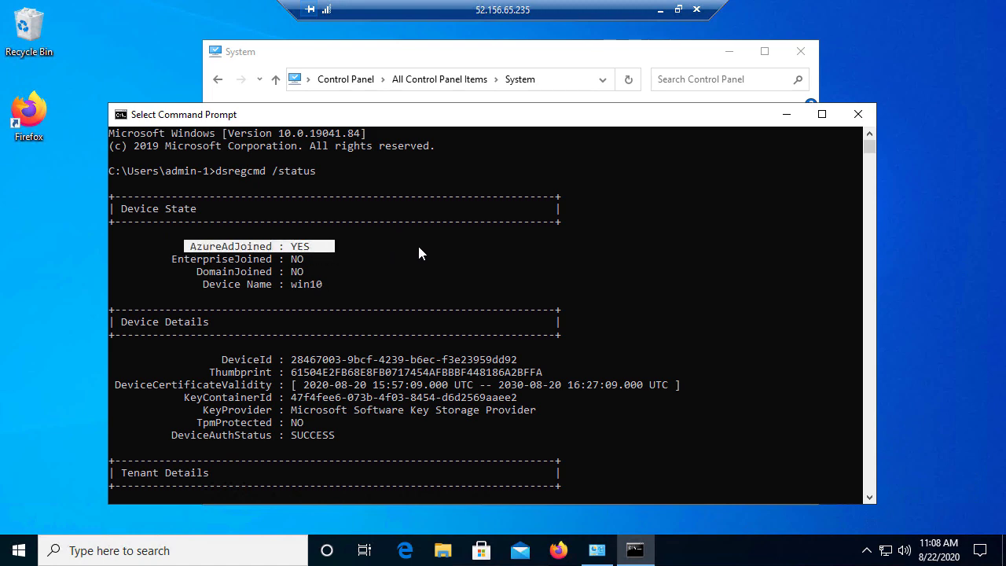
mouse_move(432, 267)
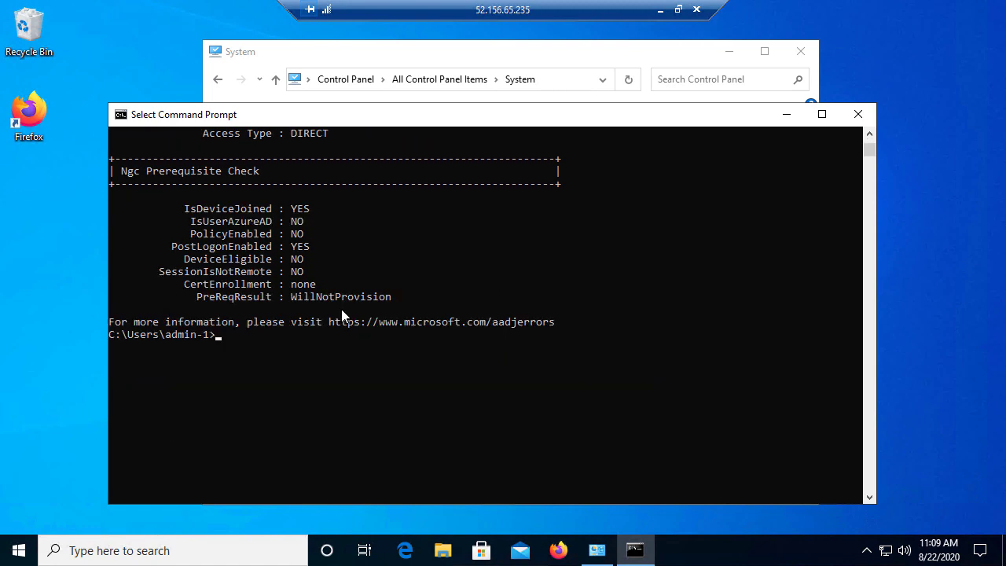
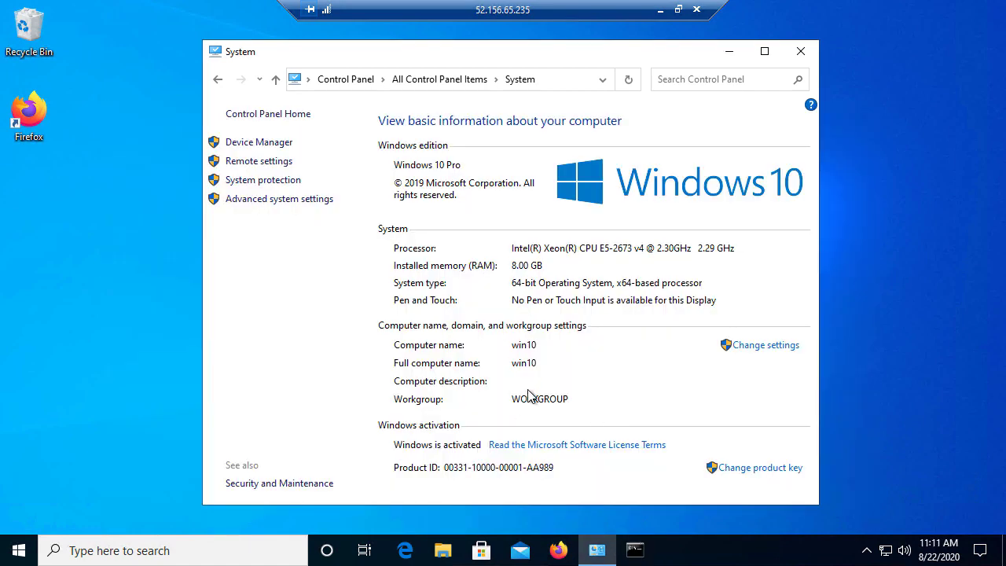
mouse_move(302, 422)
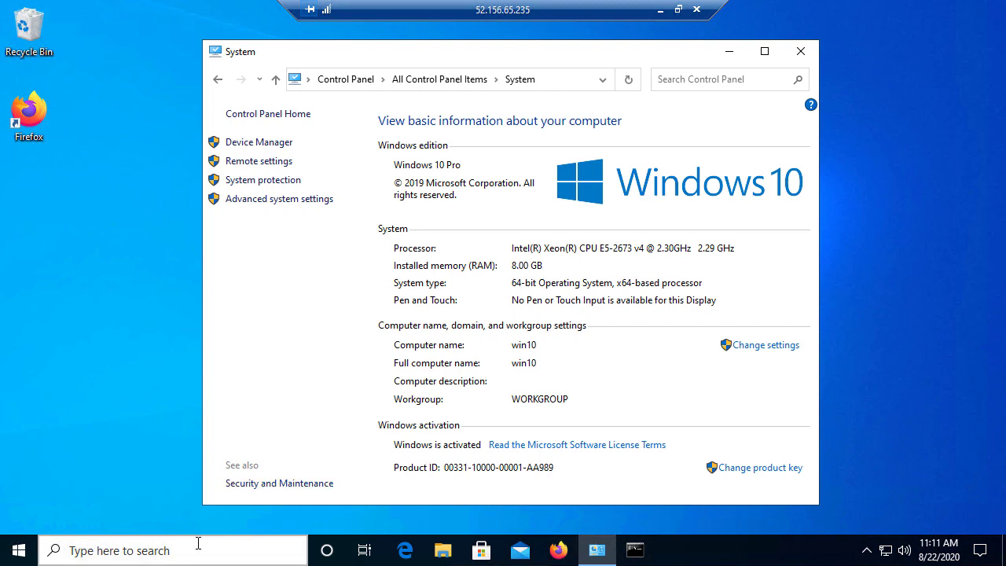
Step: Launch an elevated Command Prompt via Run as administrator and maximize it
type("cmd")
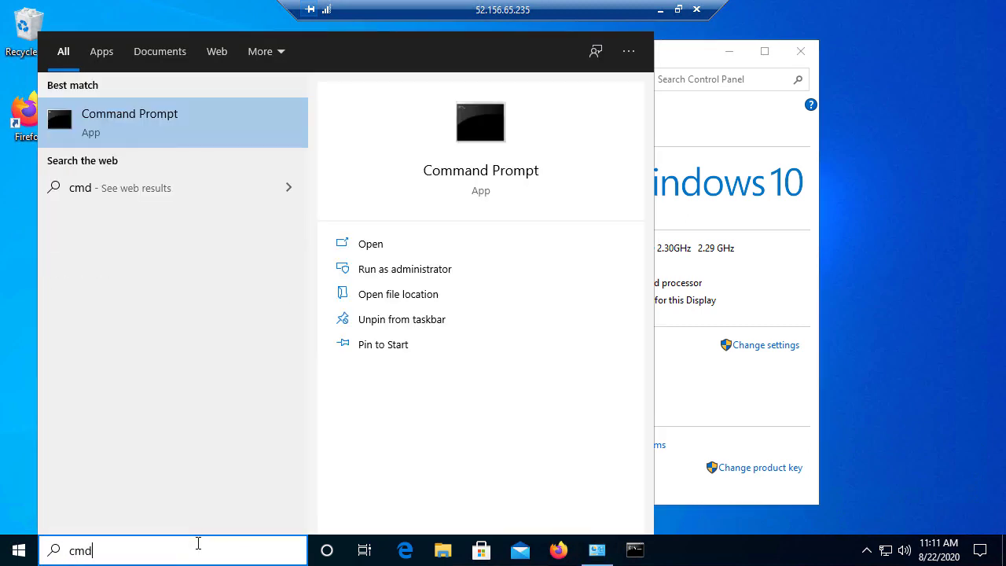
mouse_move(405, 269)
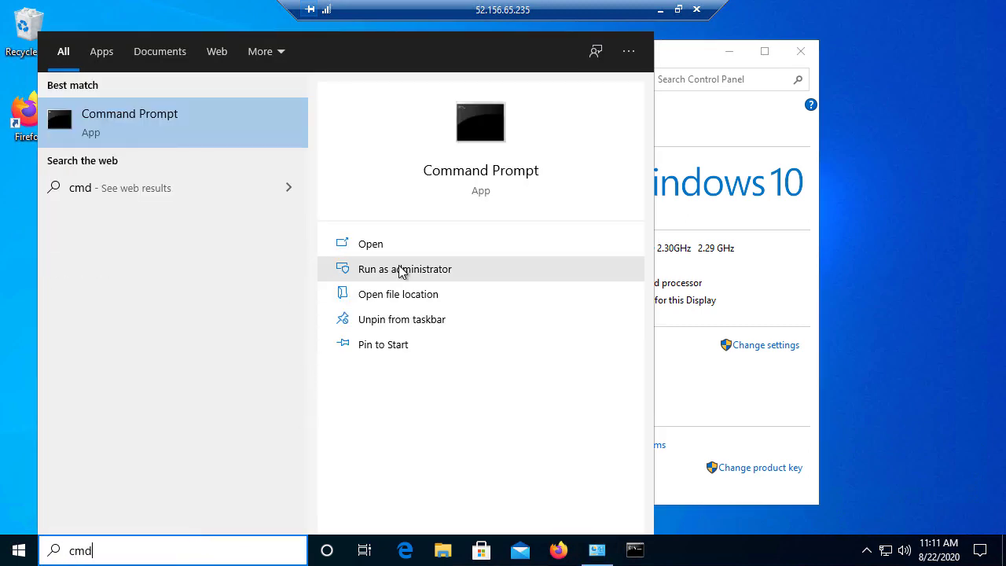
left_click(405, 269)
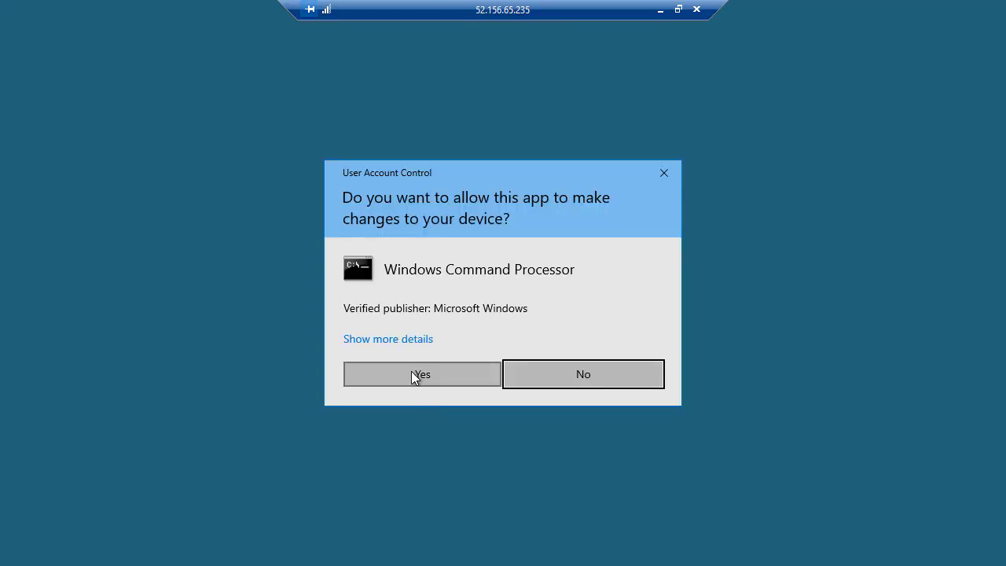
left_click(421, 374)
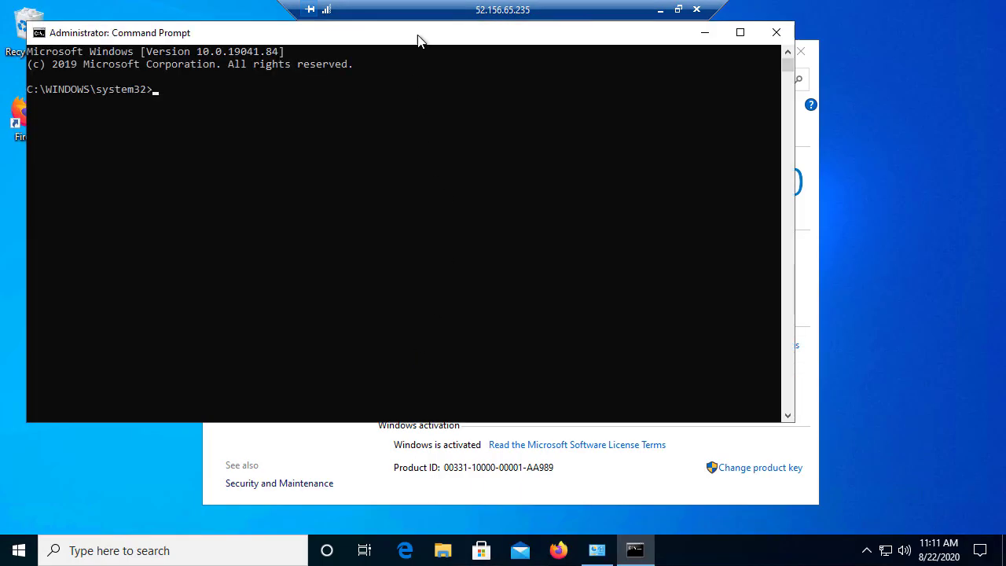
left_click_drag(421, 31, 243, 80)
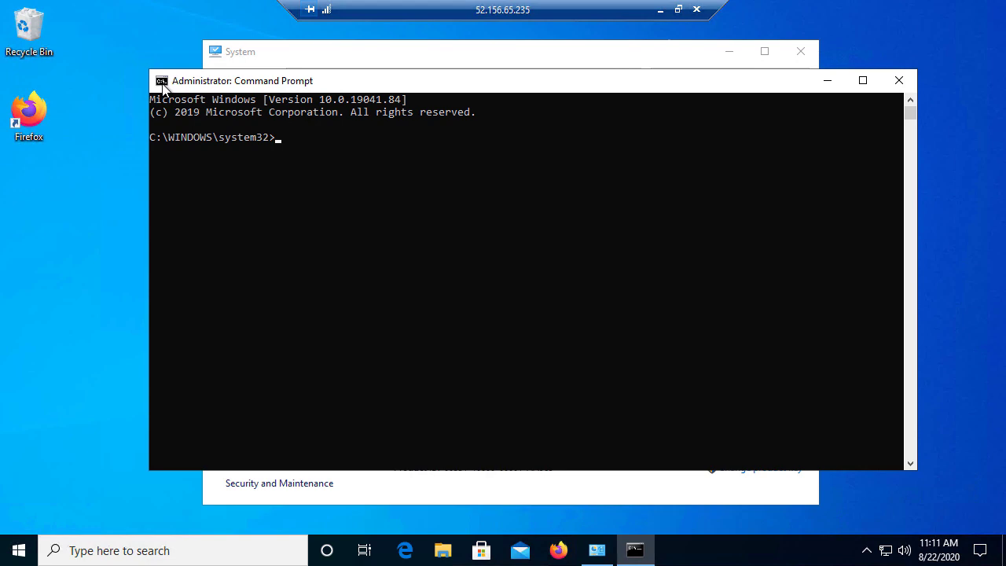
left_click(862, 81)
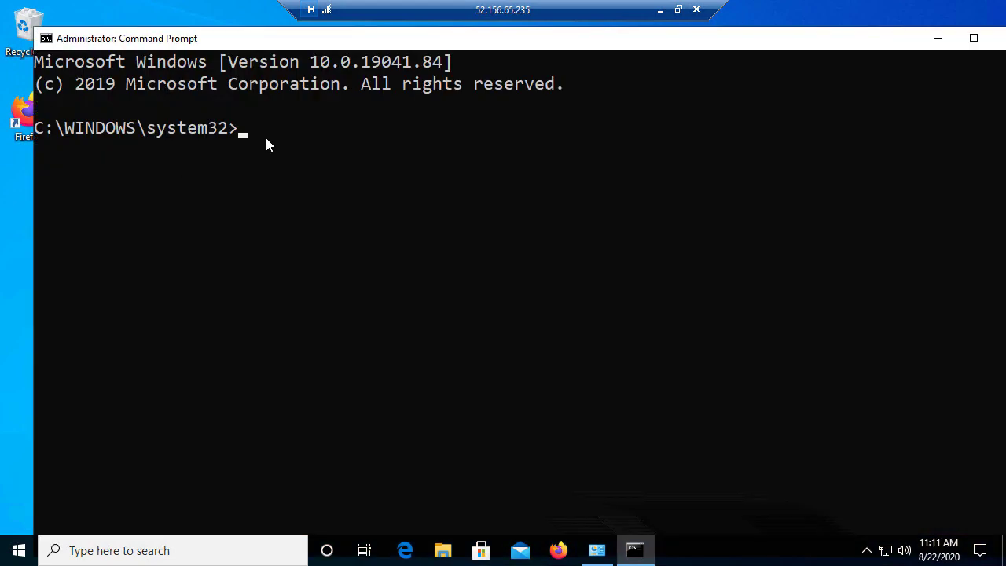
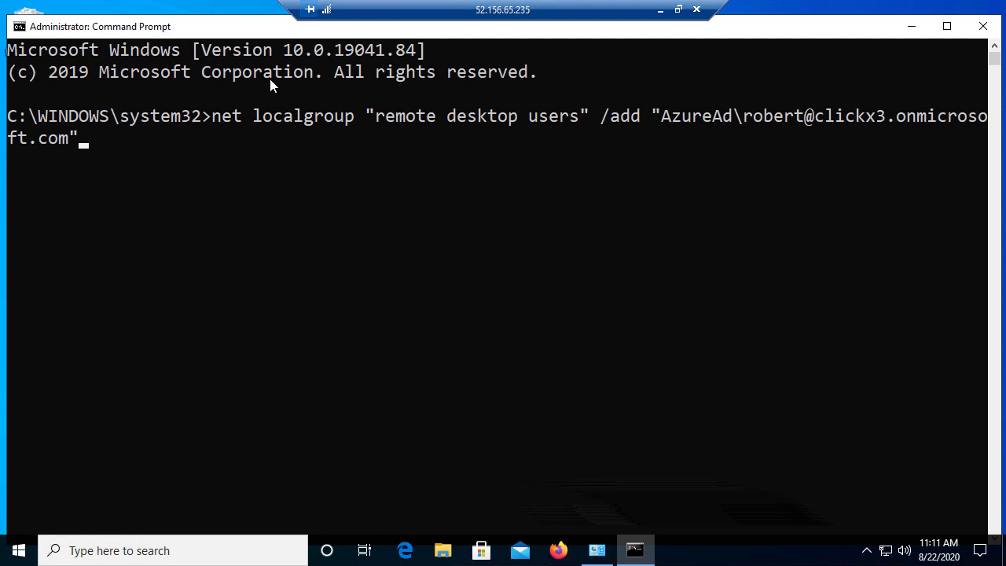
mouse_move(181, 113)
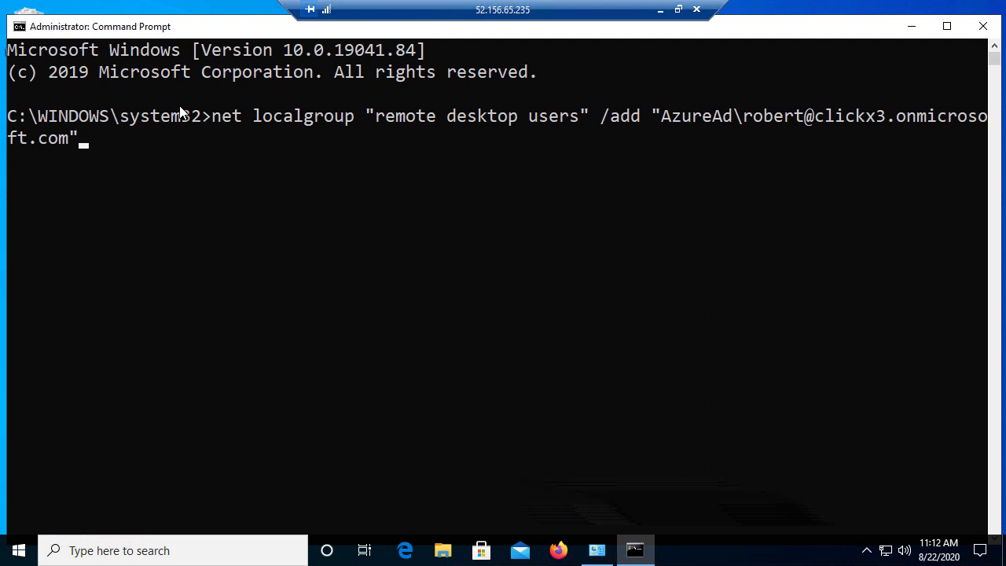
mouse_move(176, 137)
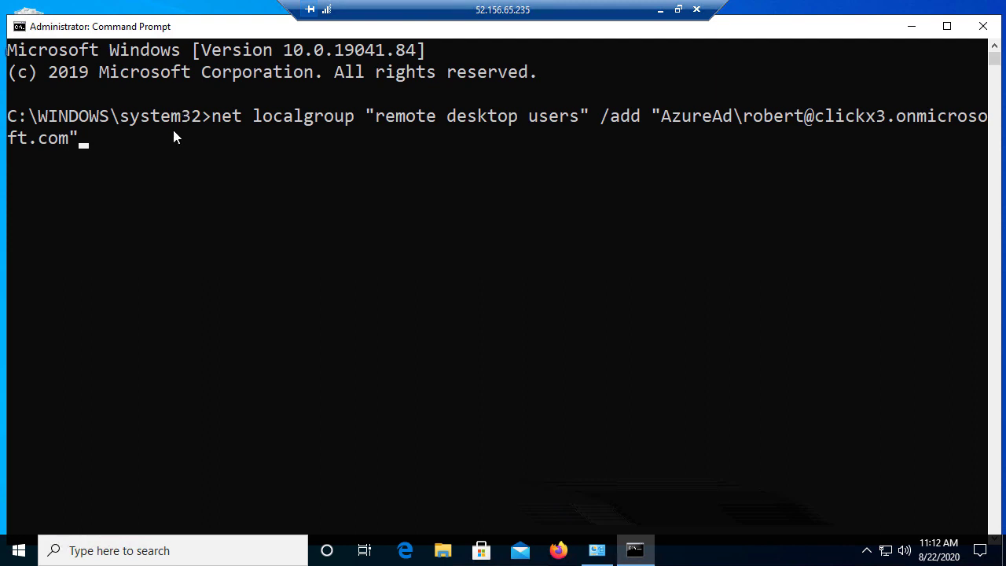
key("Return")
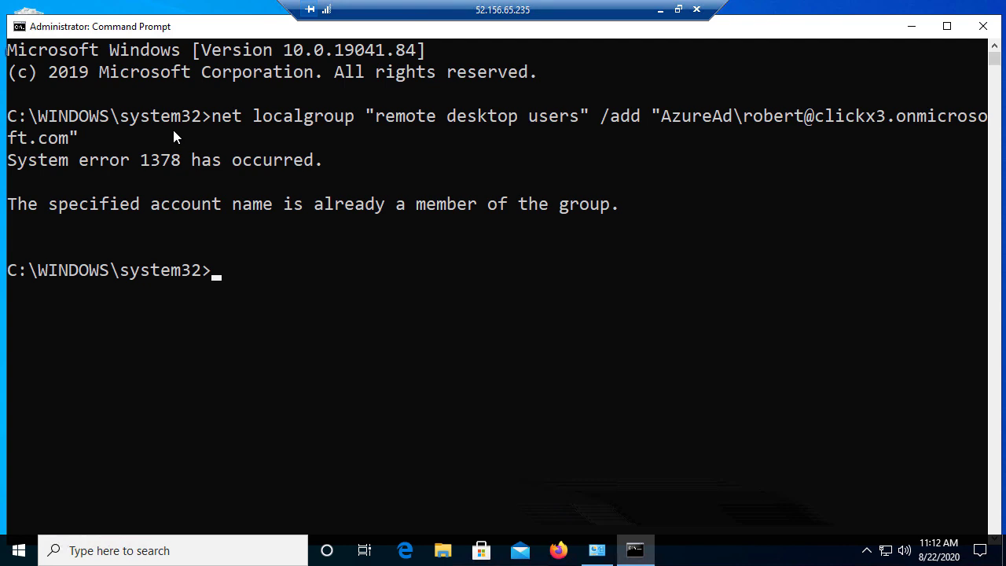
mouse_move(201, 163)
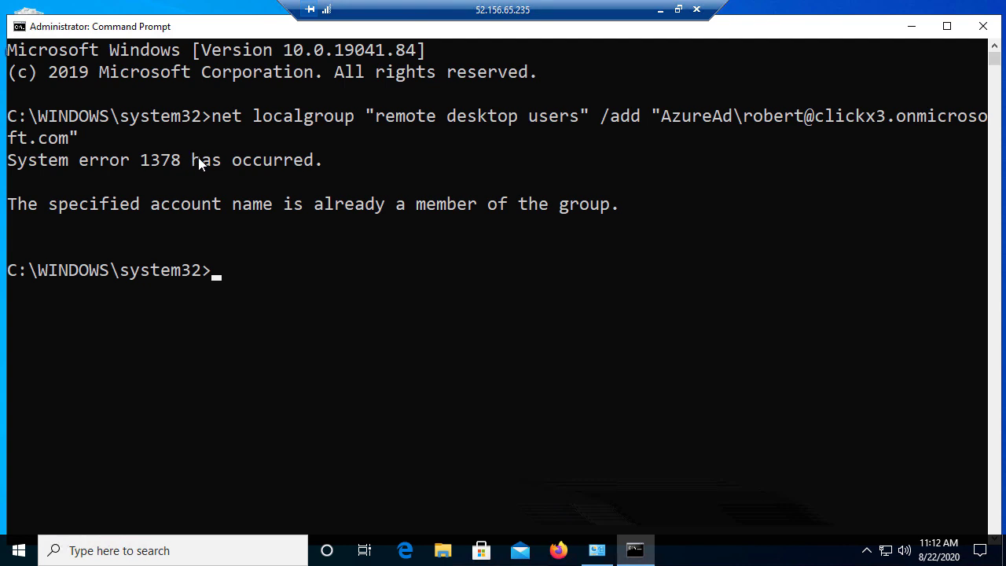
mouse_move(983, 26)
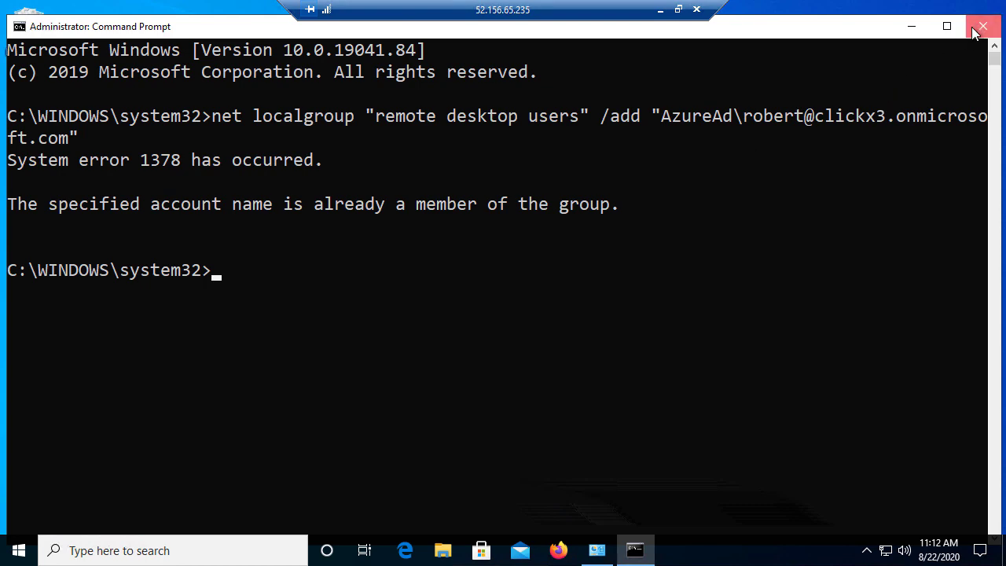
Step: Check the Remote Desktop Users list in System Properties shows the AzureAD account, then dismiss the dialogs unchanged
left_click(982, 25)
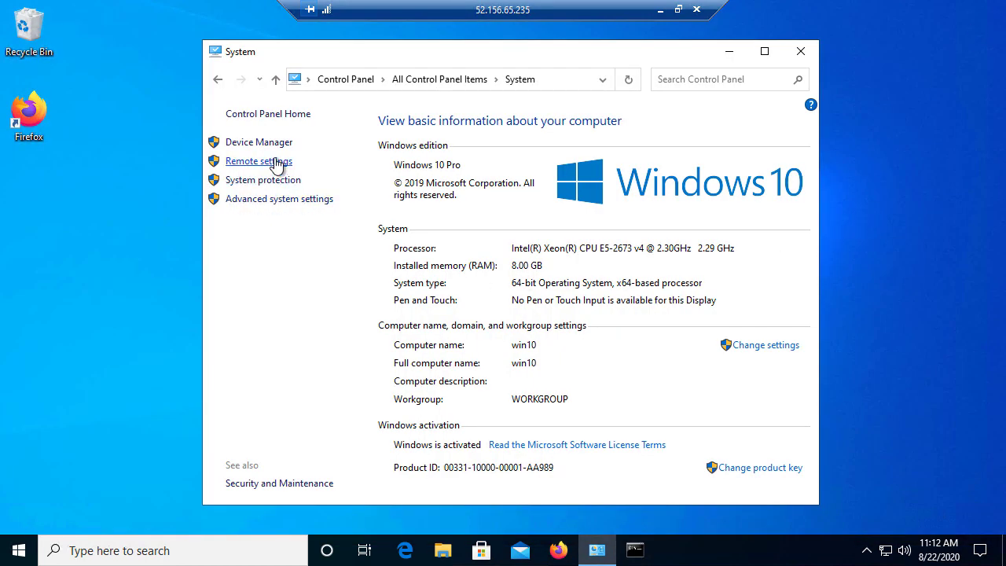
left_click(258, 161)
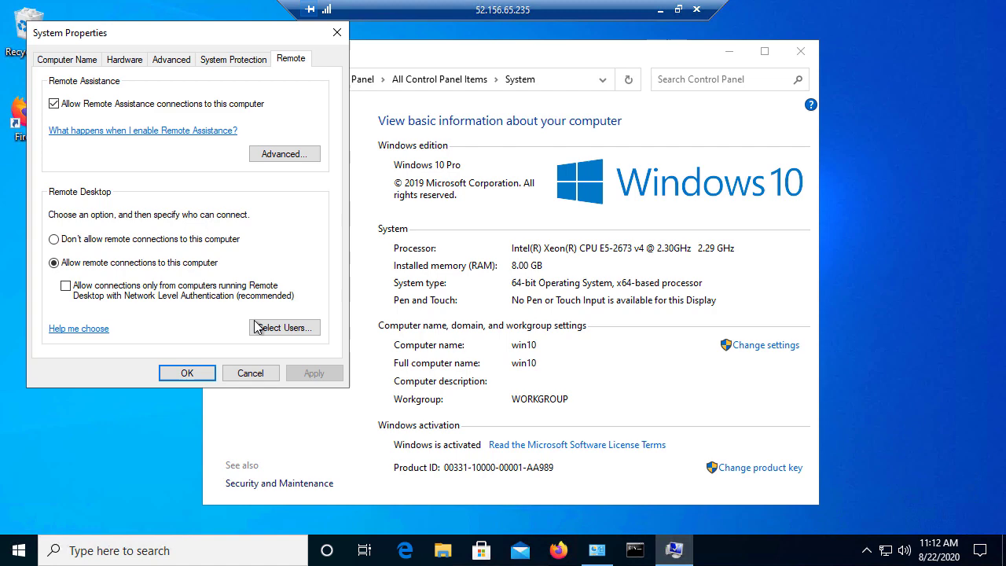
left_click(283, 327)
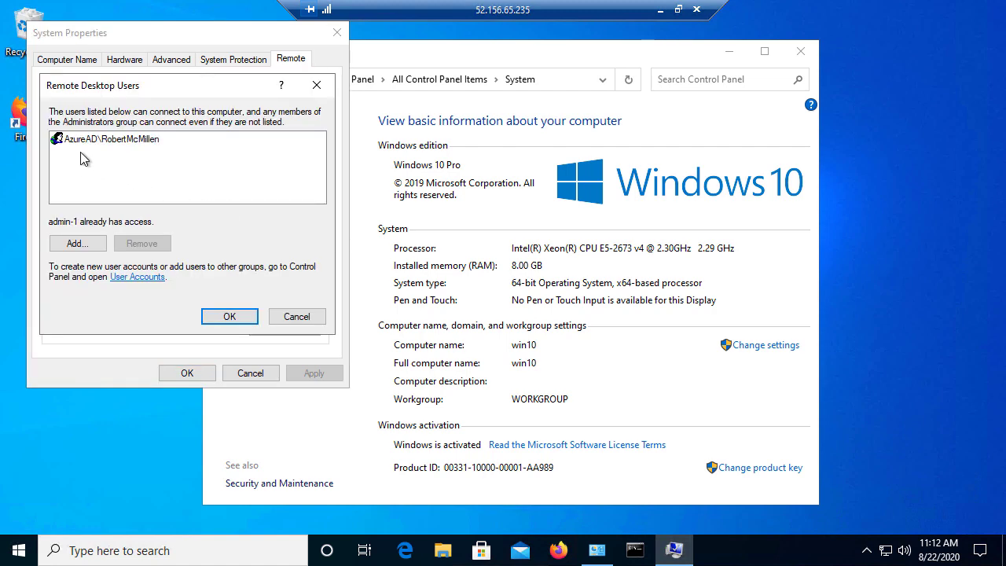
left_click(230, 316)
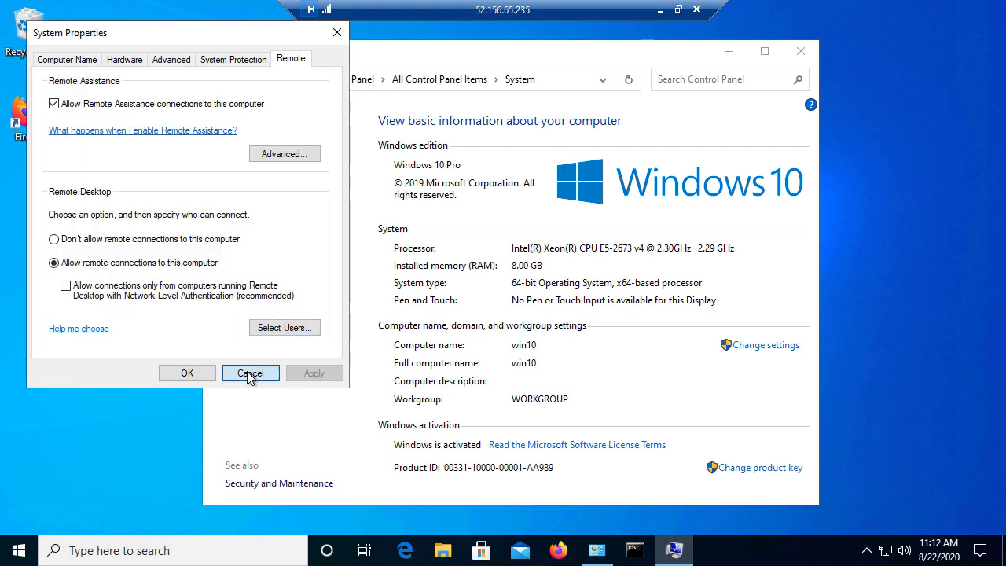
left_click(250, 372)
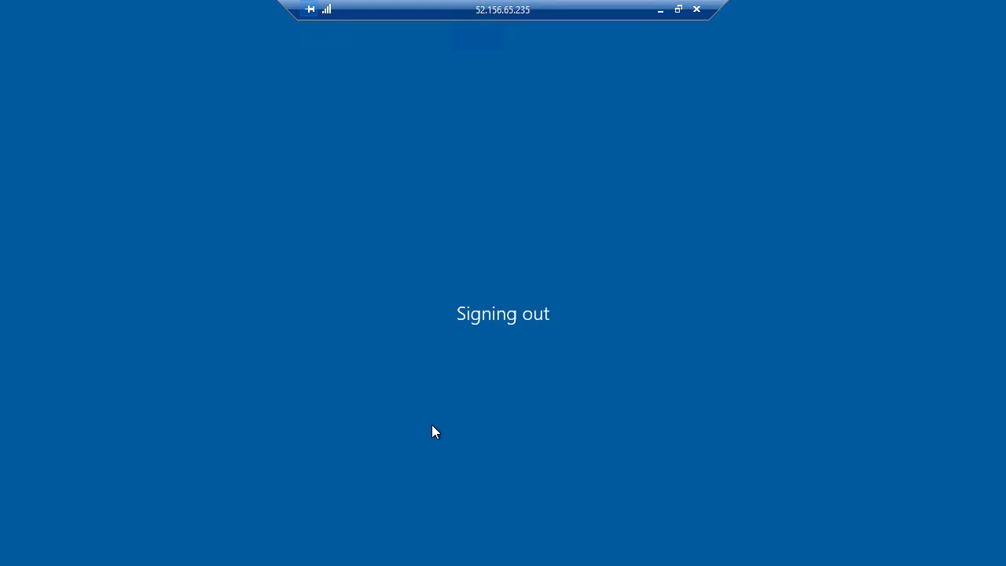
Step: Reopen the saved win10.rdp connection and accept the publisher warning to reach the sign-in screen
left_click(695, 9)
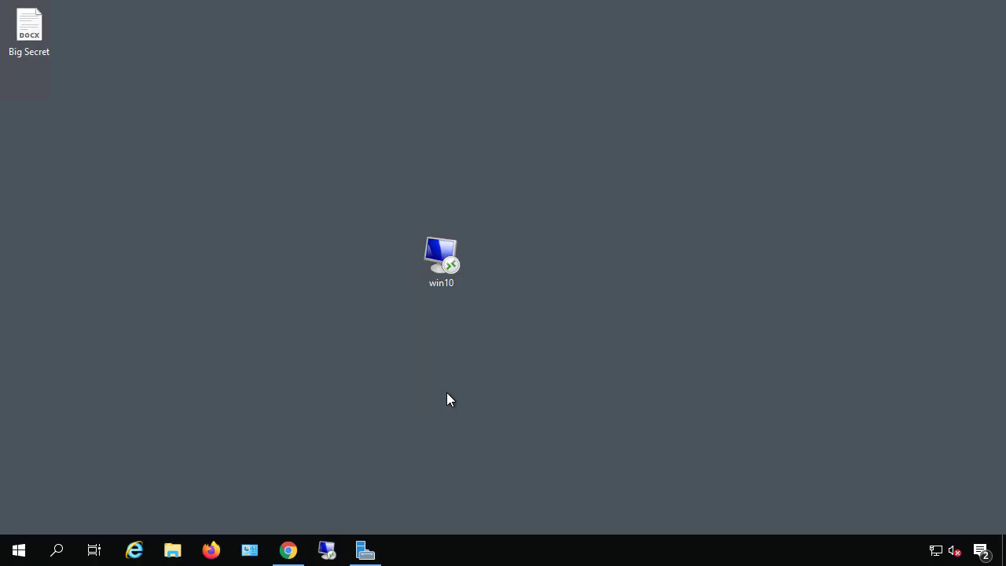
left_click(440, 261)
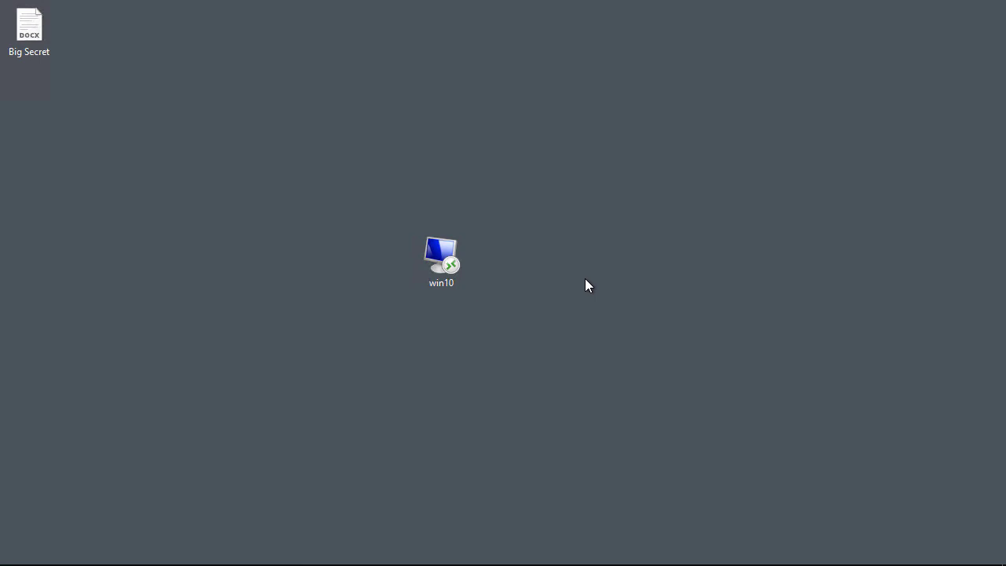
double_click(440, 255)
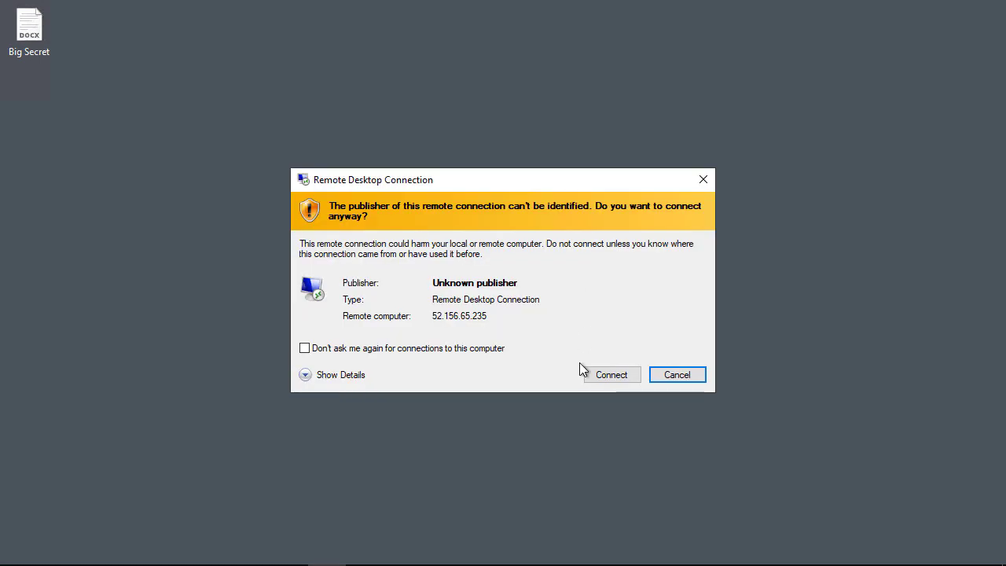
left_click(610, 374)
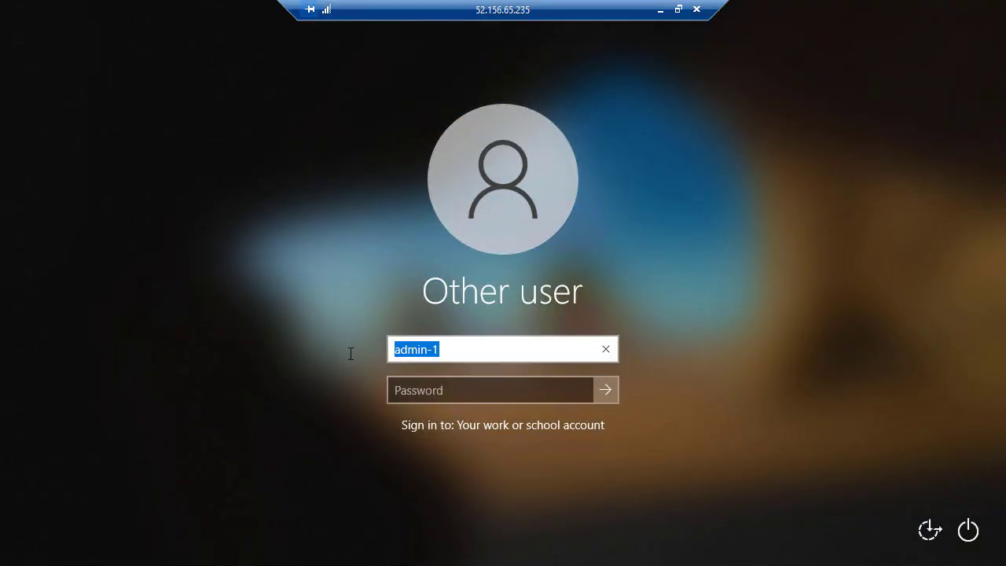
type("azuread")
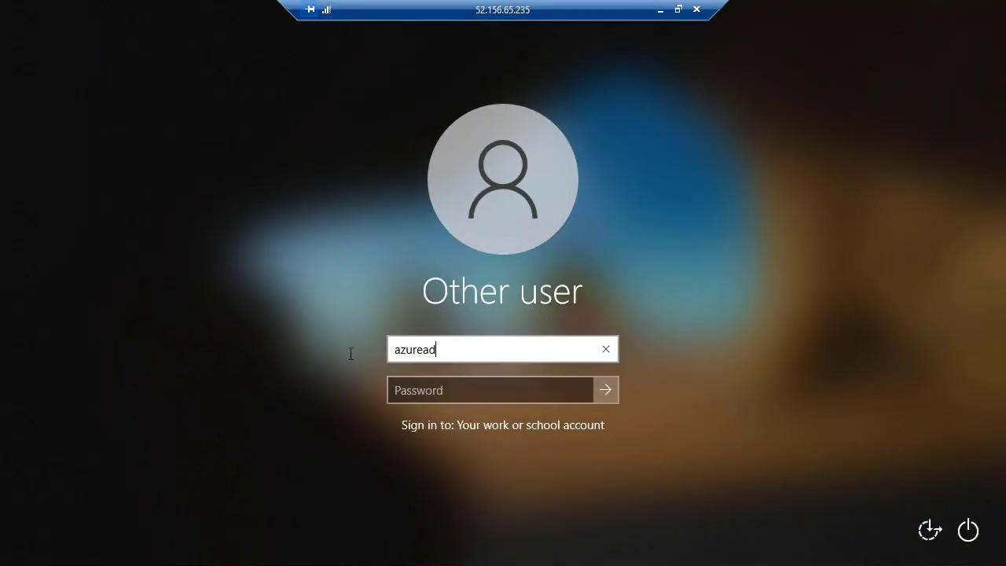
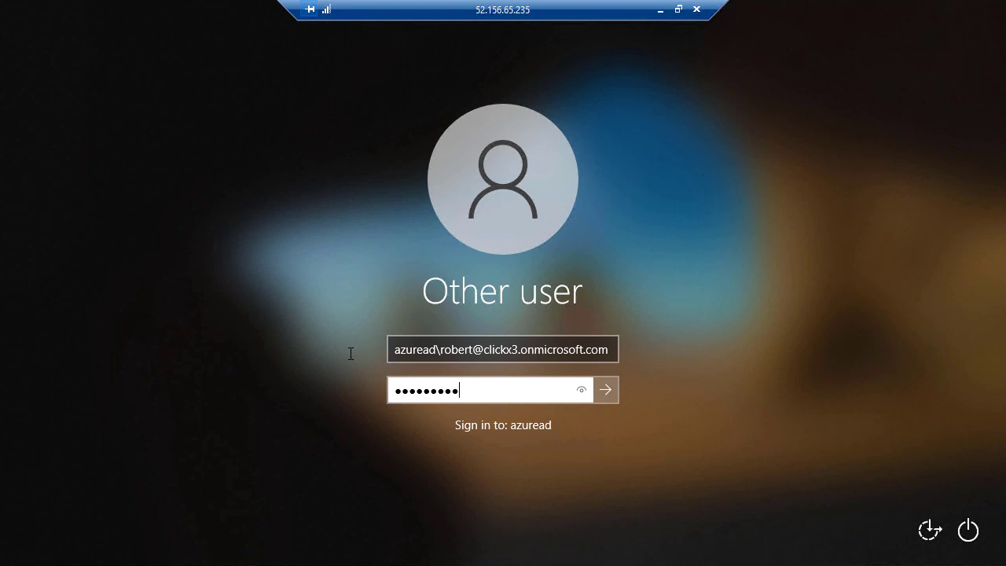
left_click(605, 390)
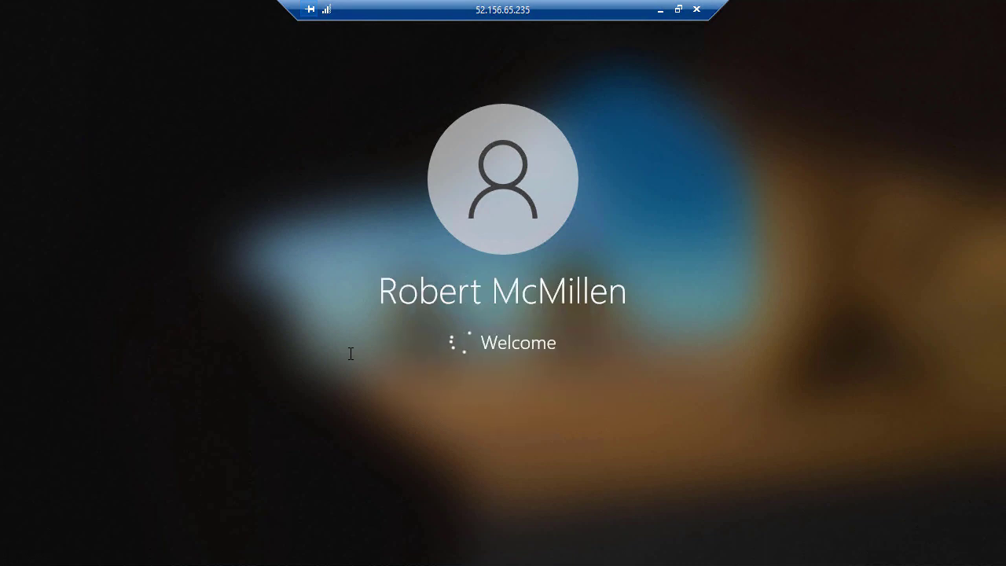